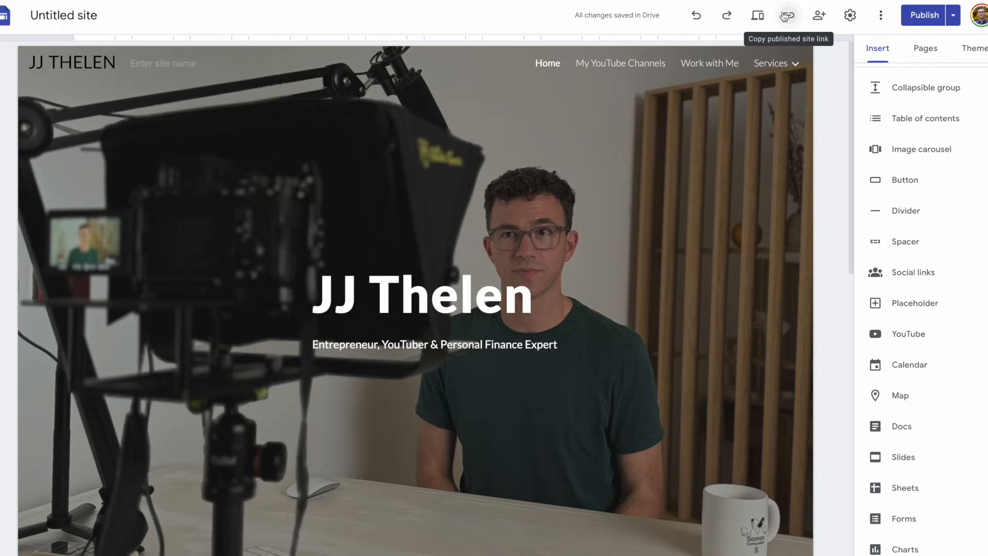
# Step: Explore the Professors template site, viewing its Writing and Office Hours pages
pyautogui.click(31, 15)
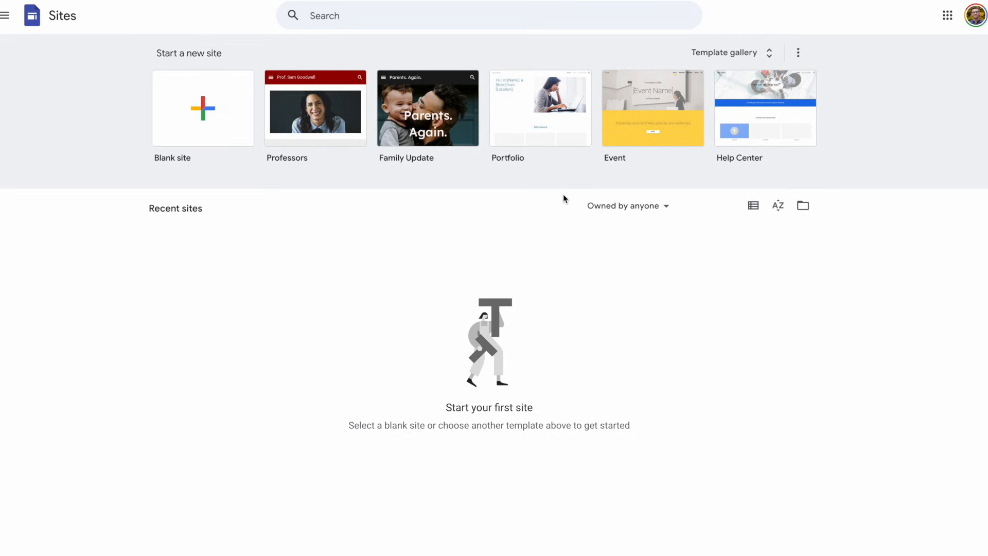
pyautogui.moveTo(717, 60)
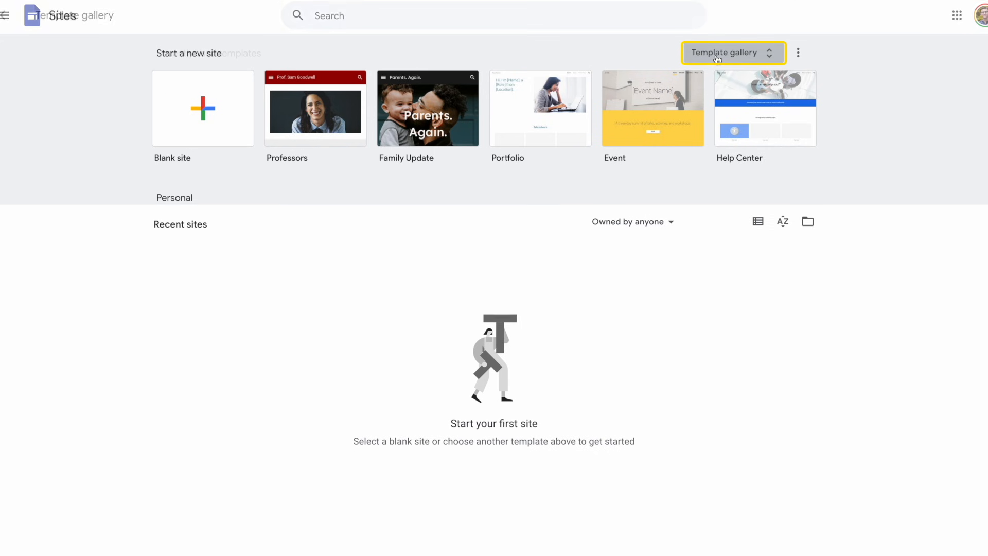
pyautogui.click(314, 109)
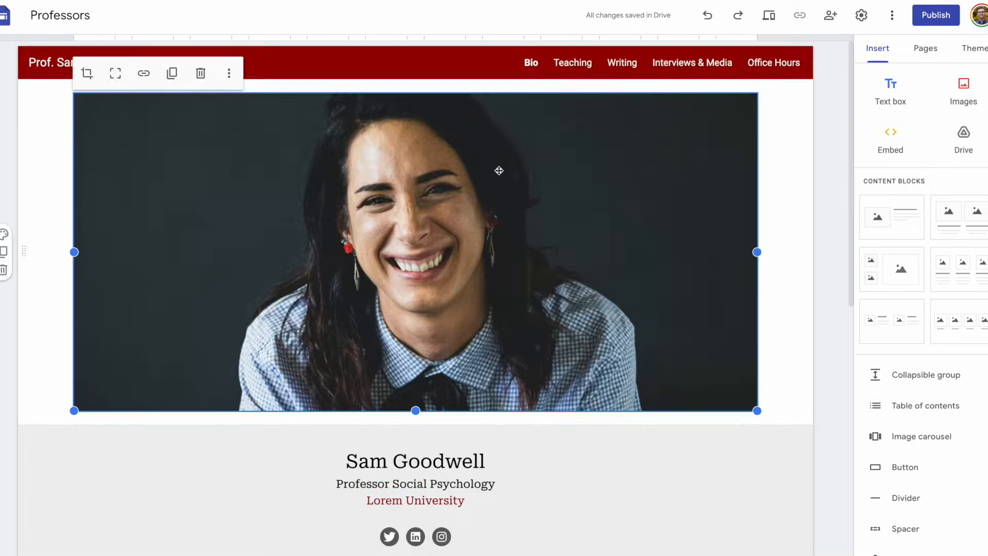
pyautogui.click(621, 63)
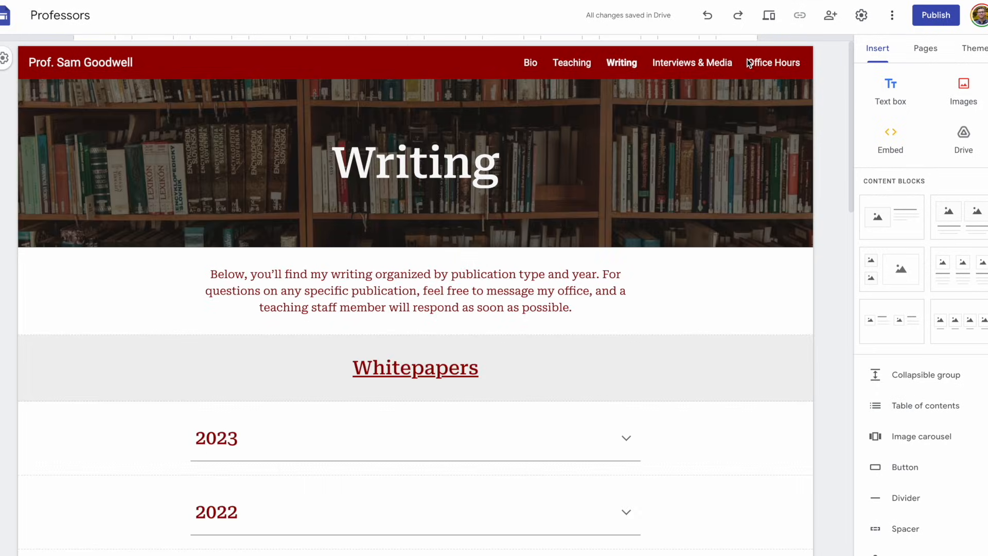
pyautogui.click(772, 63)
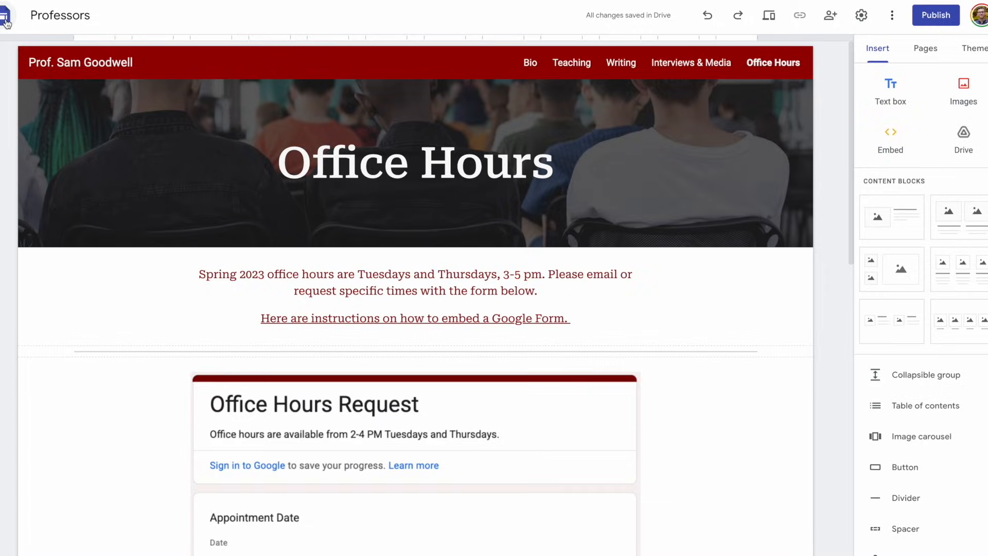
# Step: Move the Professors sample site to trash from the sites list
pyautogui.click(8, 15)
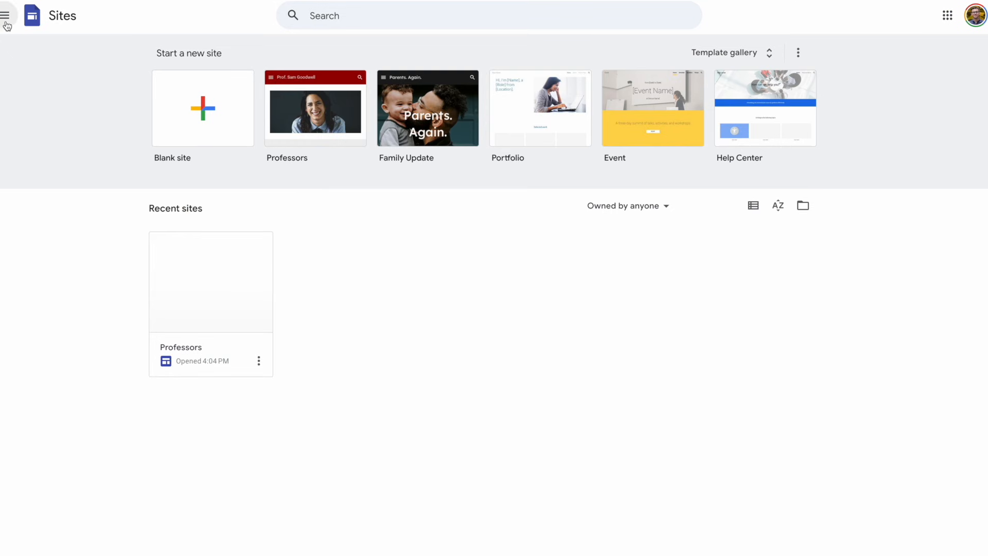
pyautogui.click(258, 360)
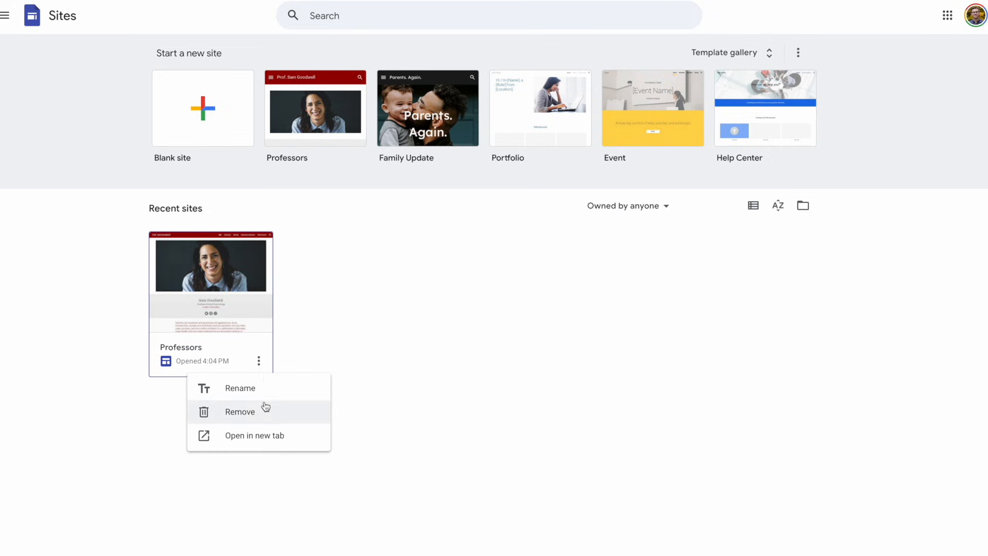
pyautogui.click(239, 412)
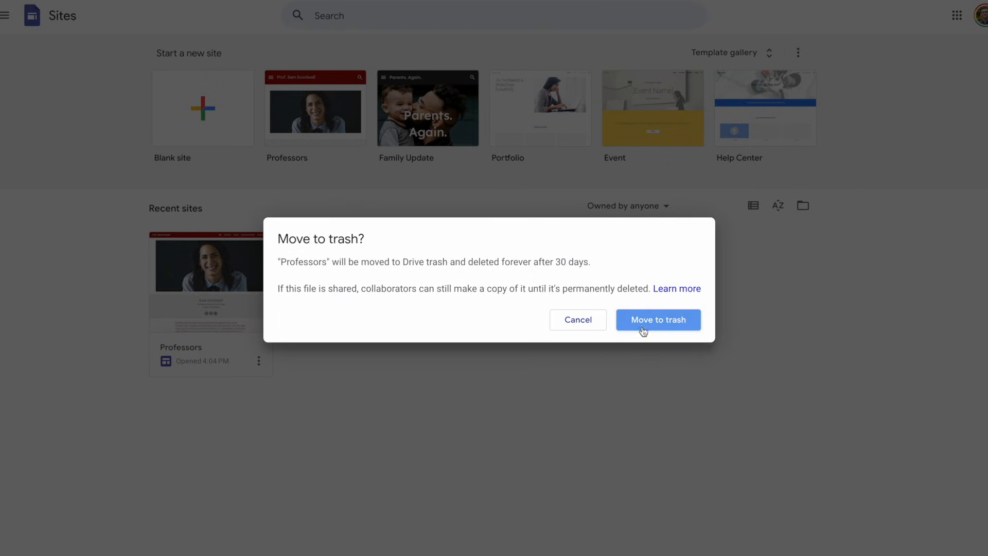
pyautogui.click(657, 319)
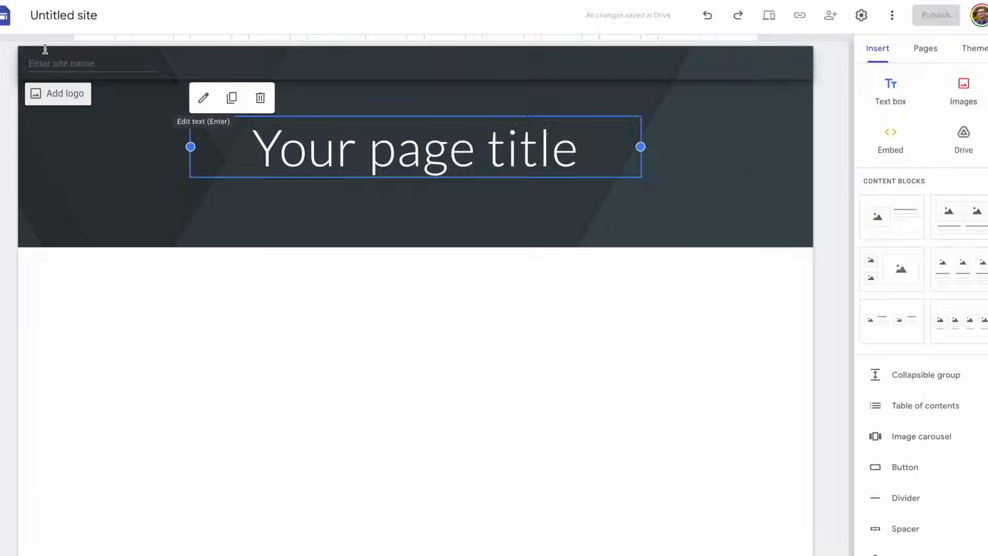
# Step: Set JJ THELEN_LOGO as the header logo and upload a JJ favicon in Brand images
pyautogui.click(57, 93)
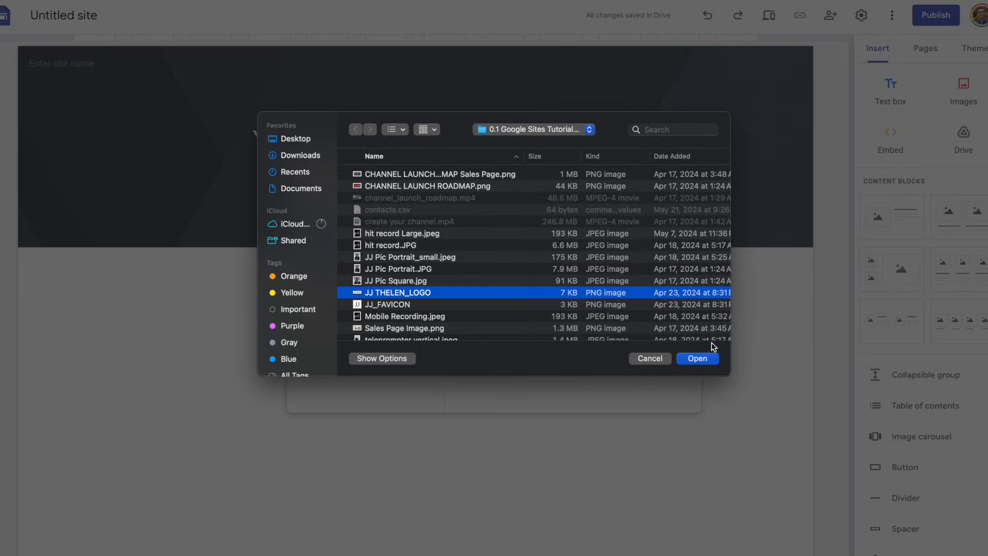
pyautogui.click(696, 358)
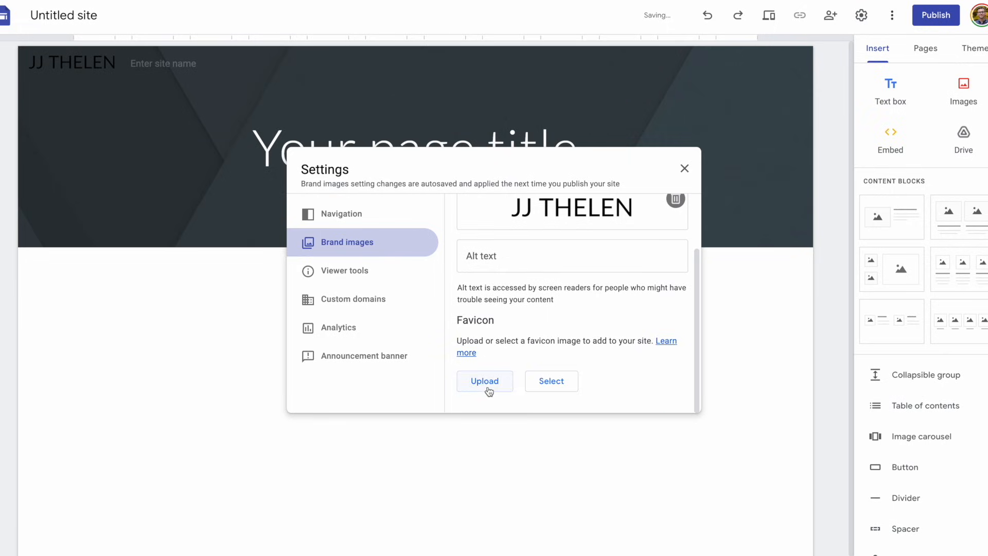
pyautogui.click(485, 381)
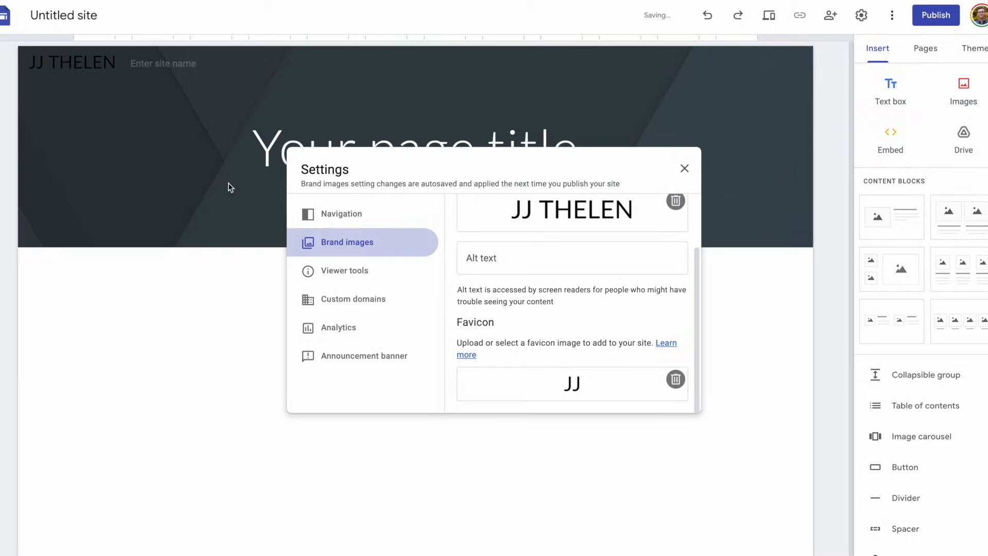
pyautogui.click(684, 168)
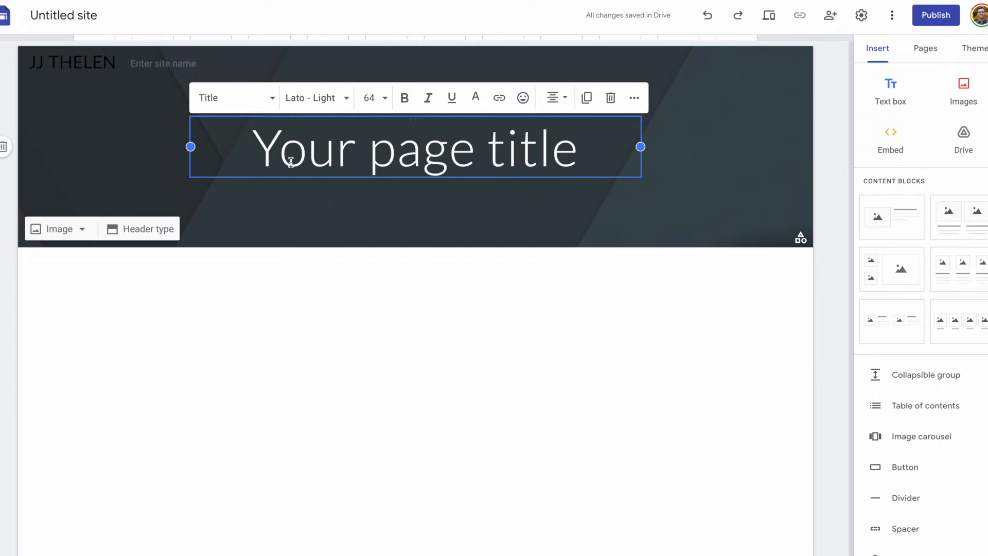
# Step: Enter JJ Thelen as the page title and give it a heavy bold font
pyautogui.write('JJ Thelen')
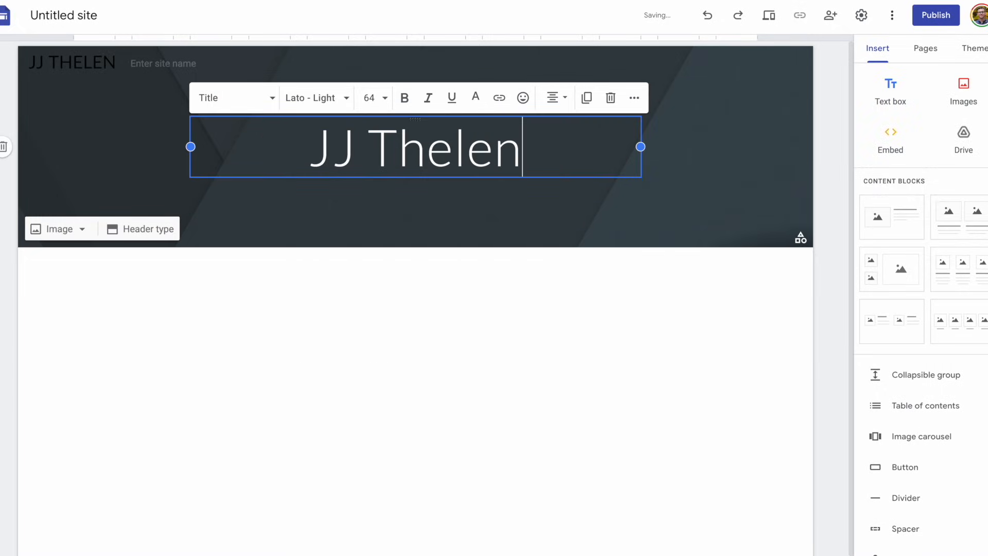
pyautogui.click(234, 98)
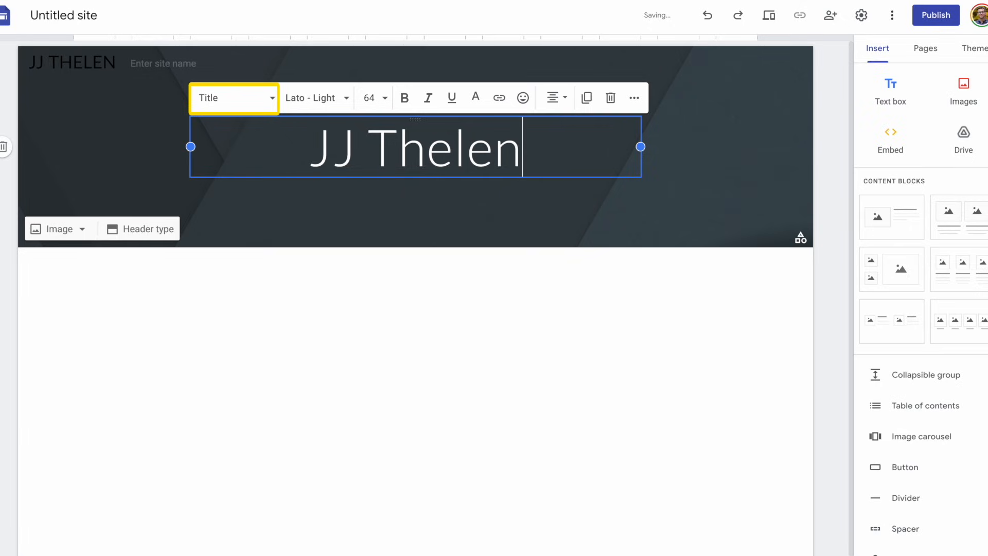
pyautogui.click(316, 98)
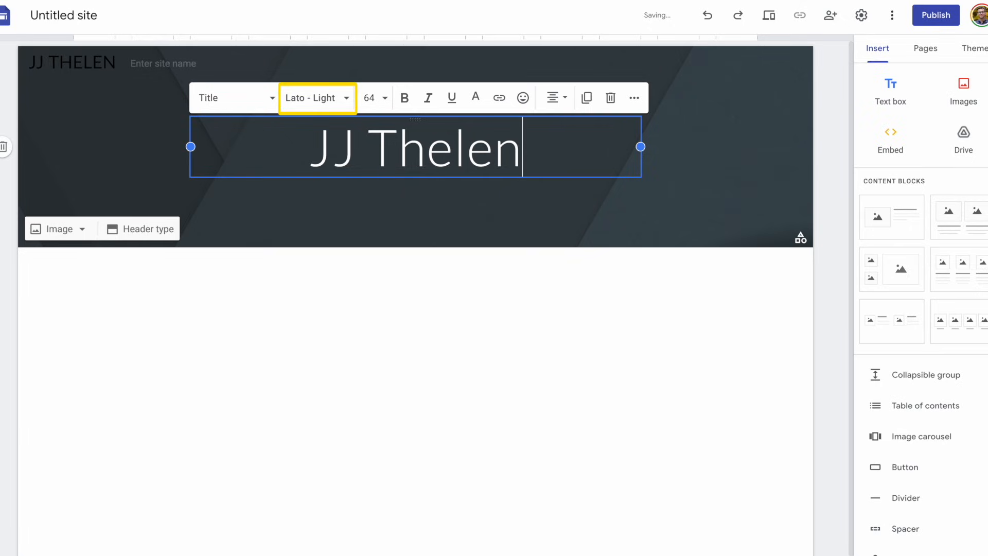
pyautogui.click(427, 98)
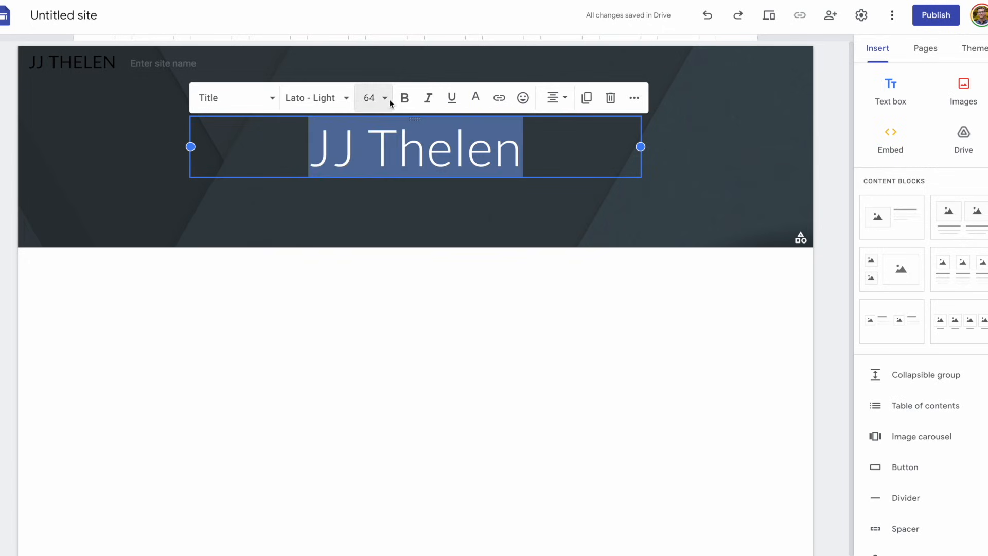
pyautogui.click(315, 98)
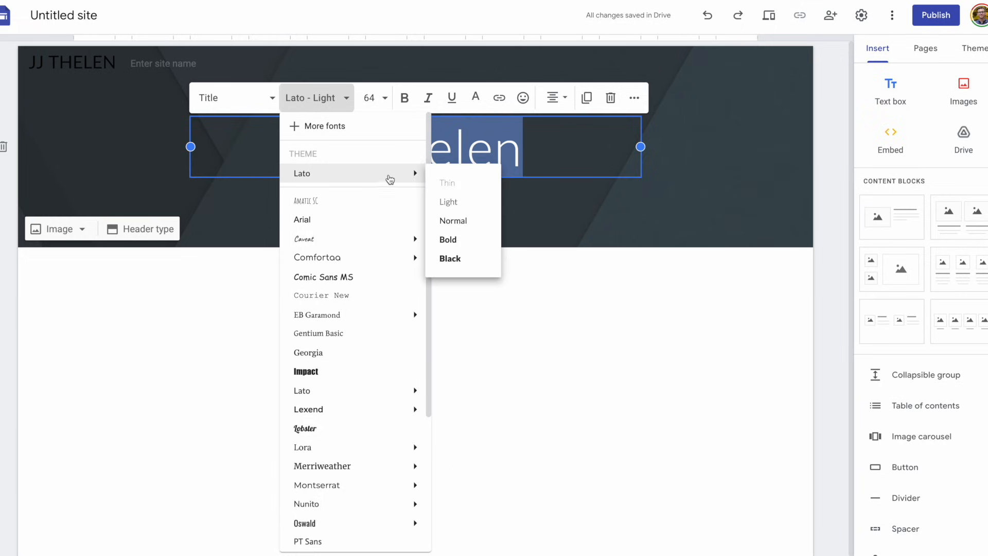
pyautogui.moveTo(407, 182)
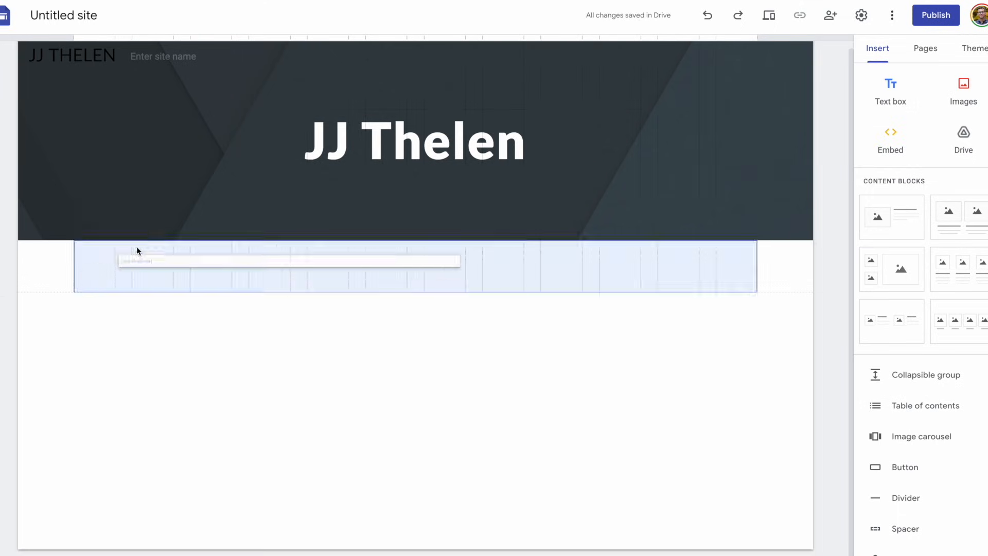
# Step: Style the header tagline with a larger size, new colour and centred alignment
pyautogui.click(287, 261)
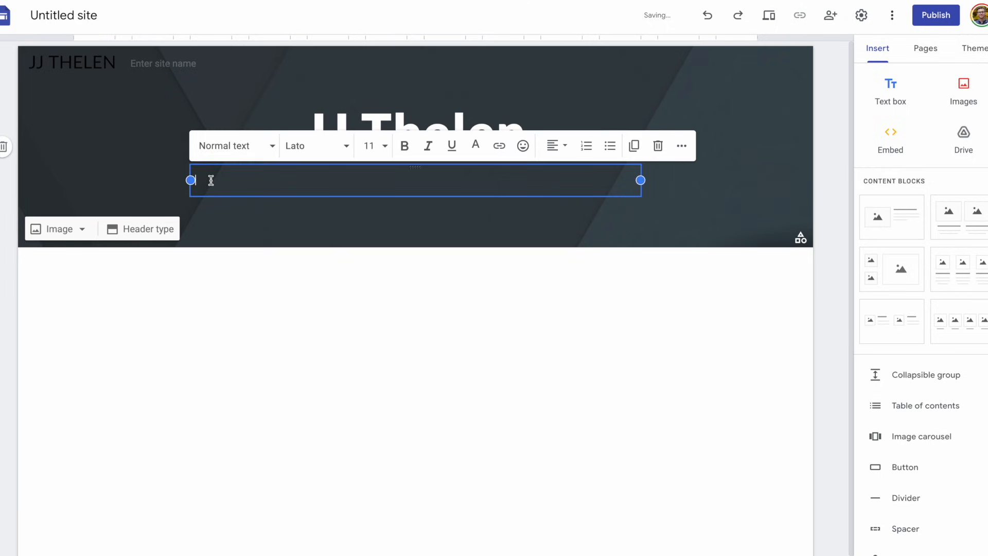
pyautogui.click(373, 146)
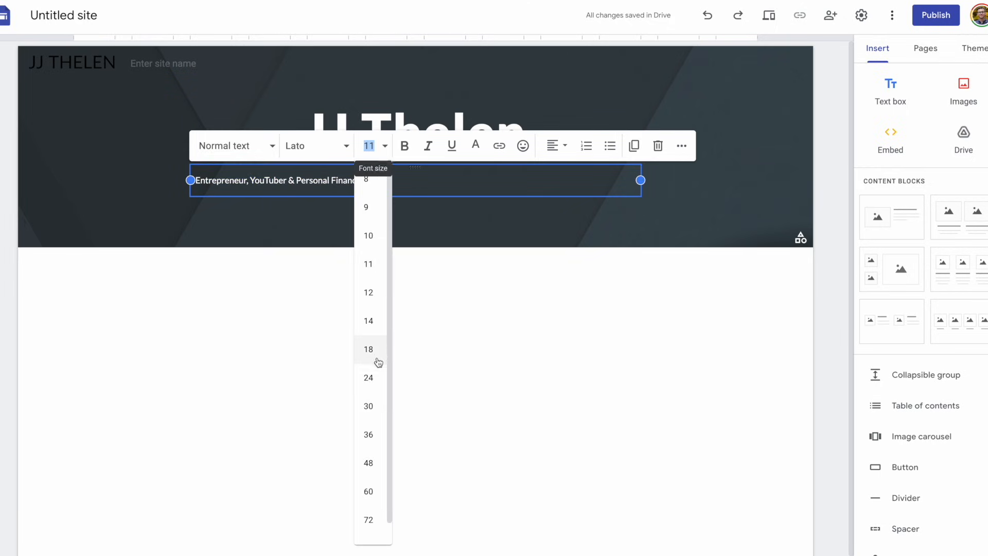
pyautogui.click(368, 349)
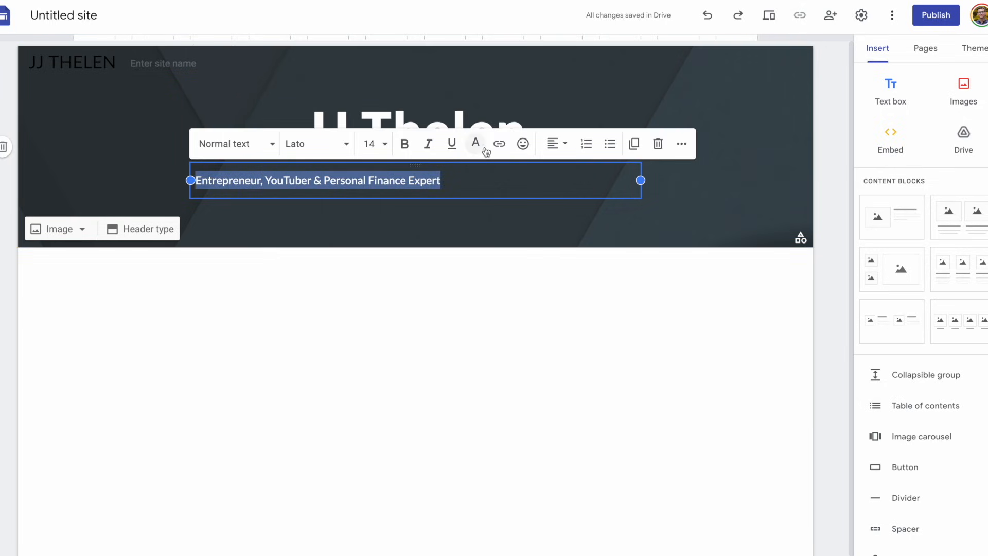
pyautogui.click(551, 143)
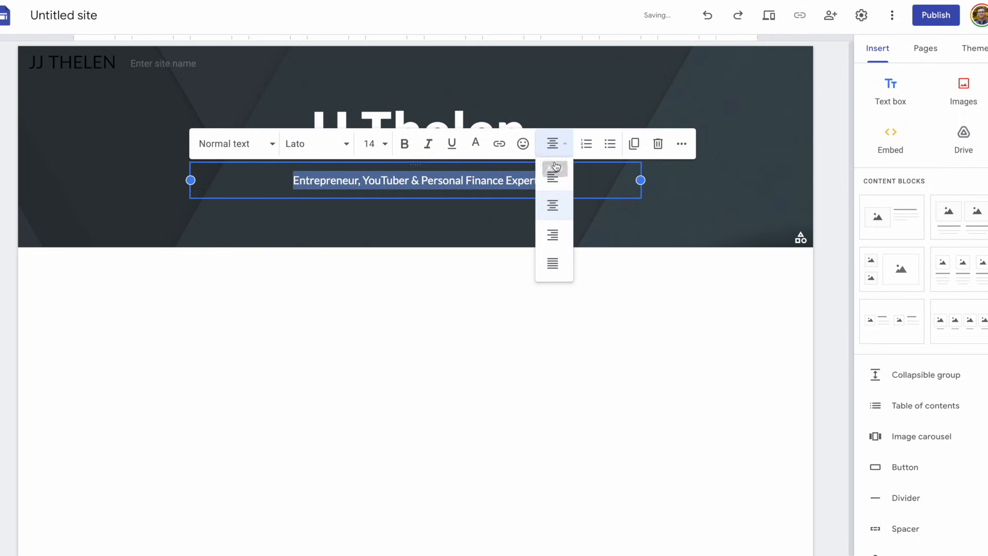
pyautogui.click(553, 265)
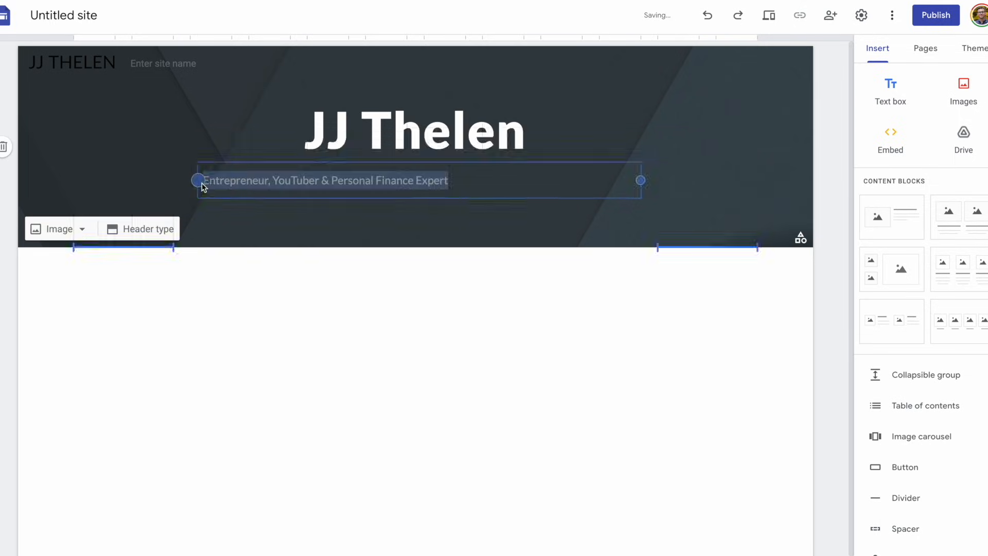
# Step: Finalize the tagline 'Entrepreneur, YouTuber & Personal Finance Expert' and select the header
pyautogui.doubleClick(322, 180)
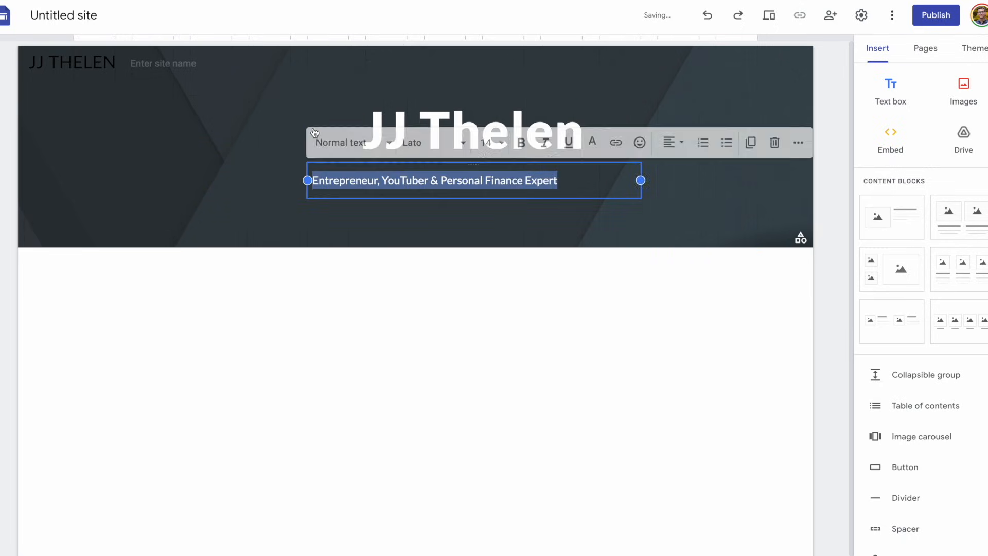
pyautogui.click(473, 131)
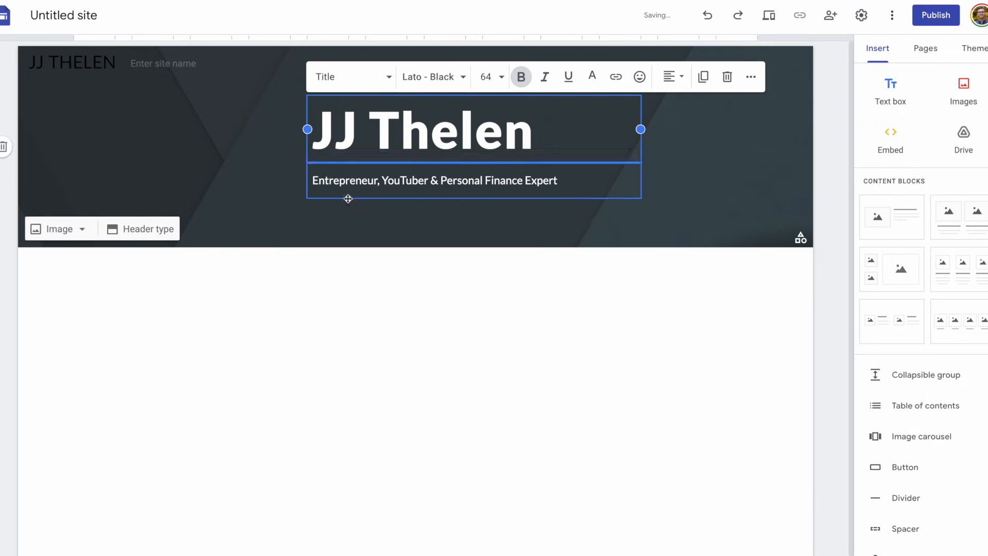
pyautogui.click(323, 306)
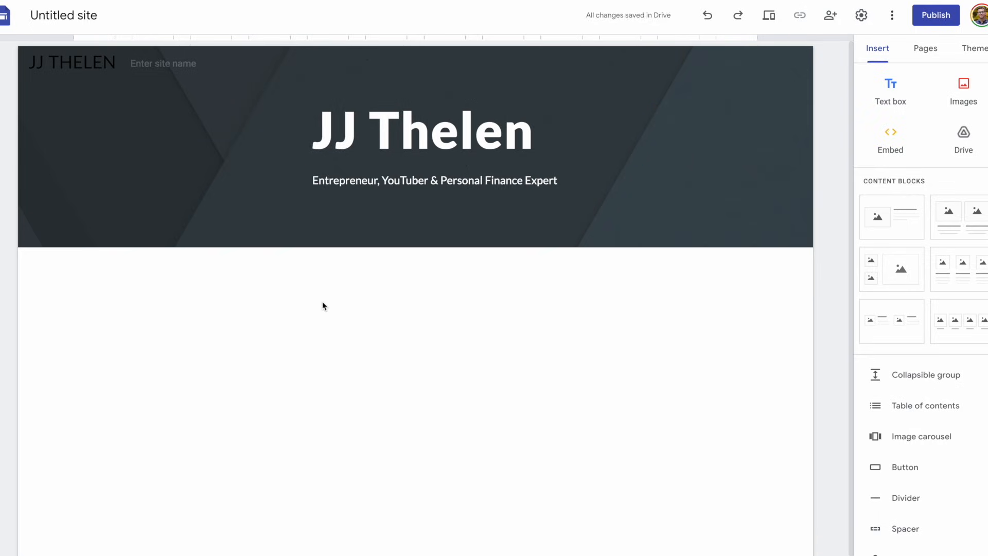
pyautogui.click(58, 228)
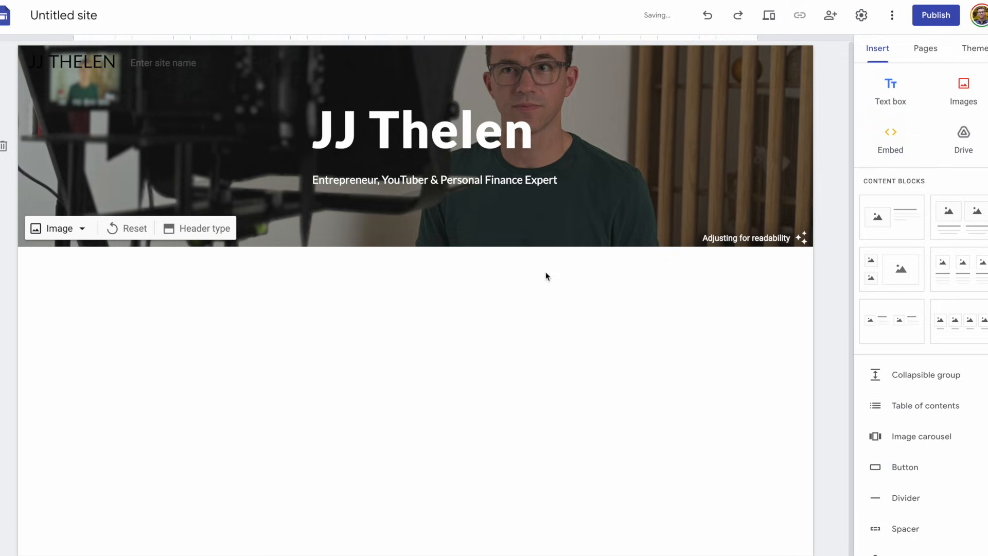
pyautogui.moveTo(537, 274)
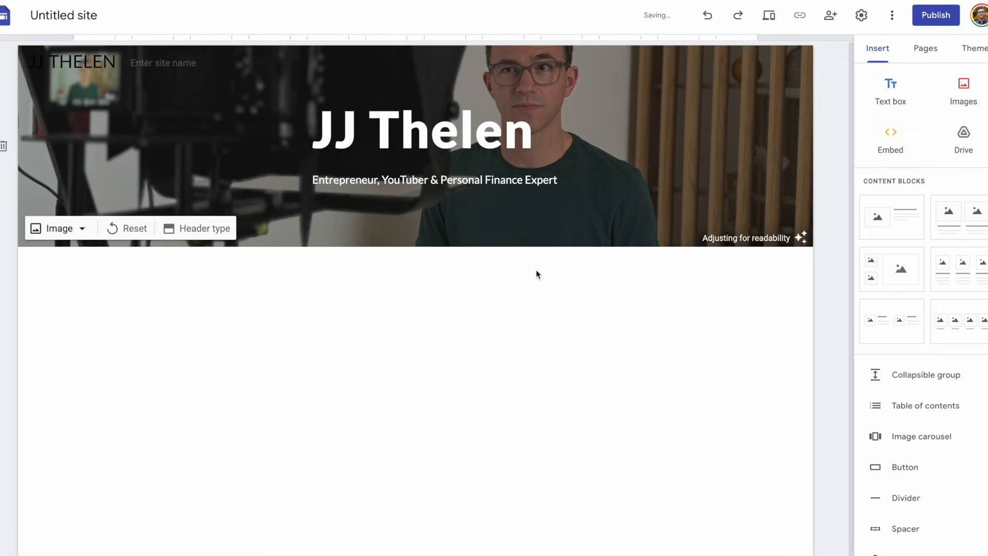
# Step: Change the header type to a full-height Cover
pyautogui.click(204, 228)
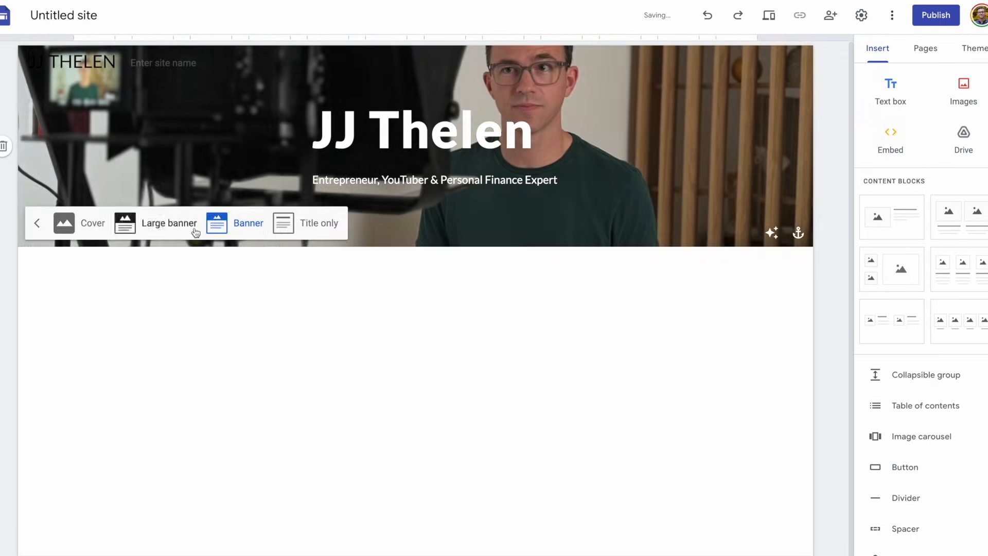
pyautogui.click(80, 223)
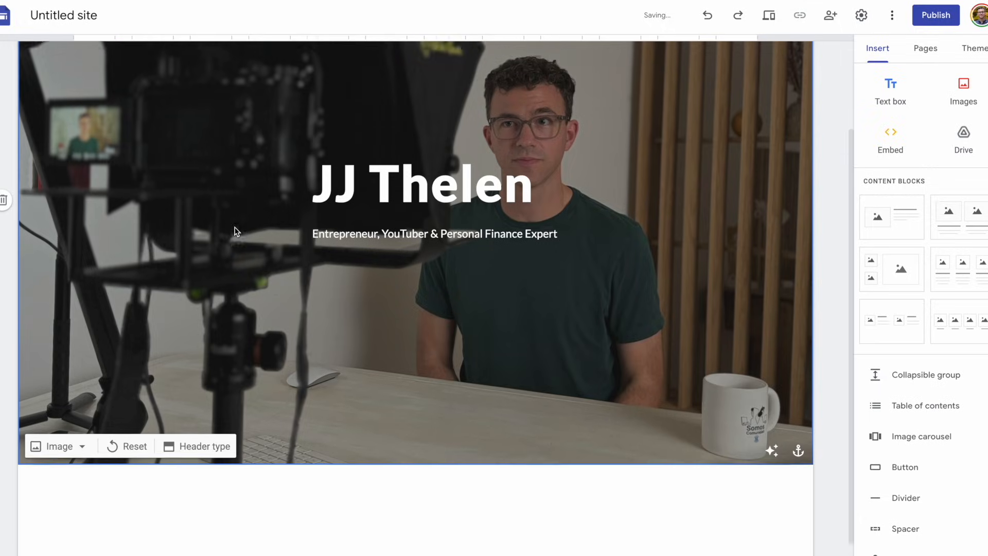
# Step: Add an image-and-text block with the photo, 'Want to get started on YouTube?' and bullets
pyautogui.click(211, 350)
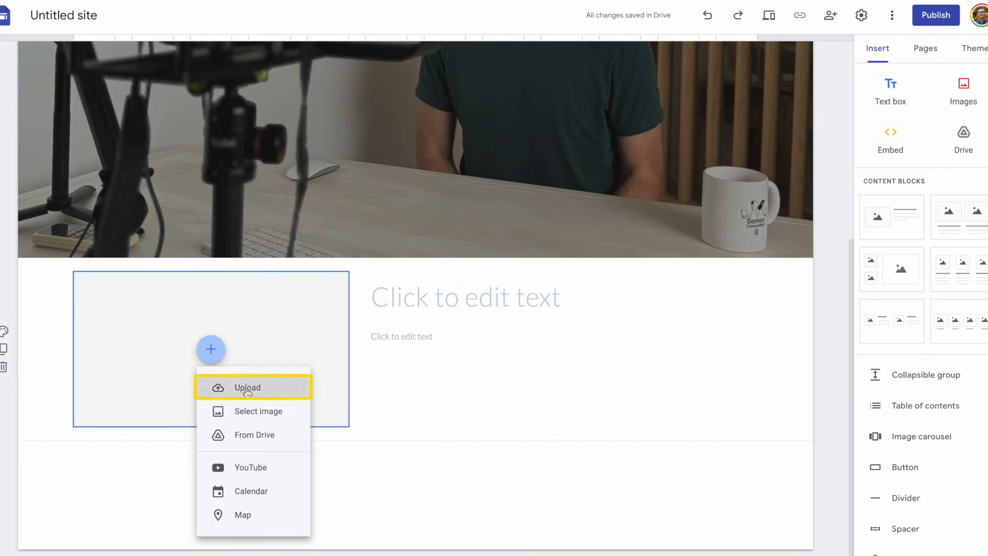
pyautogui.click(247, 387)
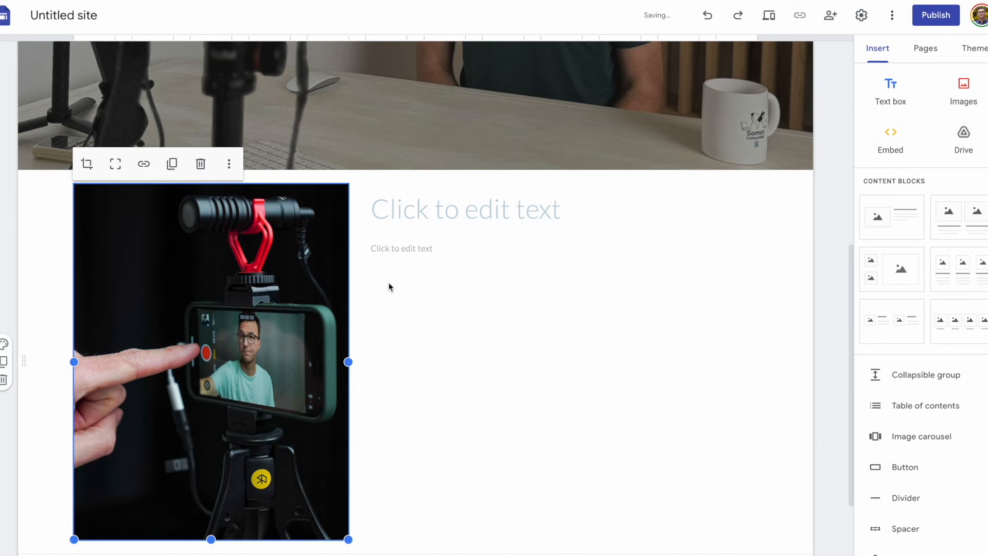
pyautogui.write('Want to get started on YouTube?')
pyautogui.click(561, 249)
pyautogui.write("With Channel Launch Roadmap, you'll:")
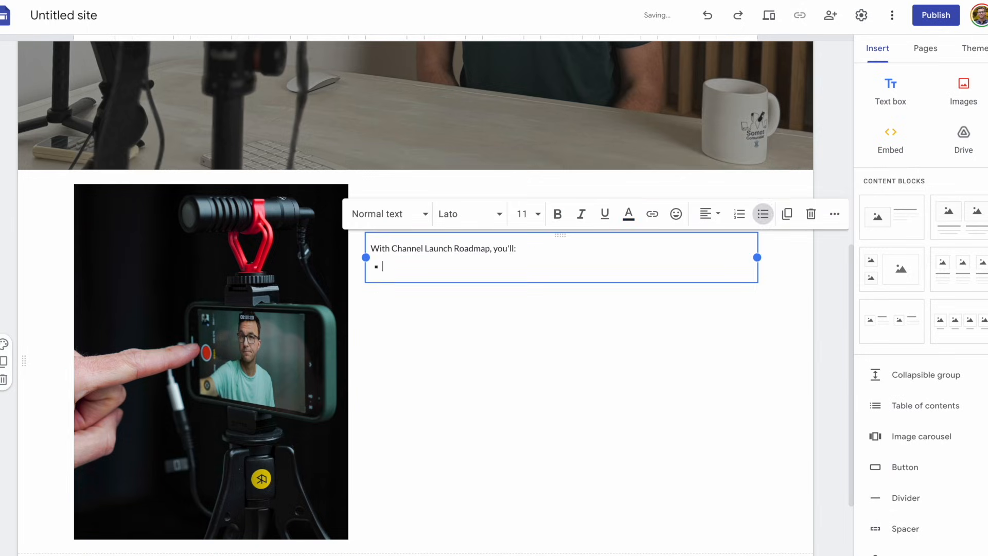
pyautogui.write('Choose your niche')
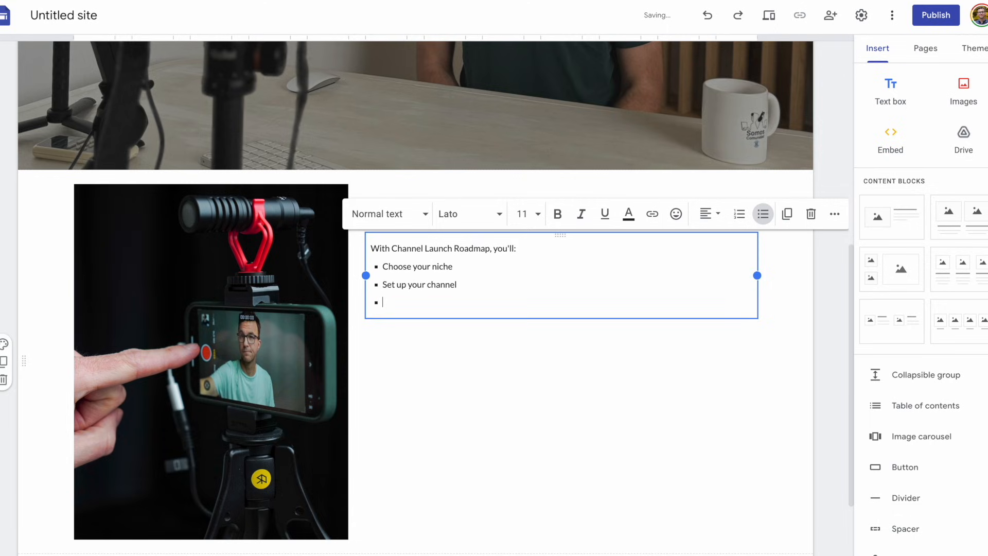
pyautogui.write('Come up with dozens of video ideas')
pyautogui.write('Plan the launch of your YouTube channel')
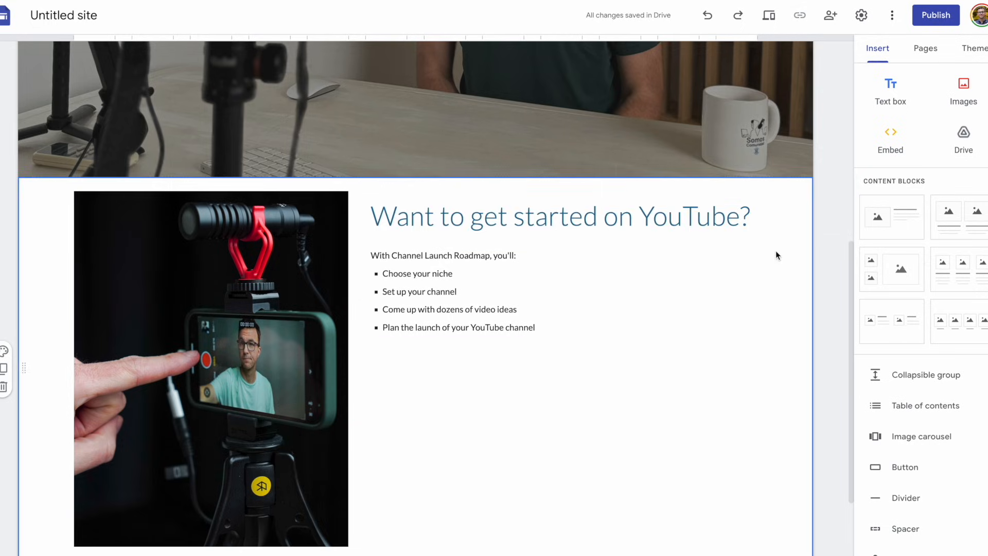
pyautogui.scroll(-3)
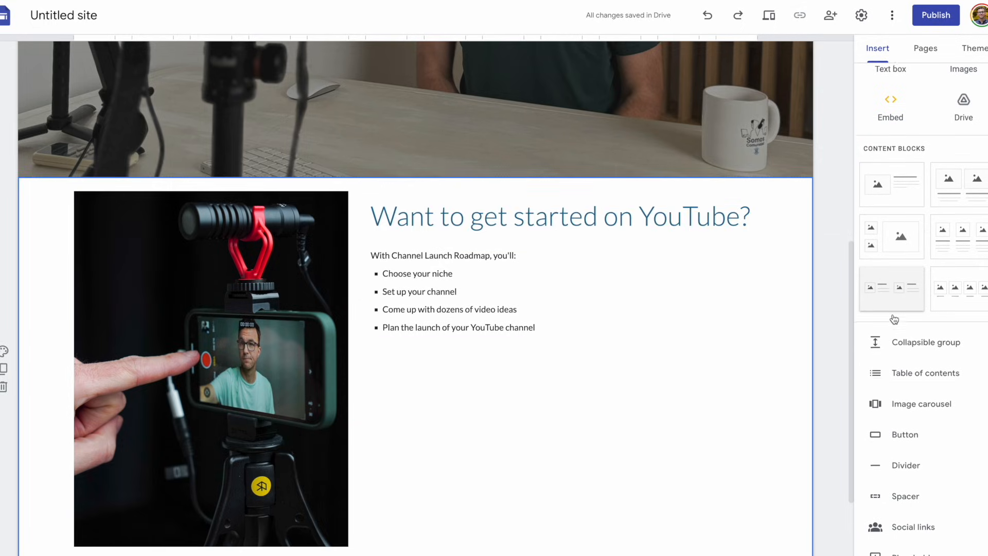
# Step: Insert a 'Ready to Launch My Channel' button and drag it into its own row below
pyautogui.click(904, 435)
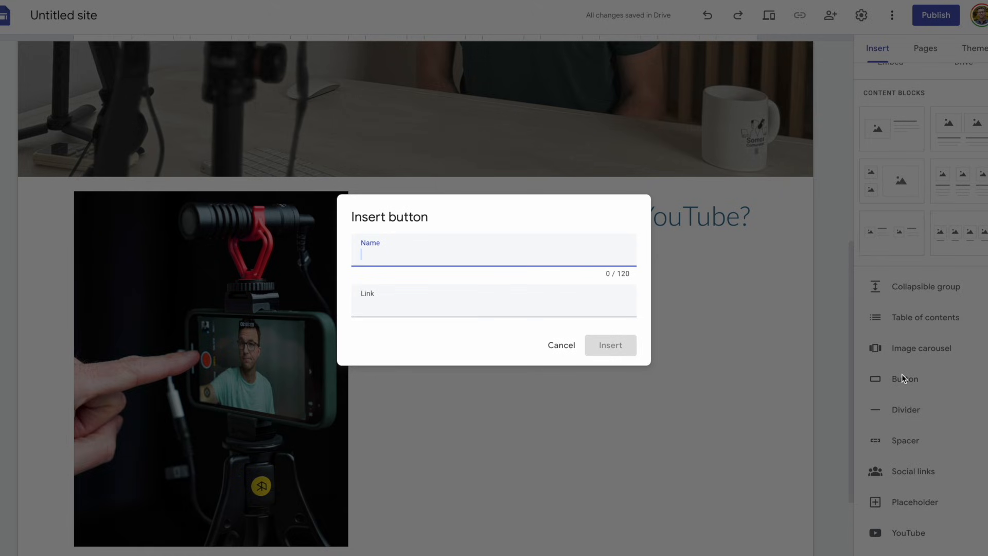
pyautogui.write('Ready to Launch My Channel')
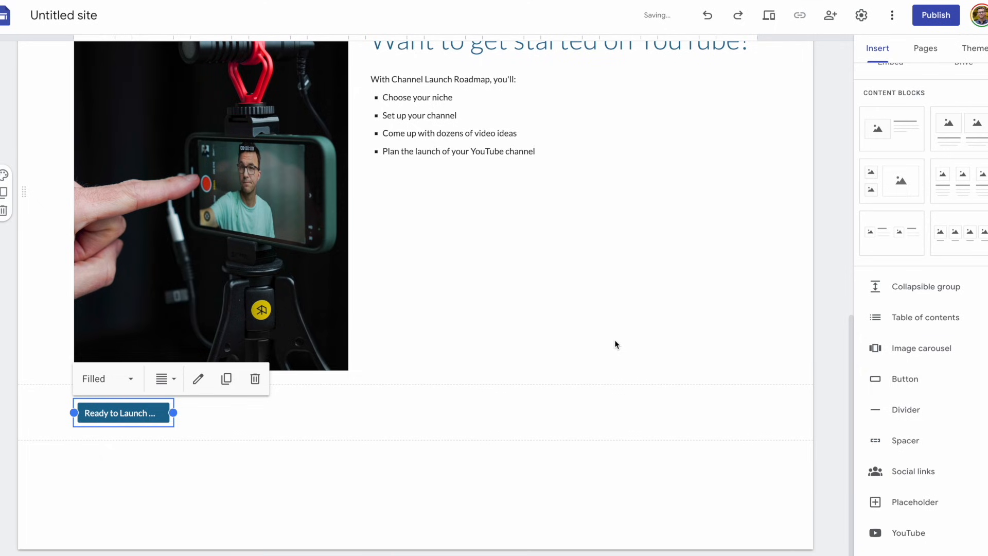
pyautogui.moveTo(159, 378)
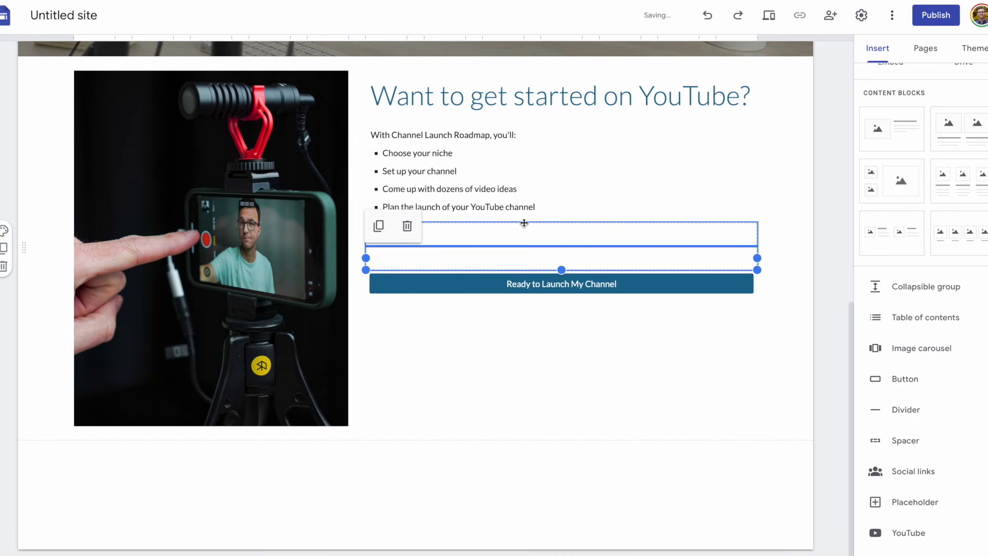
pyautogui.click(753, 351)
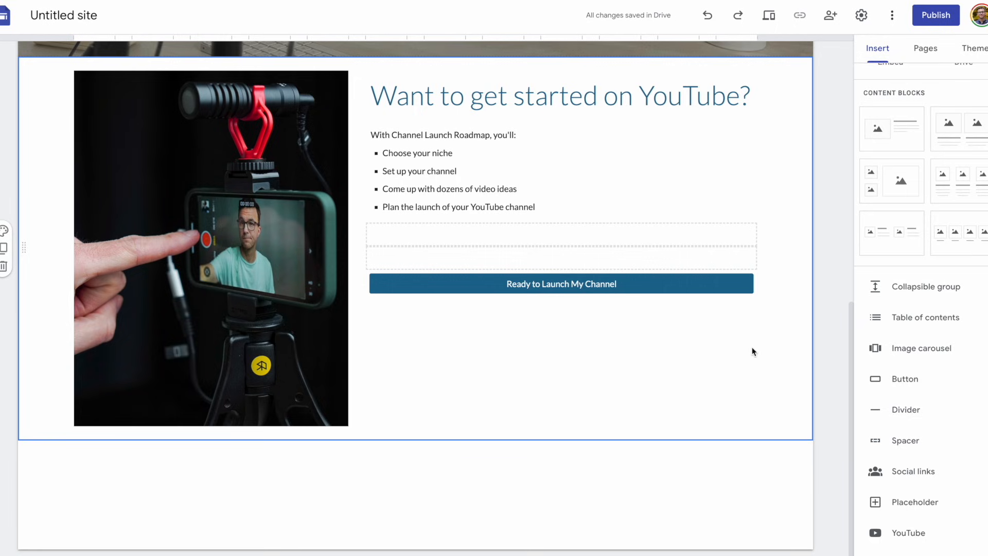
pyautogui.click(560, 283)
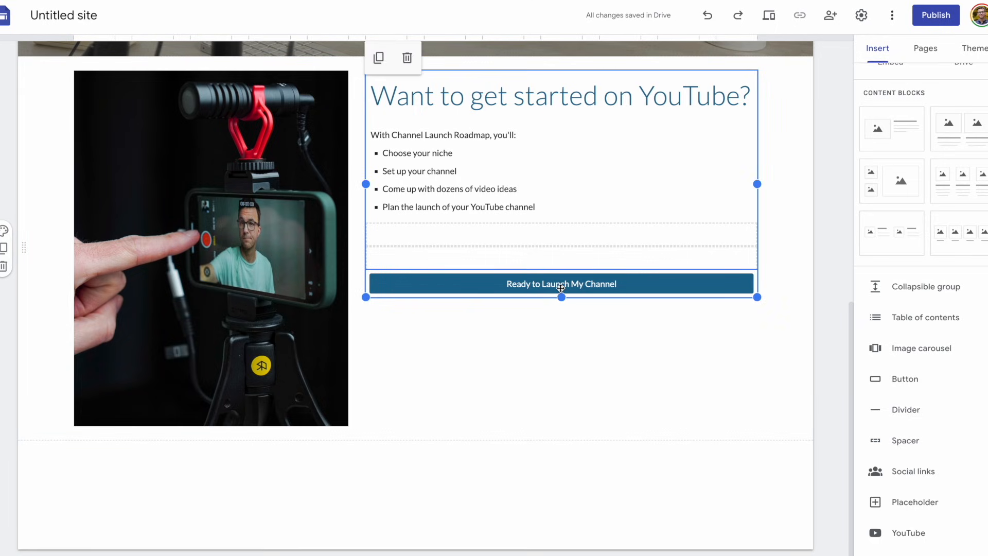
pyautogui.moveTo(561, 283); pyautogui.dragTo(630, 353)
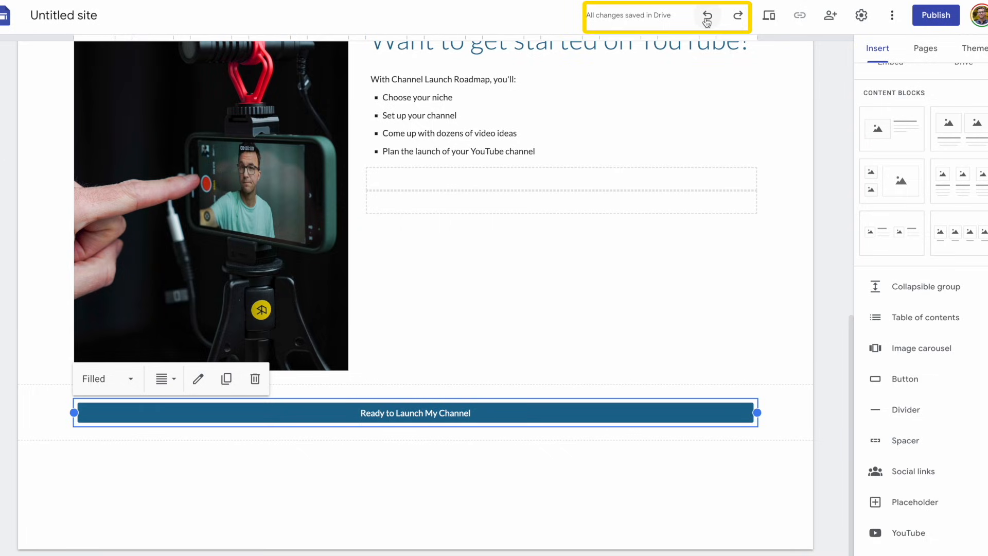
# Step: Undo the button move so it returns under the bulleted list
pyautogui.click(707, 15)
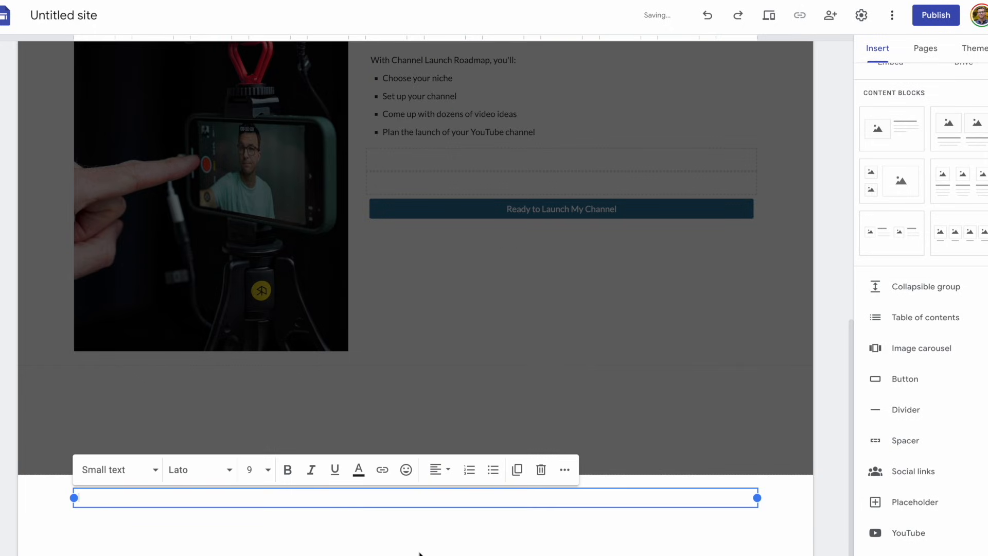
# Step: Add a JJ Thelen footer with Instagram and TikTok social links
pyautogui.write('JJ Thelen')
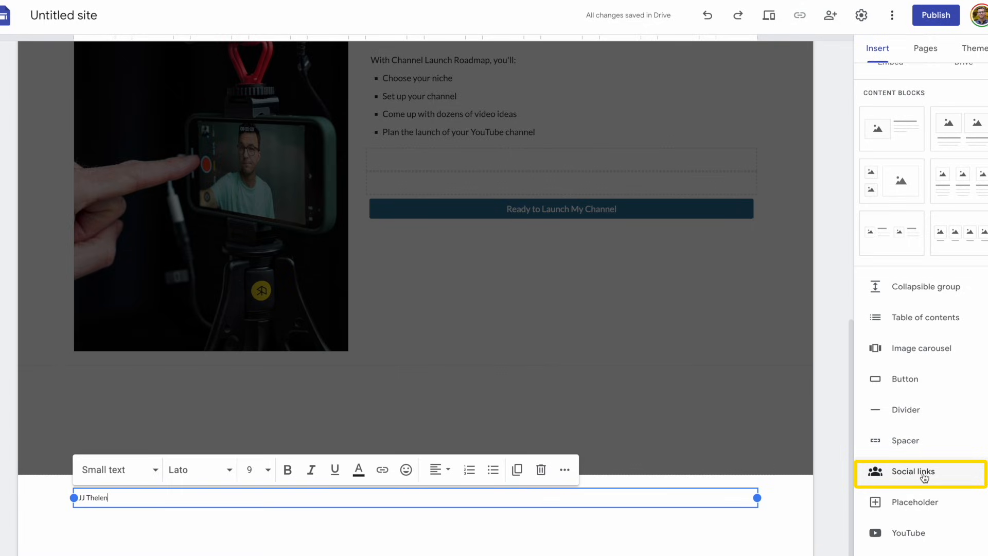
pyautogui.click(910, 471)
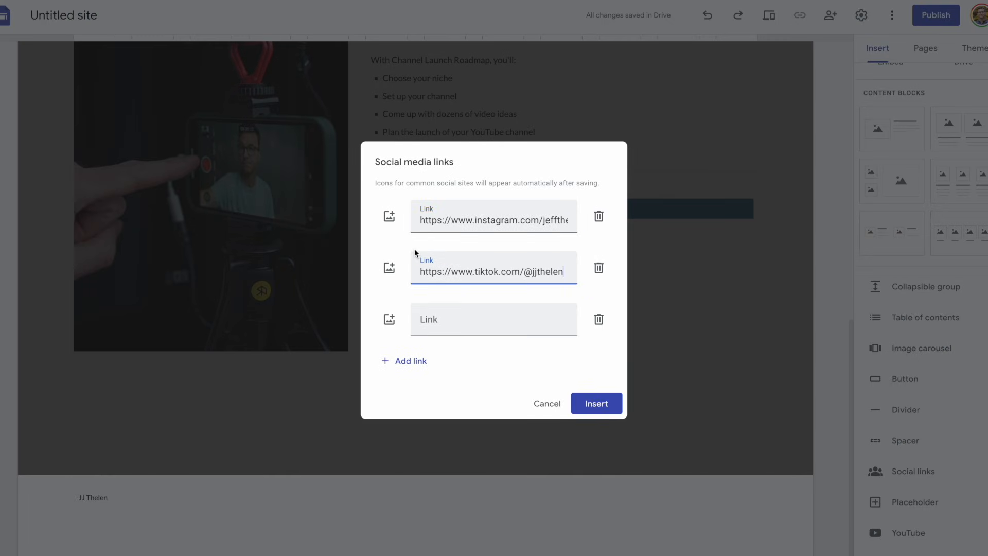
pyautogui.click(595, 404)
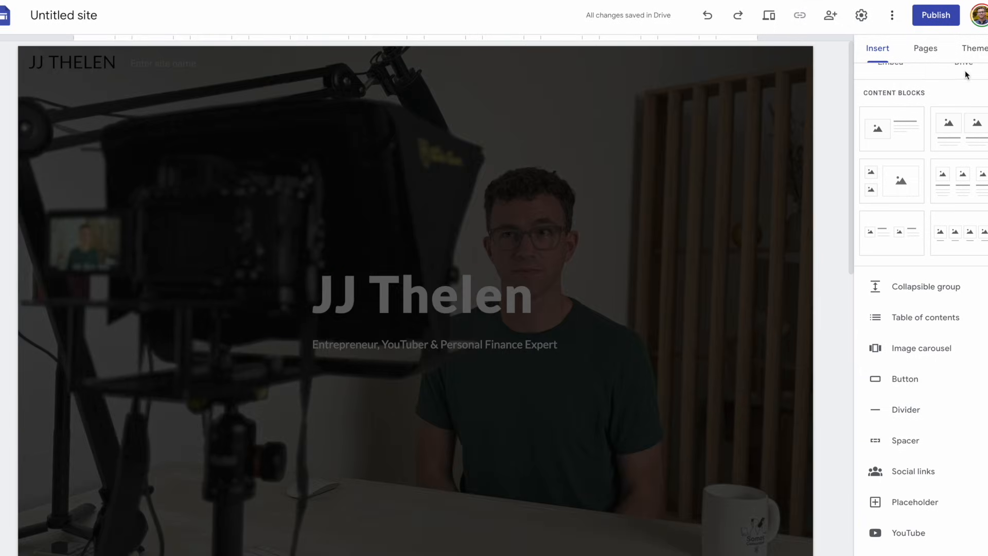
# Step: Preview another theme in Themes and keep the Simple theme applied
pyautogui.click(973, 48)
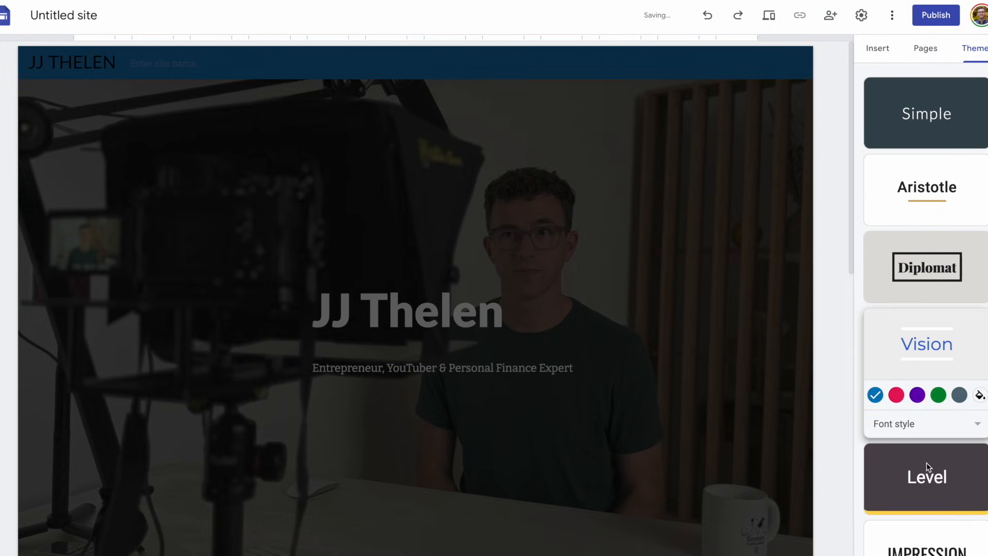
pyautogui.click(926, 465)
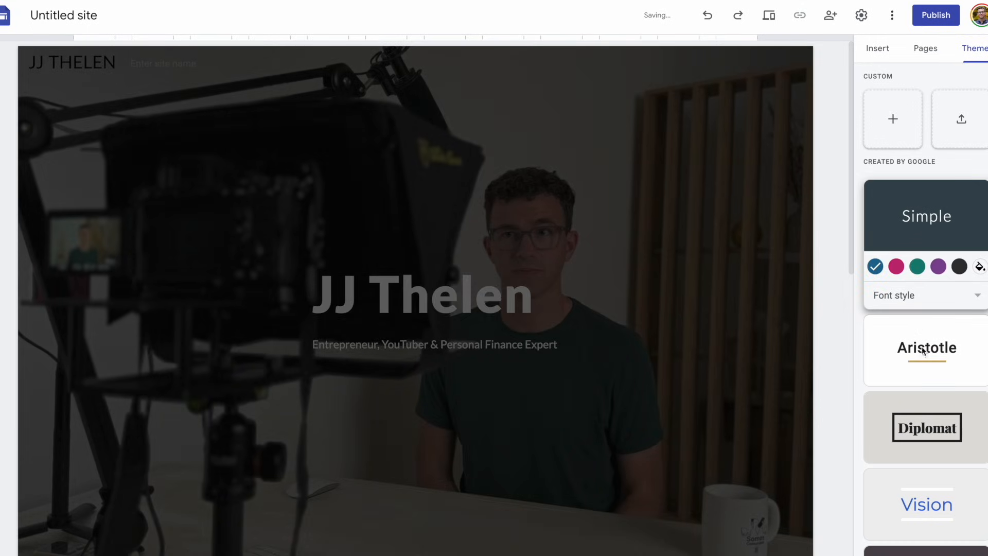
# Step: Create the 'My YouTube Channels' page and give it a title-only header
pyautogui.click(925, 48)
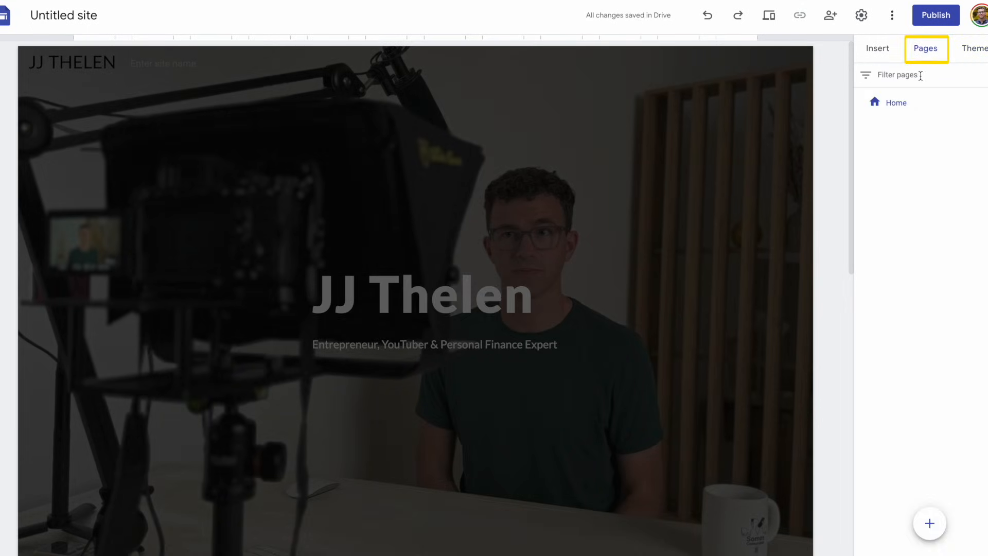
pyautogui.write('My YouTube Channels')
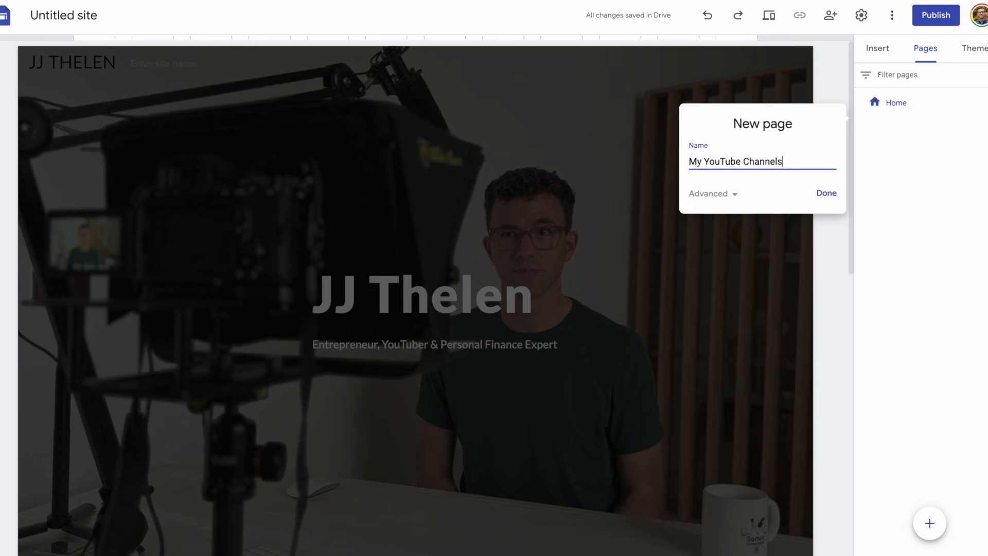
pyautogui.click(825, 193)
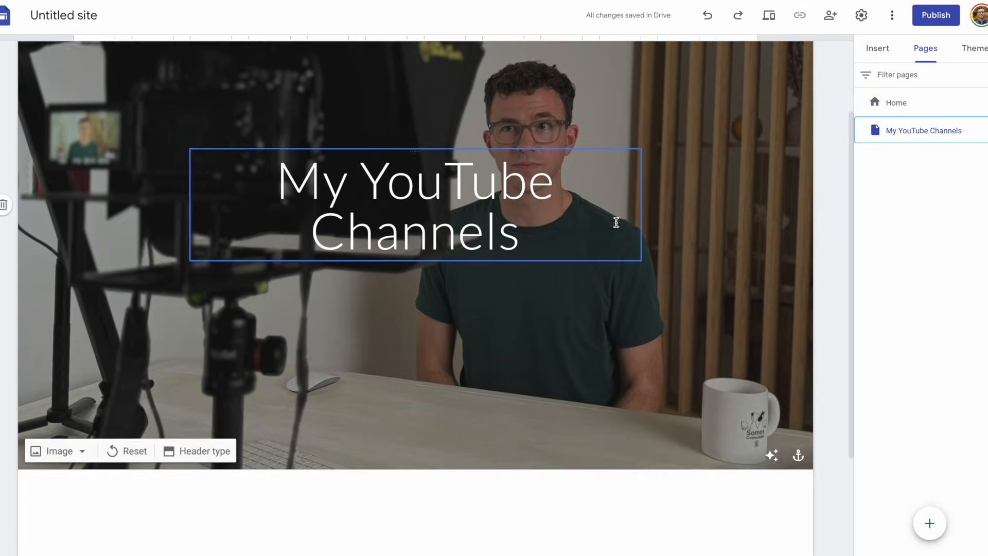
pyautogui.click(204, 450)
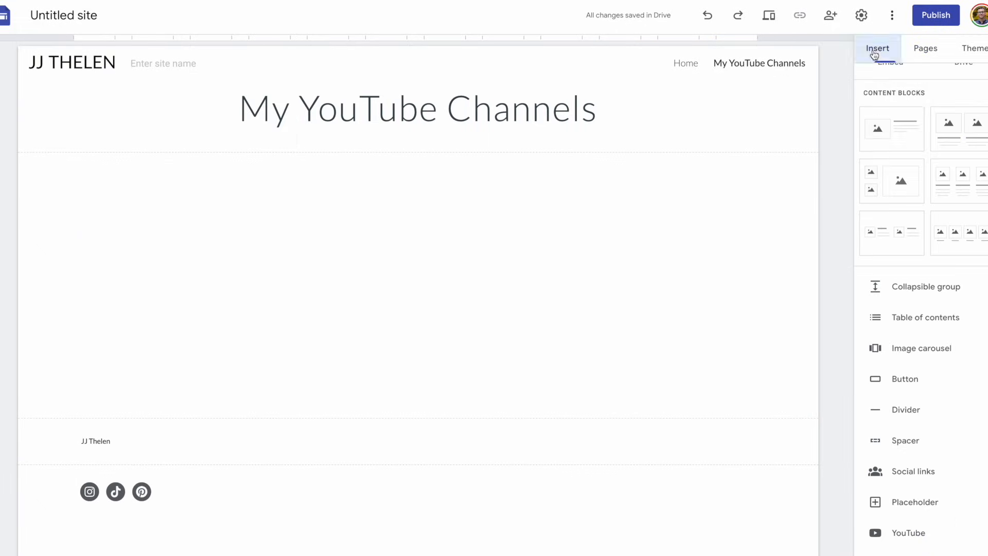
pyautogui.moveTo(891, 129)
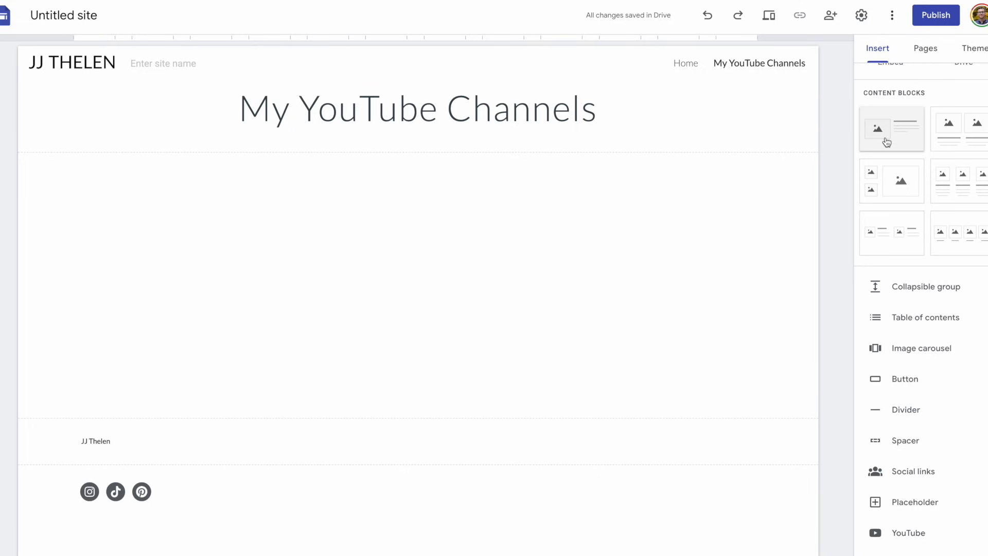
# Step: Add an image-with-text block reading 'Get your business started right' for the third channel
pyautogui.click(890, 129)
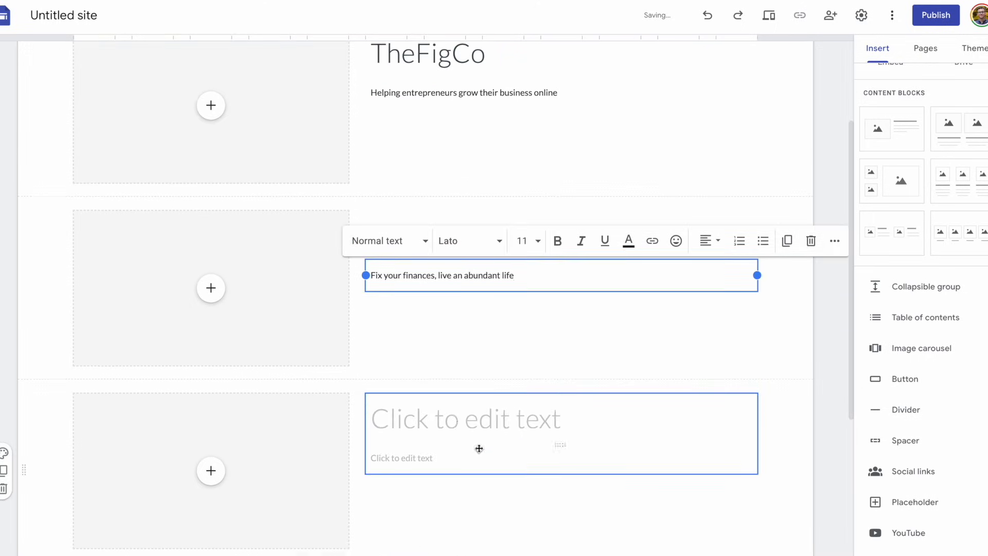
pyautogui.write('Get your business started right')
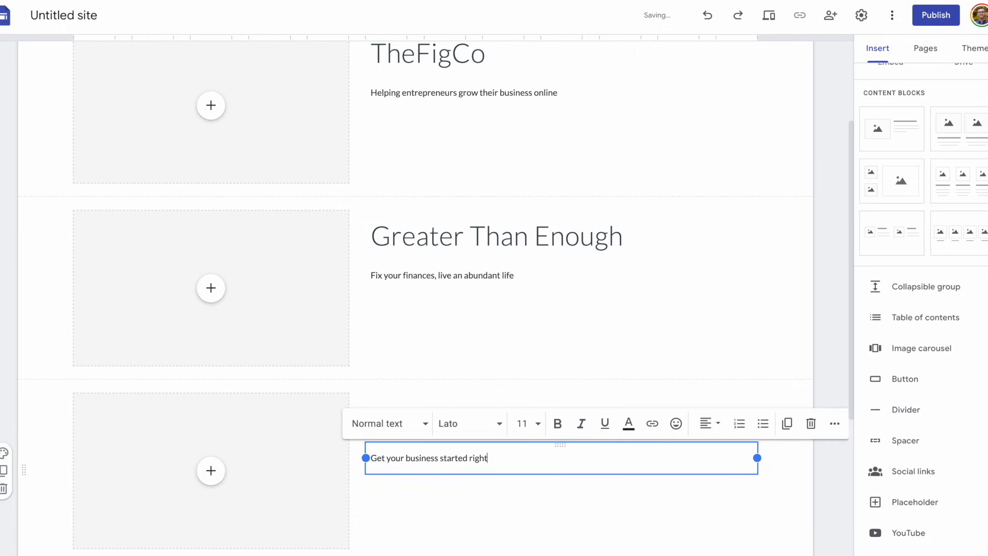
pyautogui.scroll(-3)
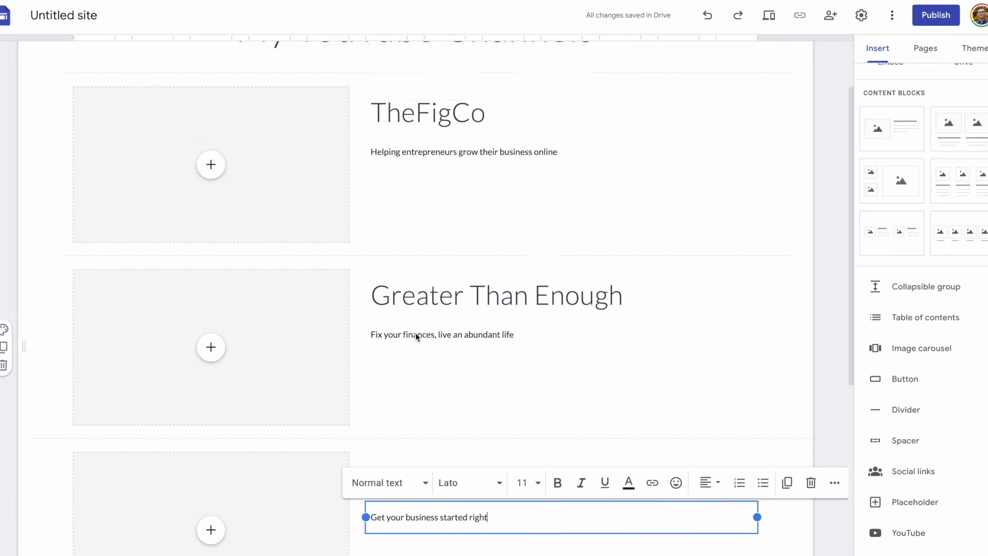
# Step: Embed a YouTube video in TheFigCo's empty image area
pyautogui.click(211, 165)
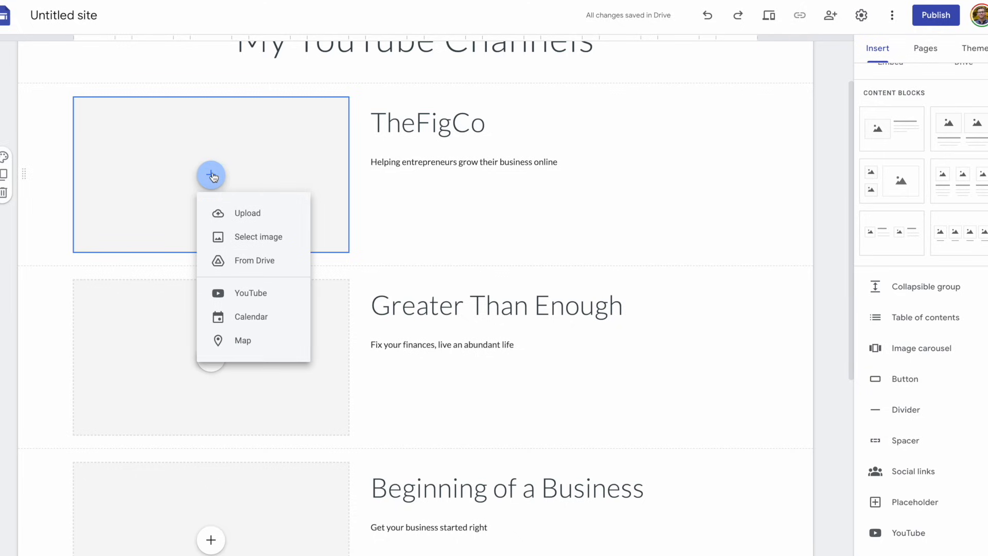
pyautogui.moveTo(250, 293)
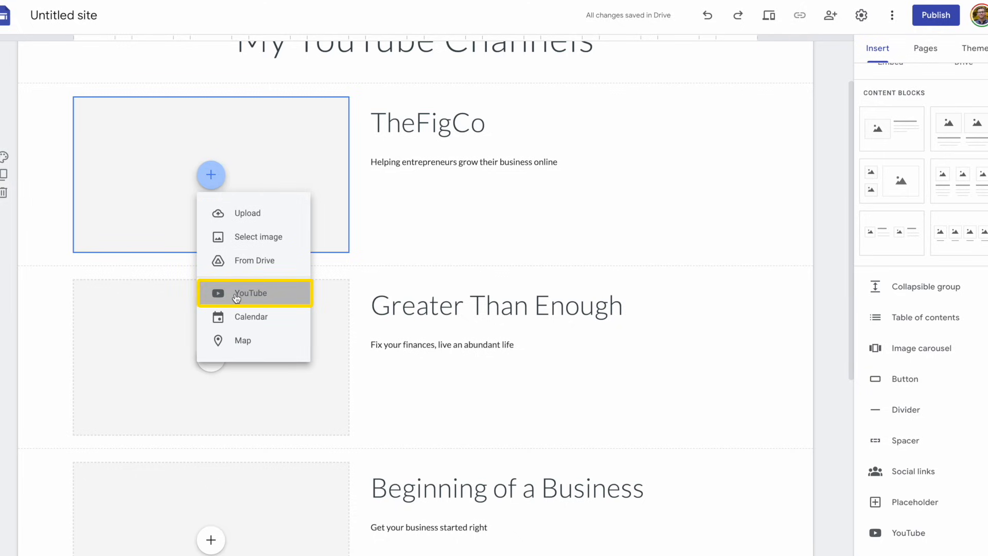
pyautogui.click(250, 292)
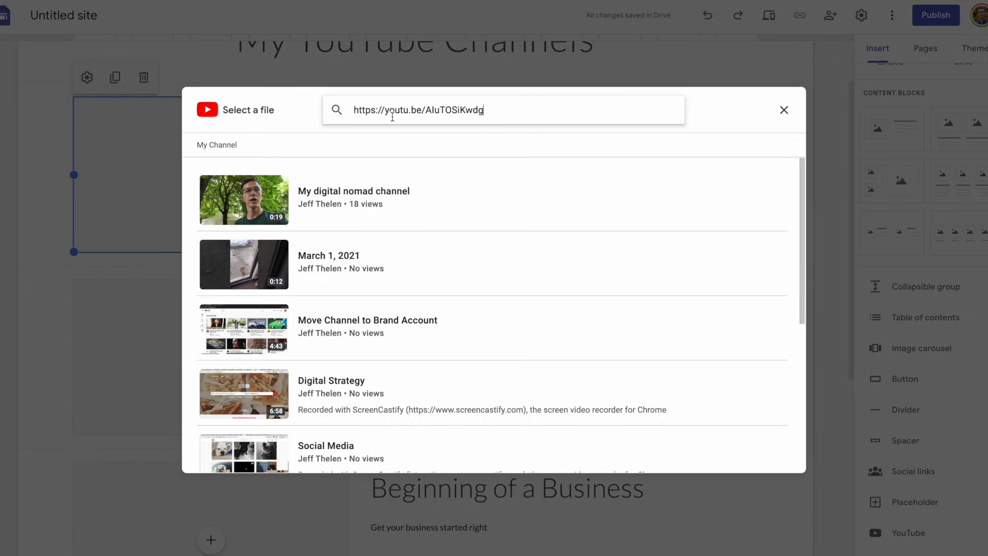
pyautogui.press('Enter')
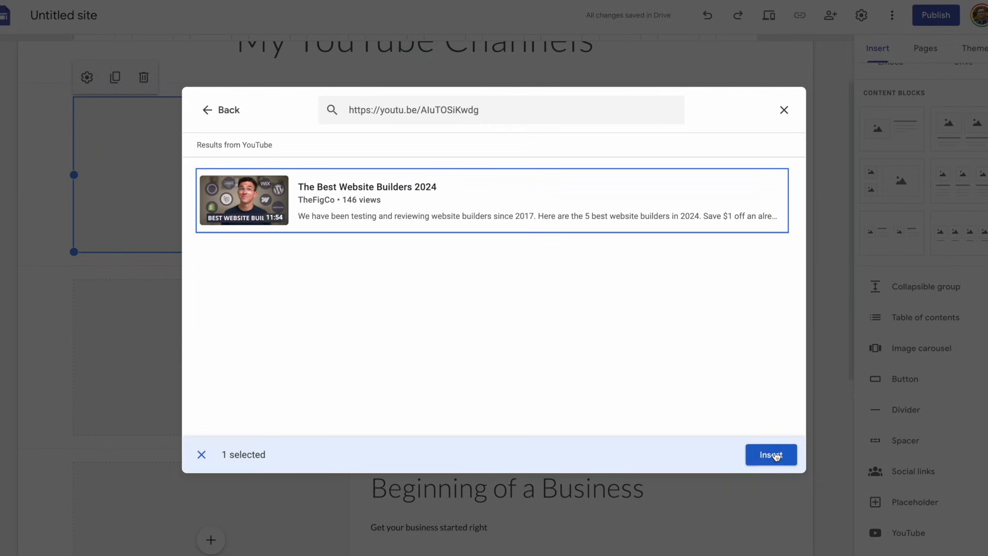
pyautogui.click(771, 455)
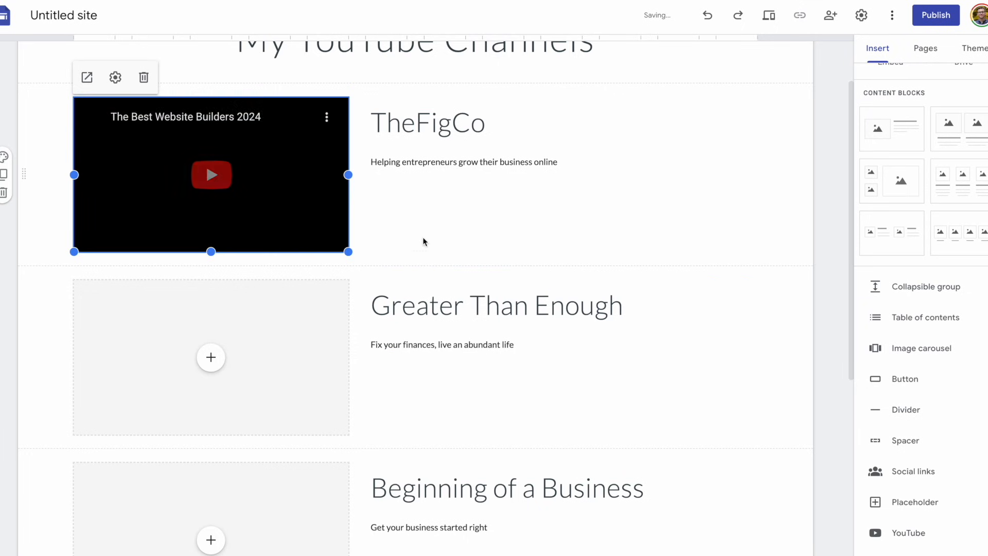
# Step: Link the TheFigCo title, then start linking the Beginning of a Business title
pyautogui.doubleClick(427, 123)
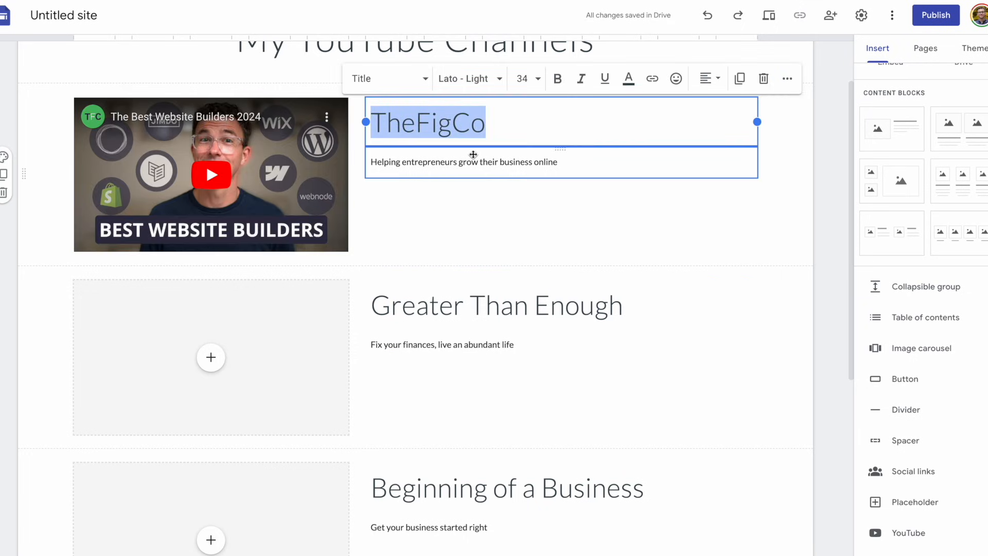
pyautogui.click(652, 78)
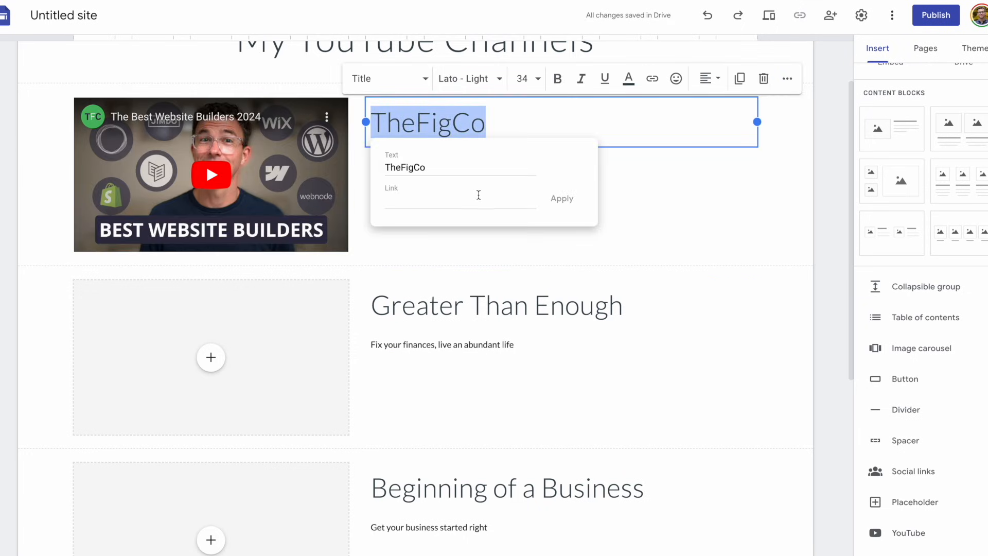
pyautogui.click(604, 78)
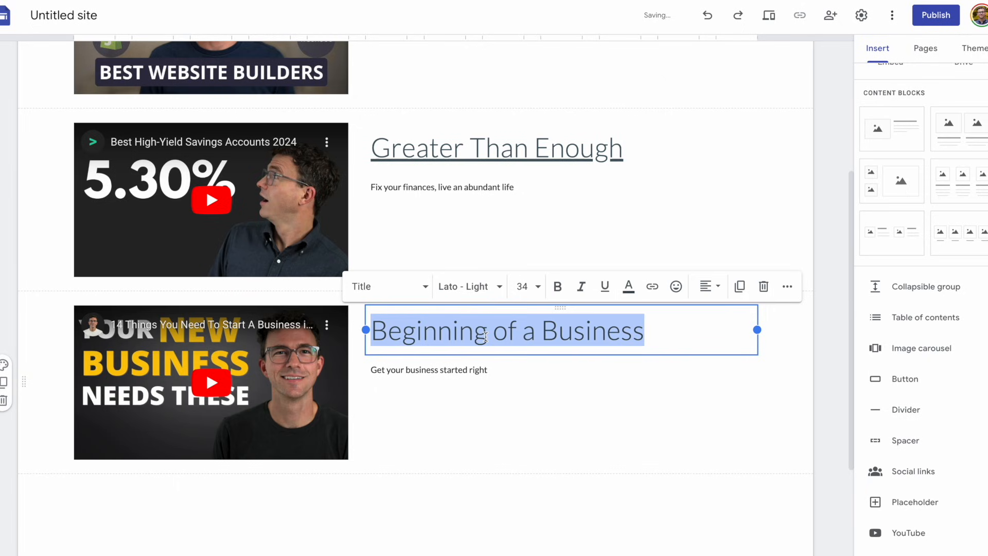
pyautogui.click(652, 287)
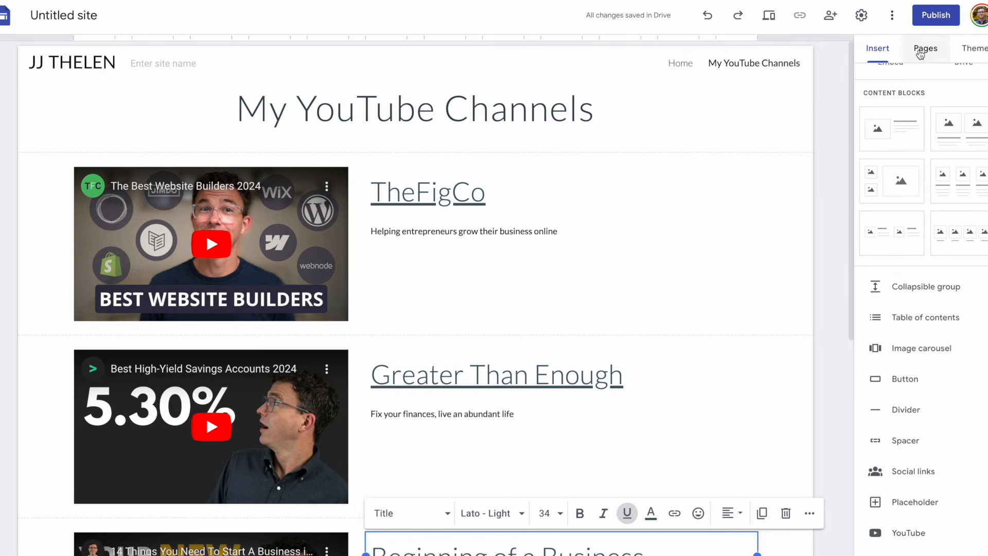
# Step: Hide My YouTube Channels from navigation, then show it again
pyautogui.click(925, 48)
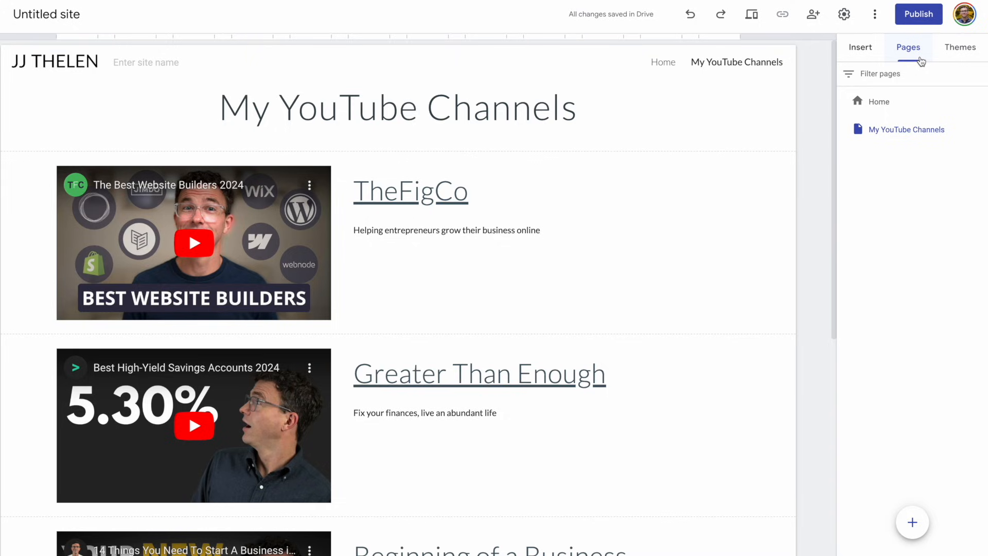
pyautogui.click(980, 129)
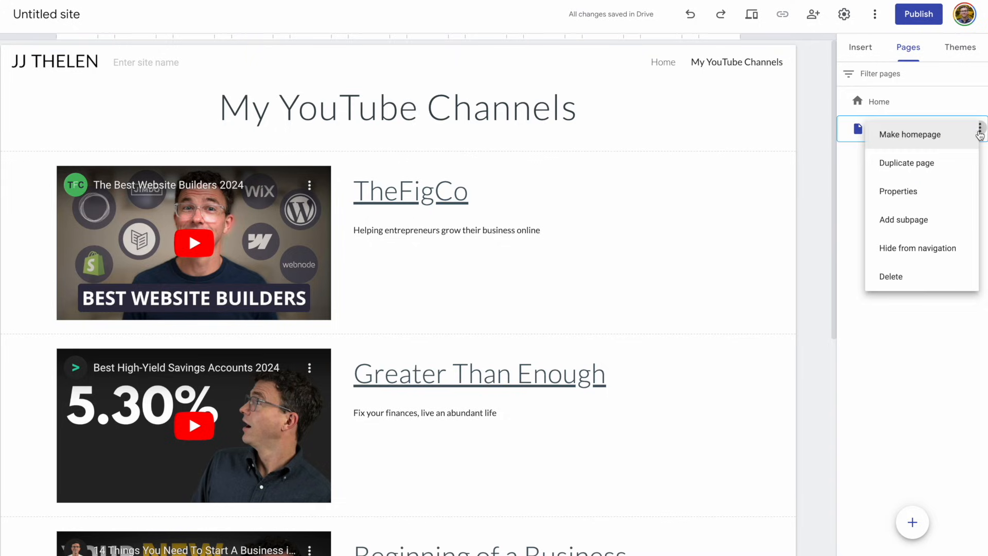
pyautogui.moveTo(931, 248)
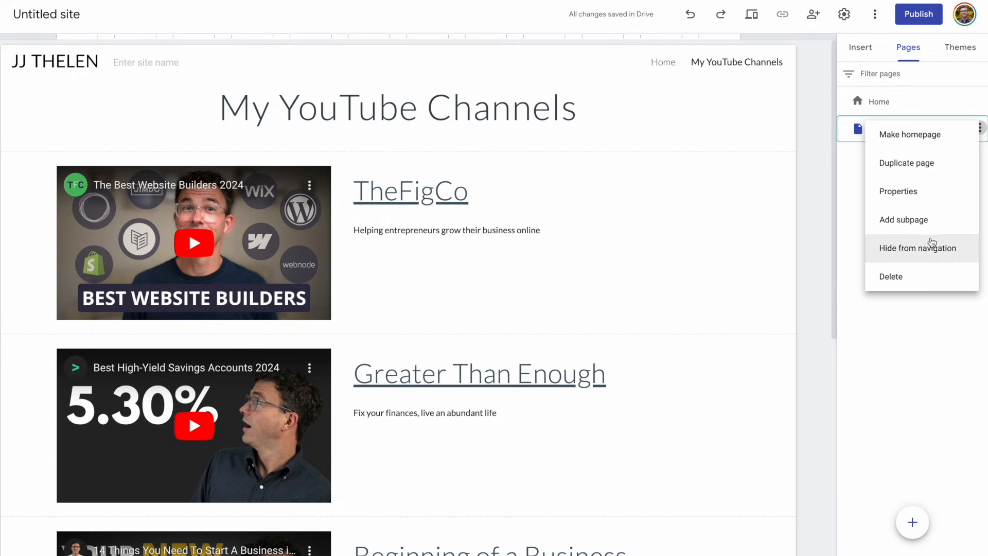
pyautogui.click(918, 248)
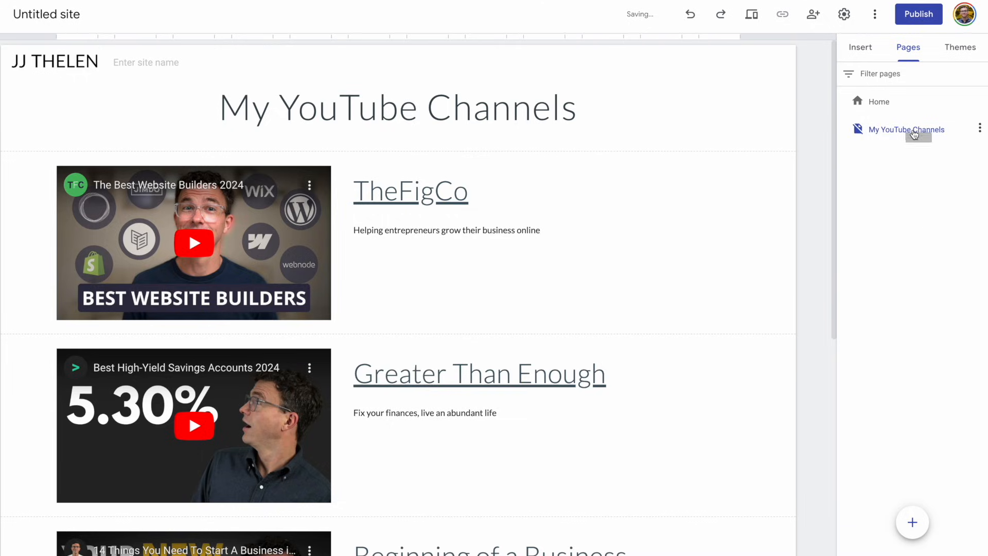
pyautogui.click(980, 128)
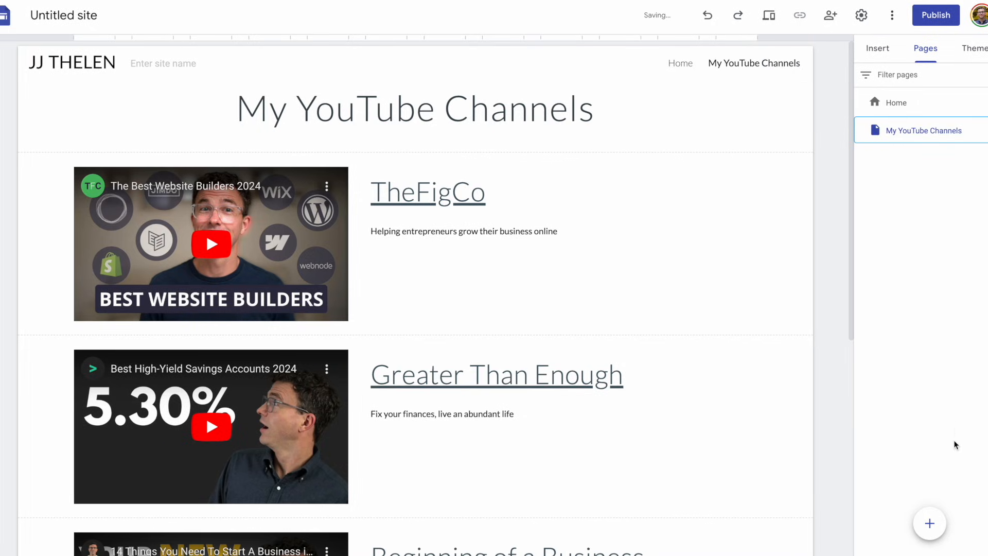
# Step: Add a new page named 'Services'
pyautogui.click(929, 523)
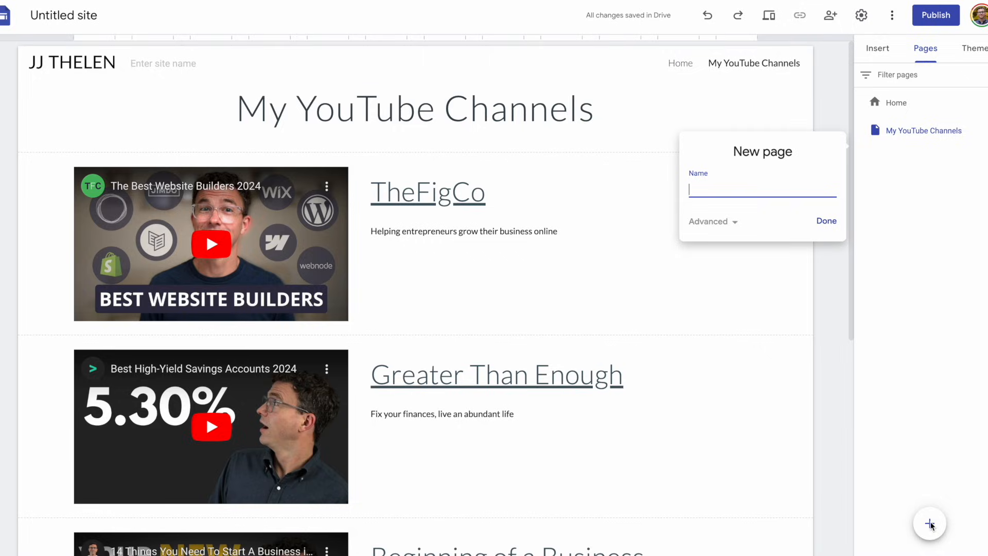
pyautogui.write('Services')
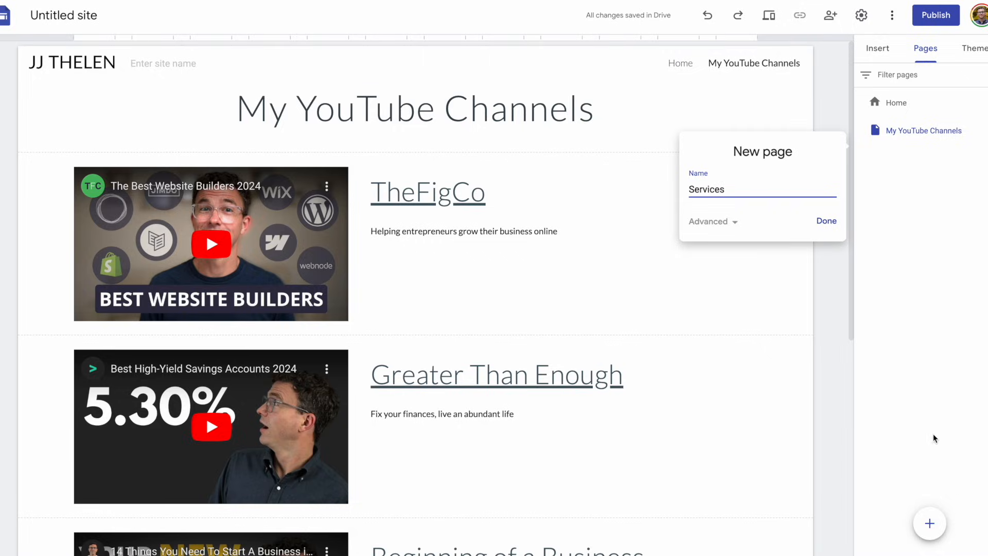
pyautogui.click(826, 220)
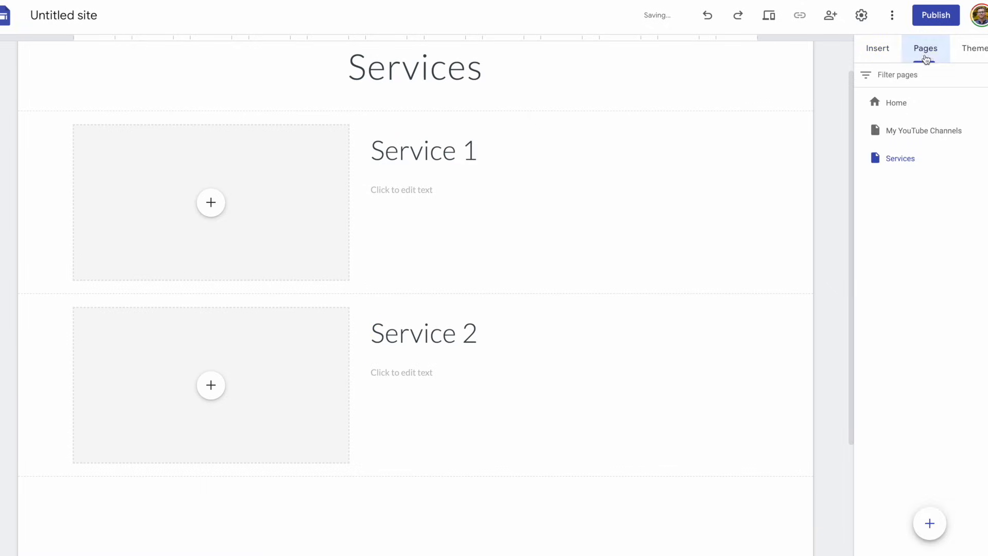
# Step: Add a new page named 'Service 1'
pyautogui.write('s')
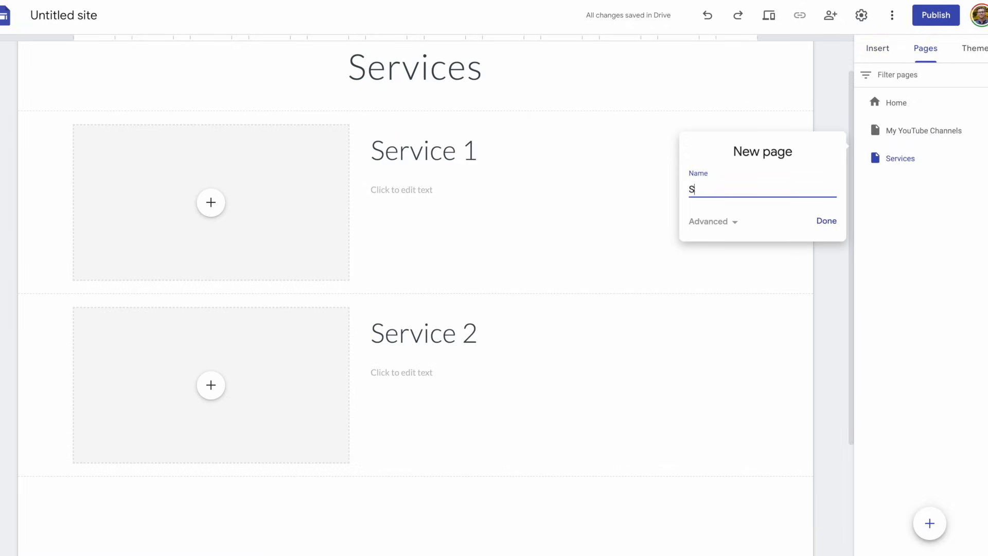
pyautogui.write('ervice 1')
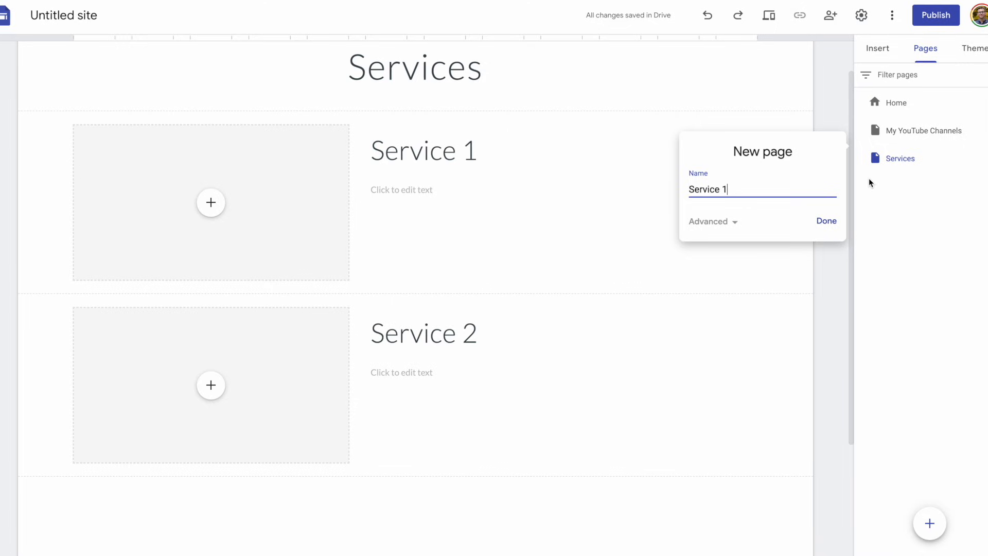
pyautogui.click(825, 221)
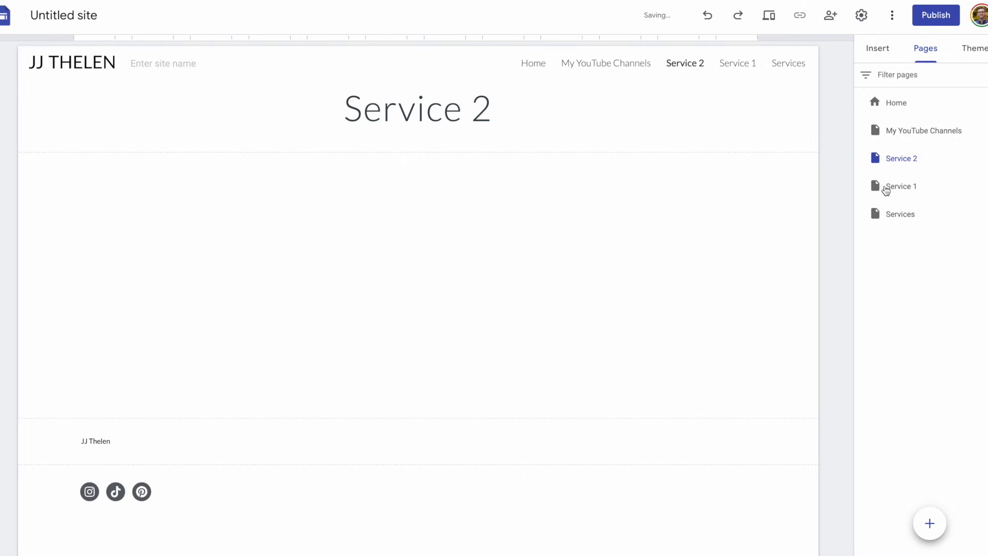
# Step: Drag Service 1 and Service 2 under Services to form its navigation submenu
pyautogui.moveTo(900, 186); pyautogui.dragTo(935, 232)
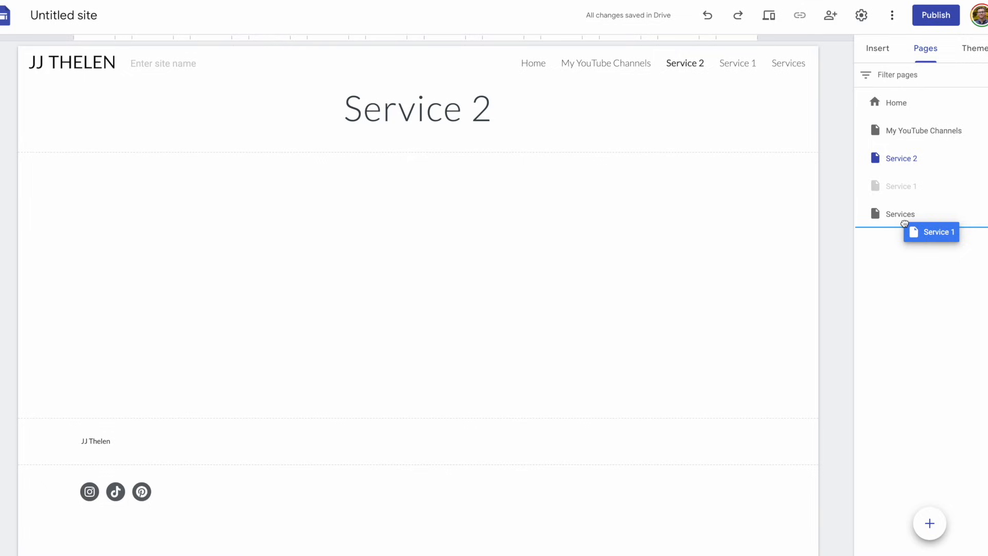
pyautogui.moveTo(936, 232); pyautogui.dragTo(914, 202)
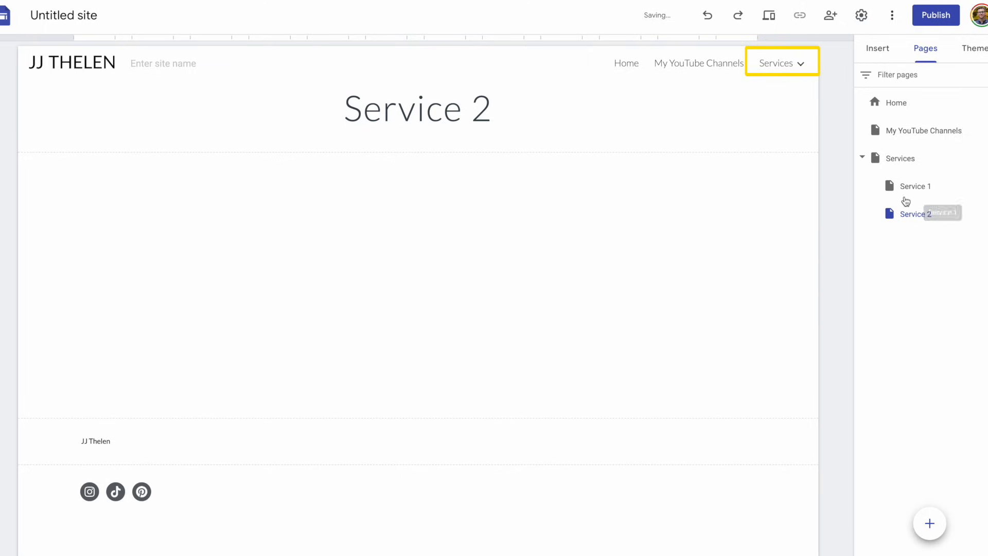
pyautogui.click(780, 63)
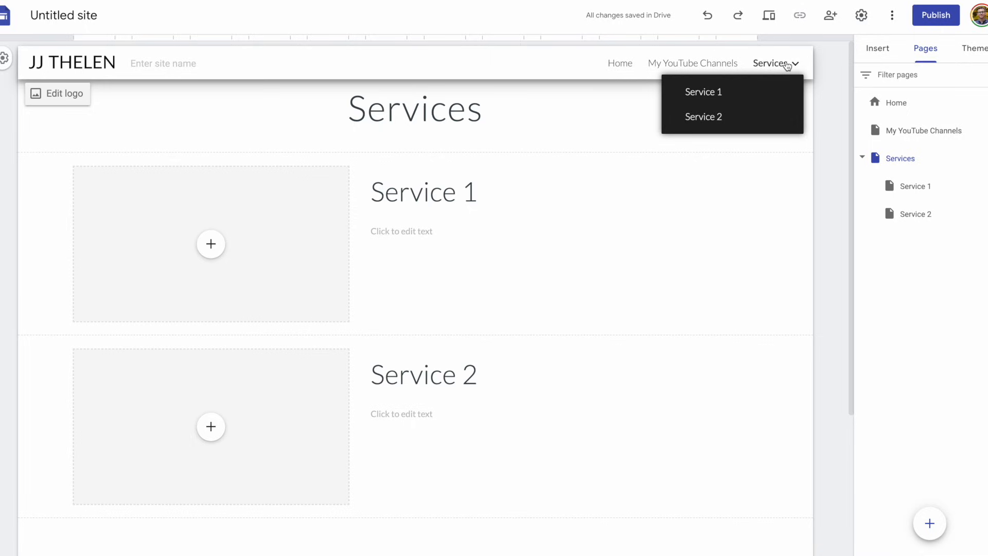
pyautogui.click(929, 522)
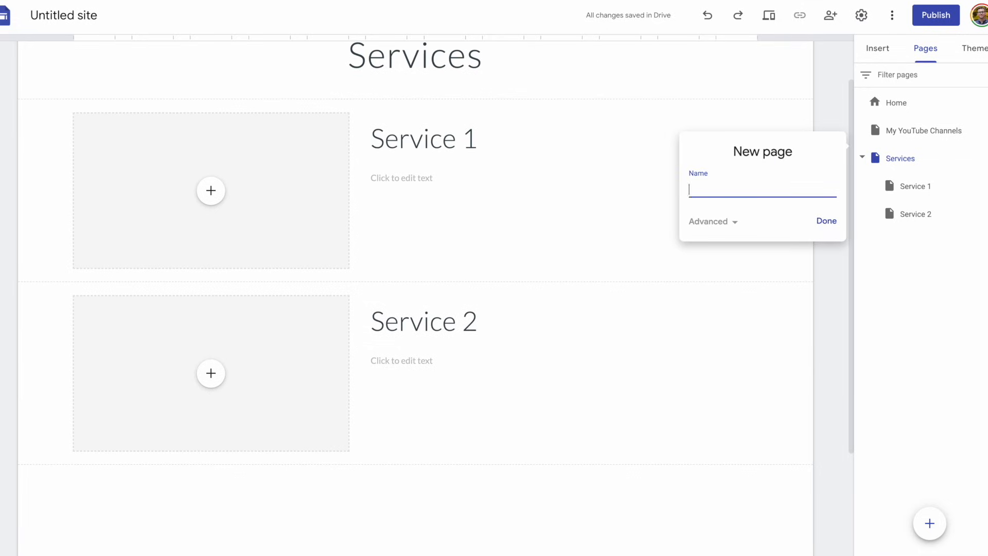
# Step: Name the new page 'Work with Me' and create it
pyautogui.write('Work with Me')
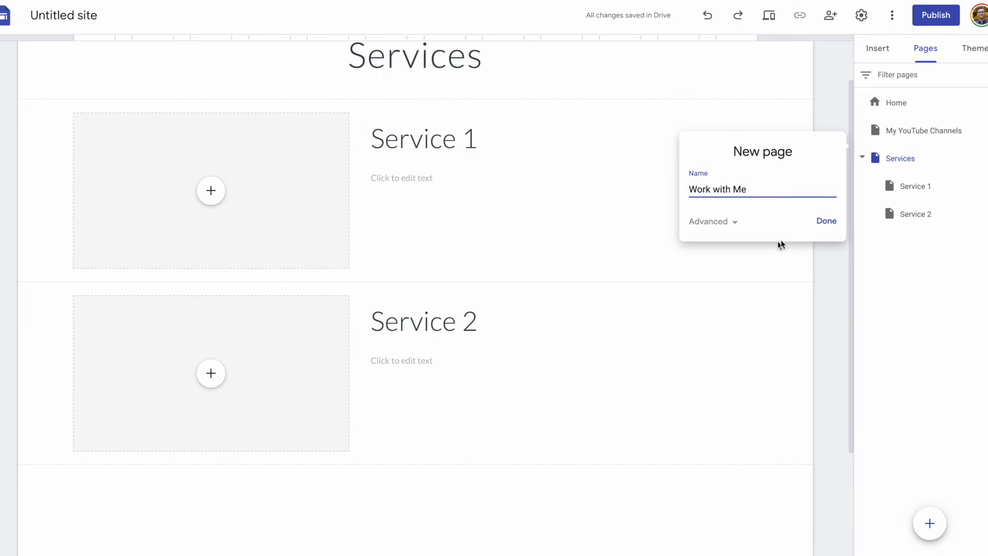
pyautogui.click(826, 221)
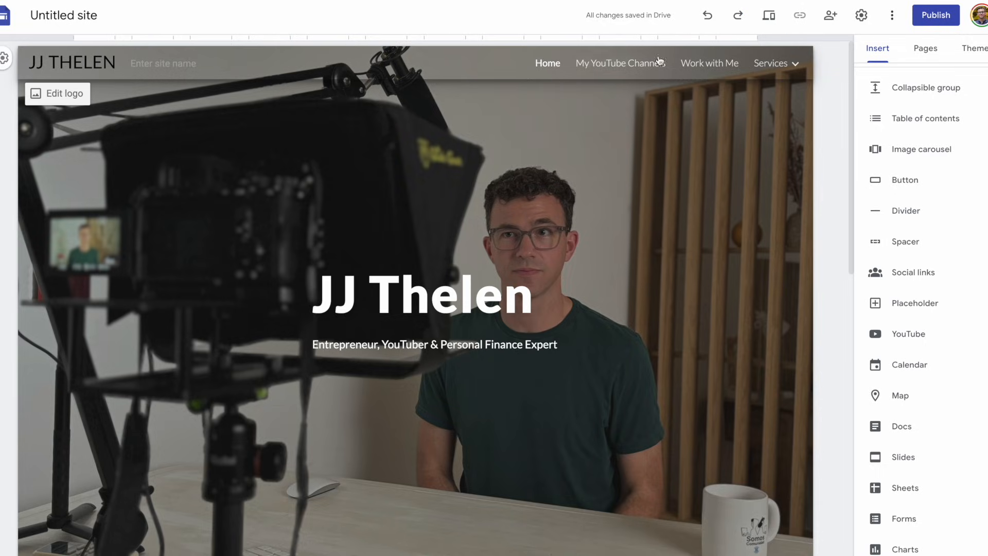
pyautogui.moveTo(935, 15)
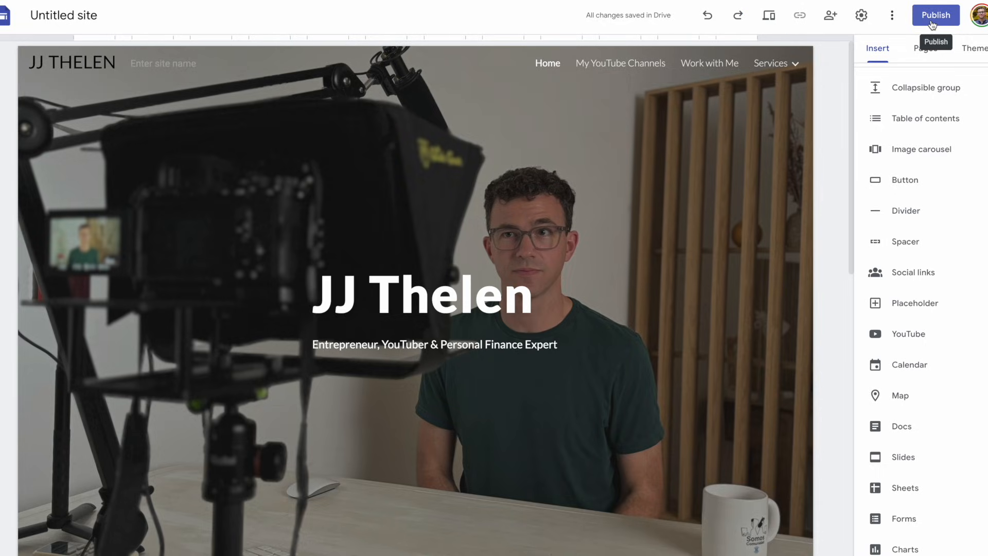
# Step: Start publishing with the web address 'jjthelen'
pyautogui.click(934, 15)
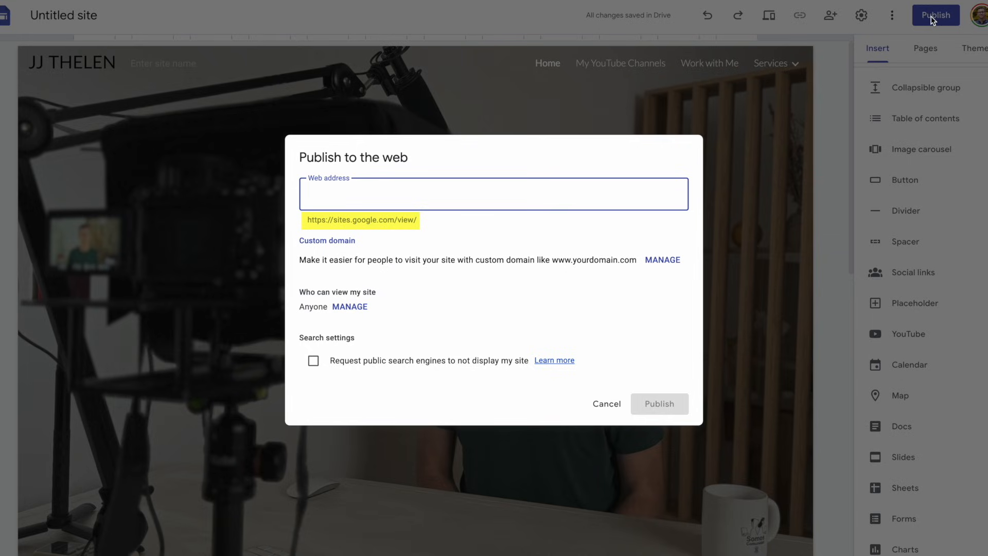
pyautogui.write('jjthelen')
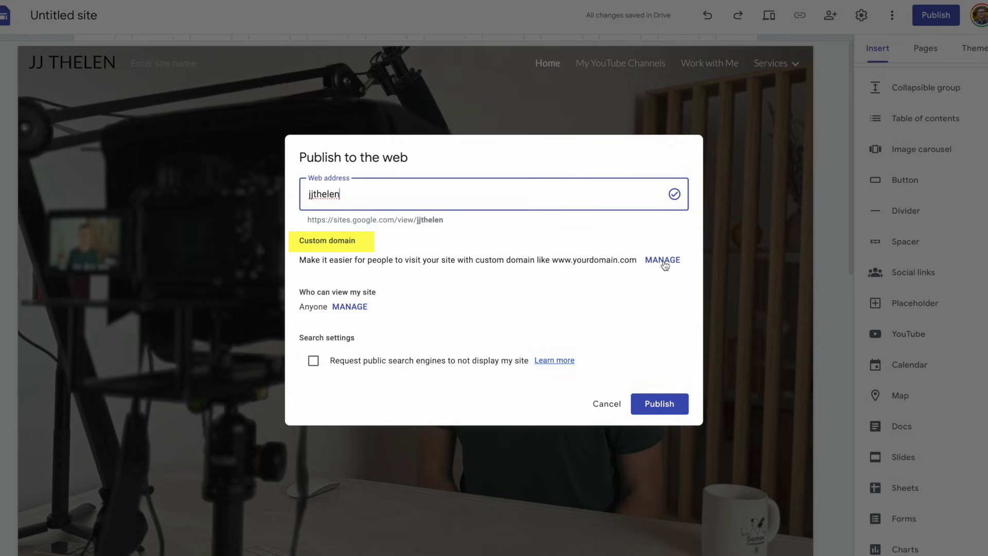
# Step: Submit thefigcotutorials.com as the custom domain and follow the verify-ownership link
pyautogui.click(662, 259)
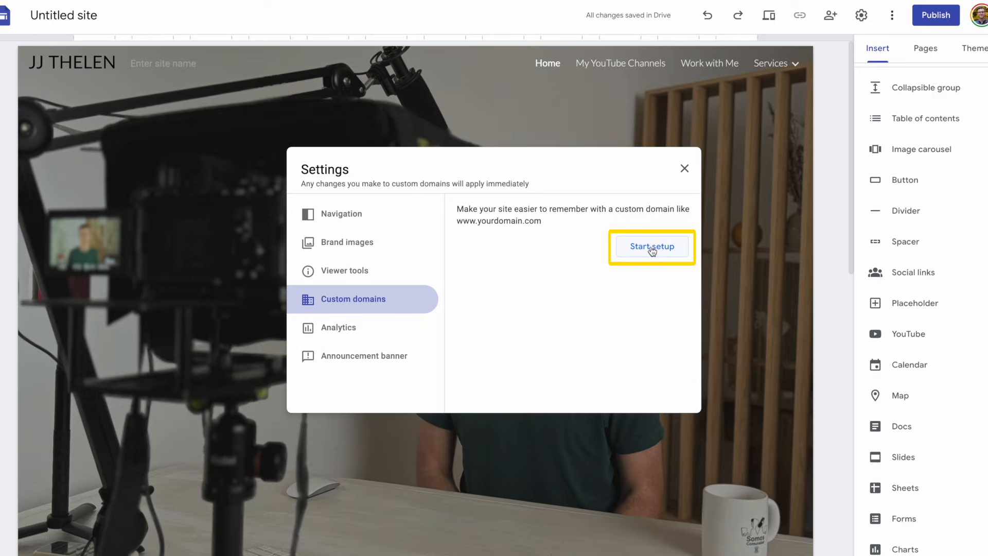
pyautogui.click(651, 246)
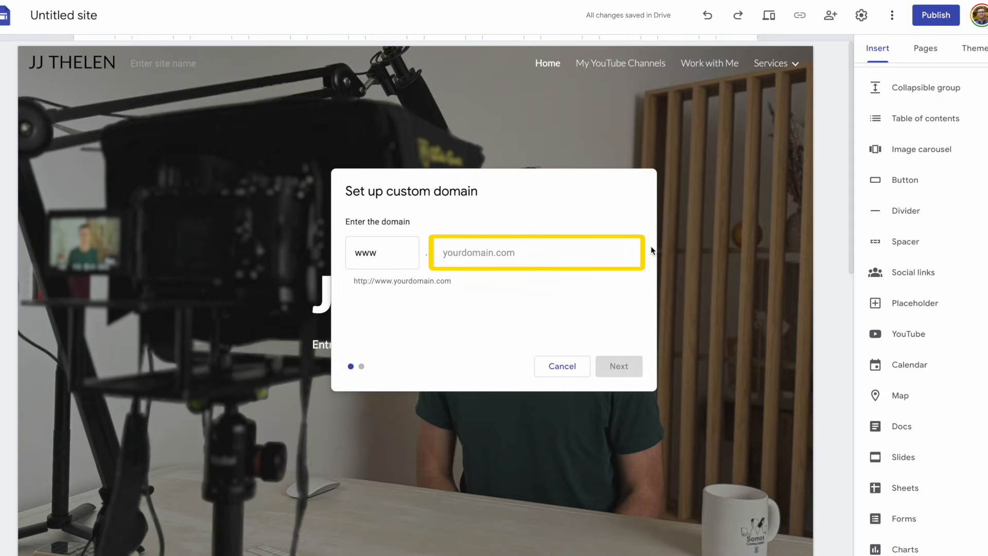
pyautogui.write('thefigcotutorials.com')
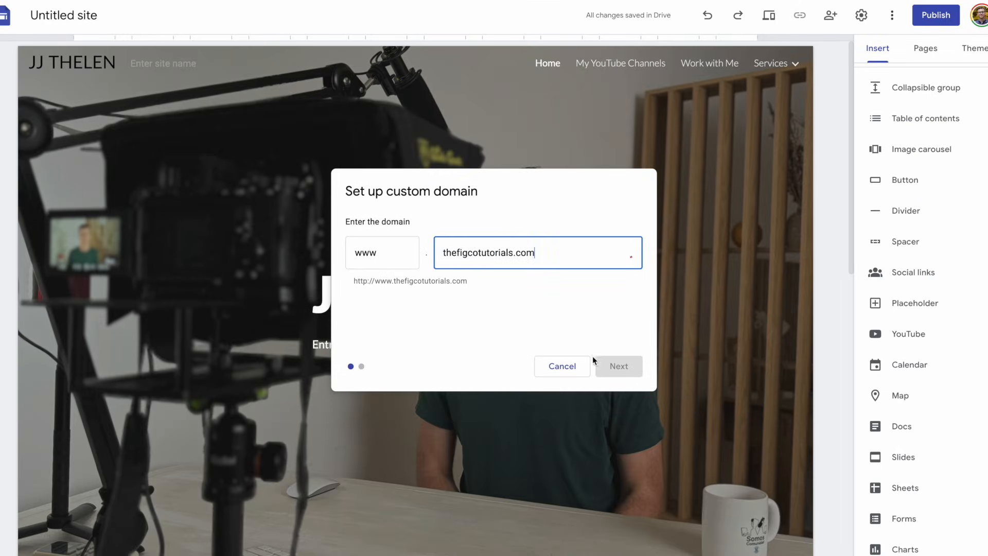
pyautogui.click(618, 365)
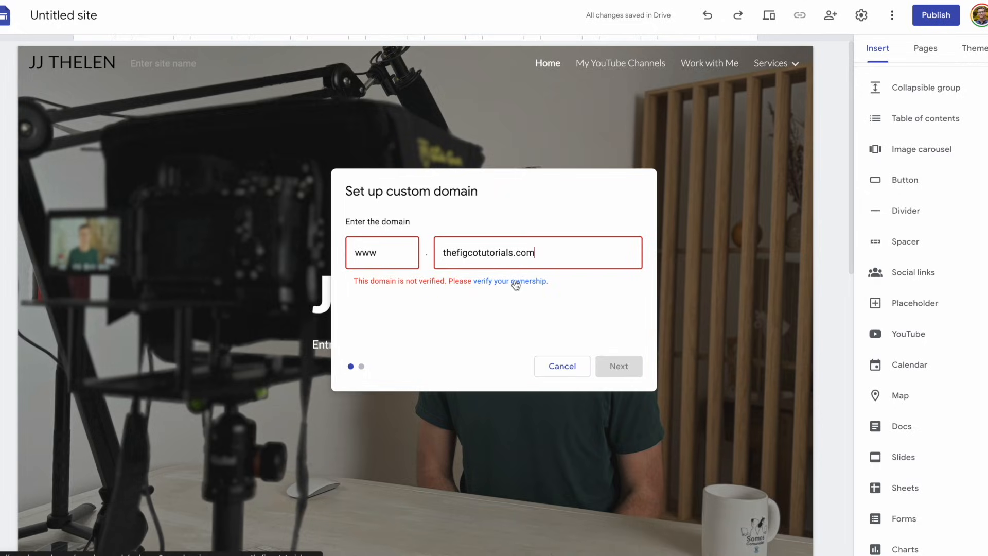
pyautogui.click(497, 281)
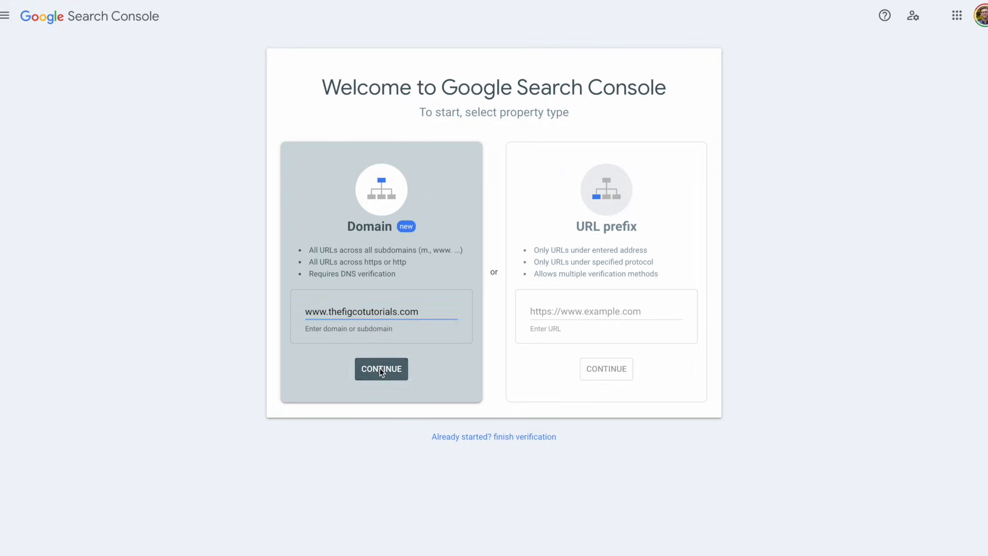
# Step: Add the domain property and select its TXT verification record for copying
pyautogui.click(380, 369)
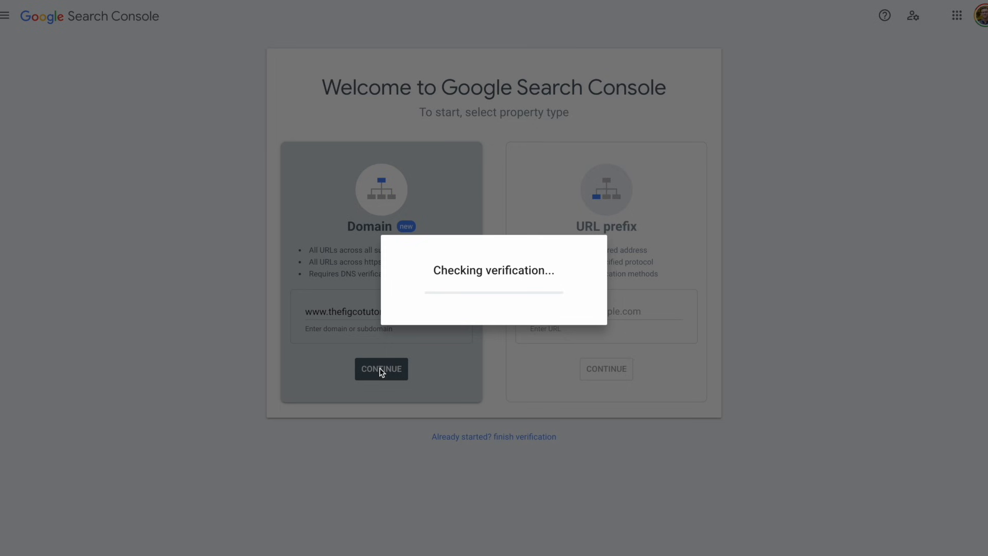
pyautogui.click(381, 369)
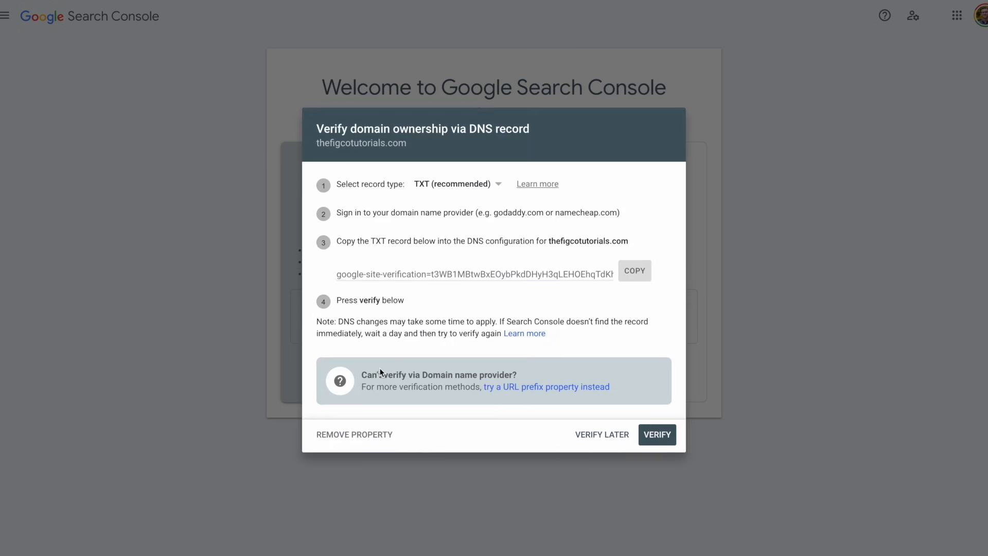
pyautogui.tripleClick(472, 273)
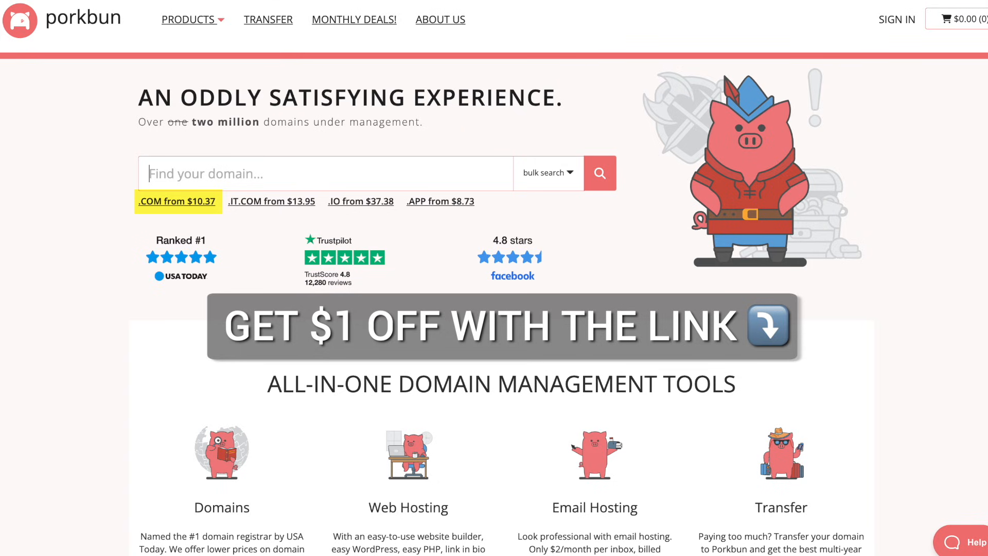
# Step: Add a TXT record holding the google-site-verification string for thefigcotutorials.com
pyautogui.scroll(-3)
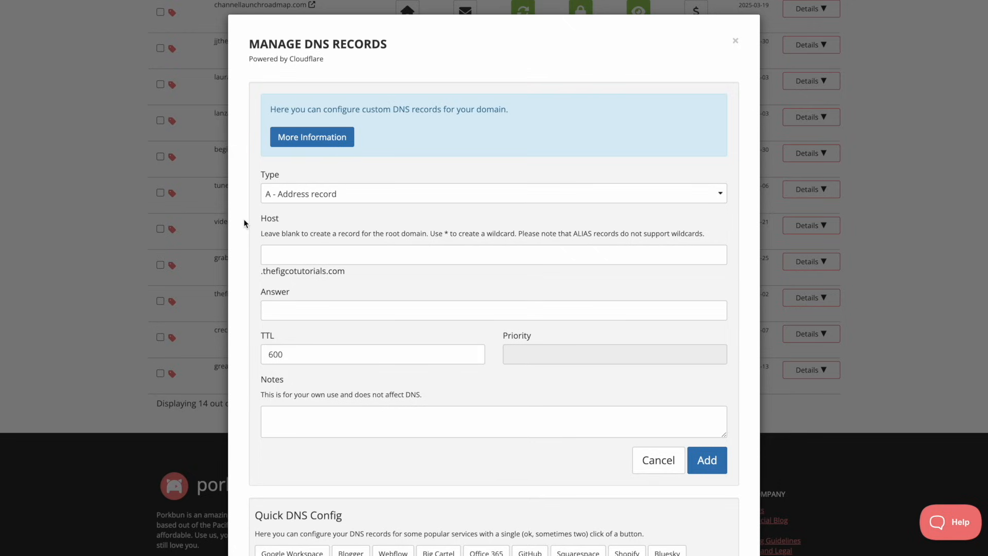
pyautogui.click(494, 193)
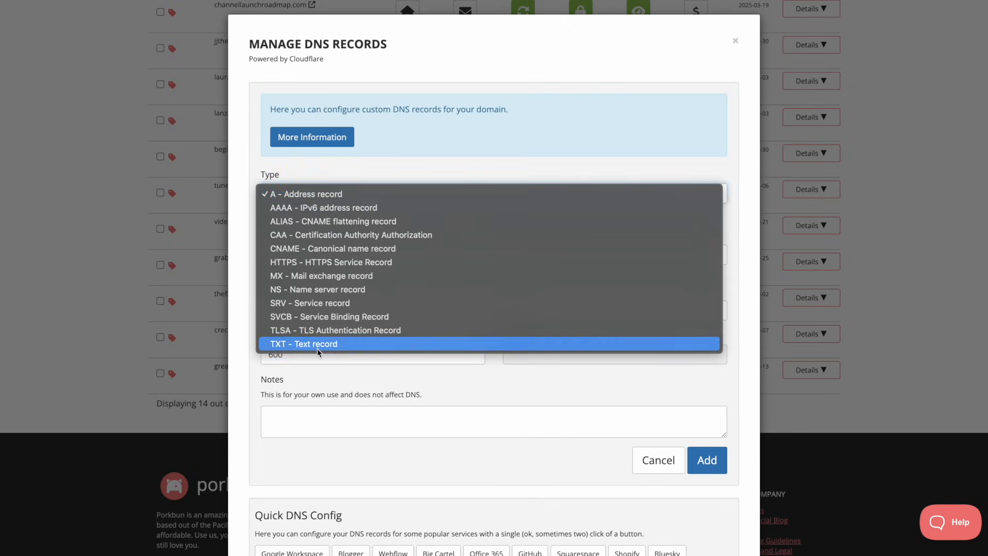
pyautogui.click(304, 344)
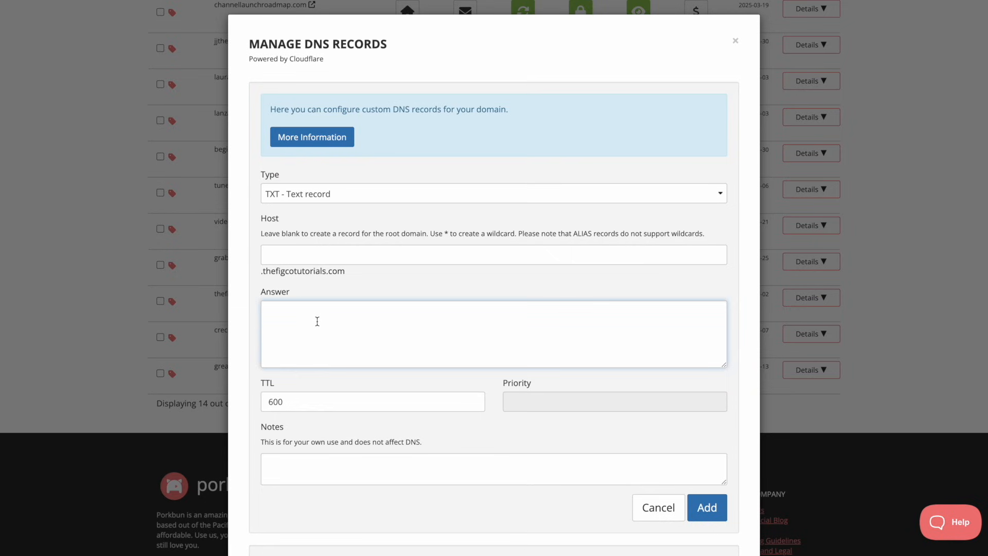
pyautogui.write('google-site-verification=t3WB1MBtwBxEOybPkdDHyH3qLEHOEhqTdKhfDKofd_I')
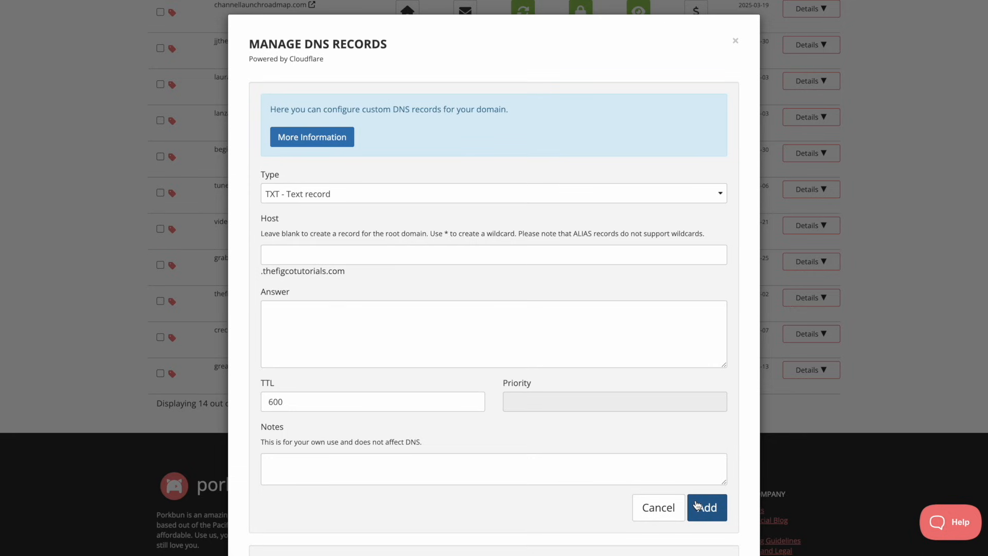
pyautogui.scroll(-3)
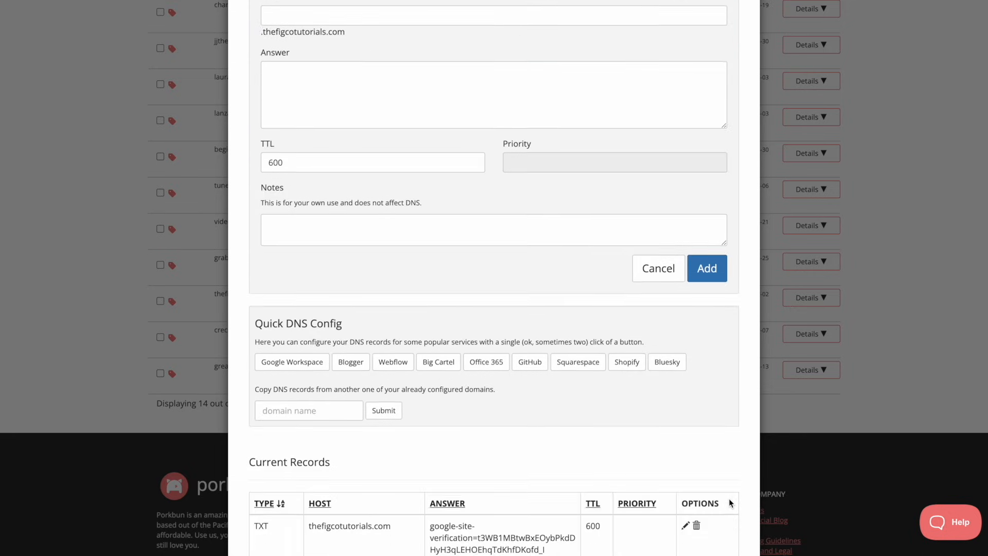
pyautogui.scroll(-3)
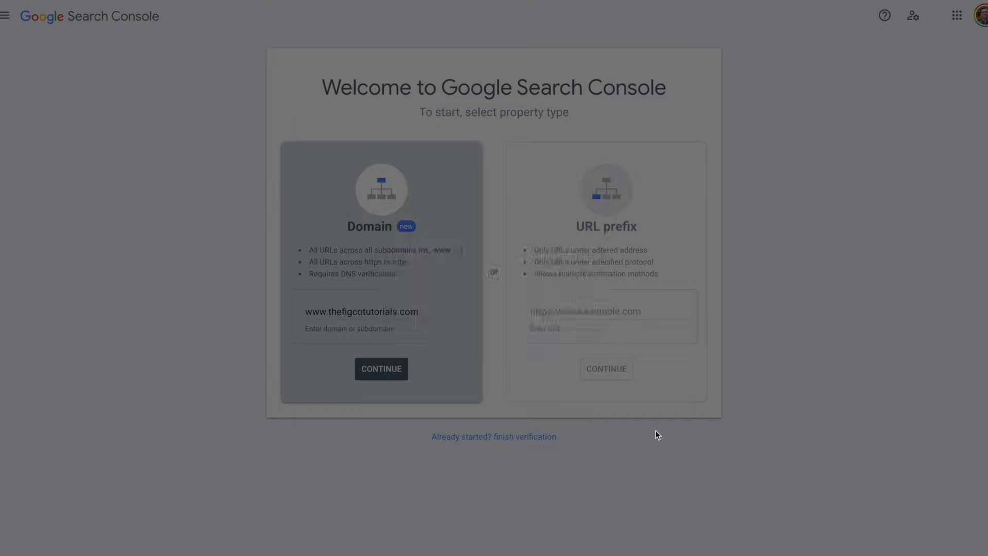
# Step: Re-enter thefigcotutorials.com as the verified custom domain and continue to the next step
pyautogui.click(381, 368)
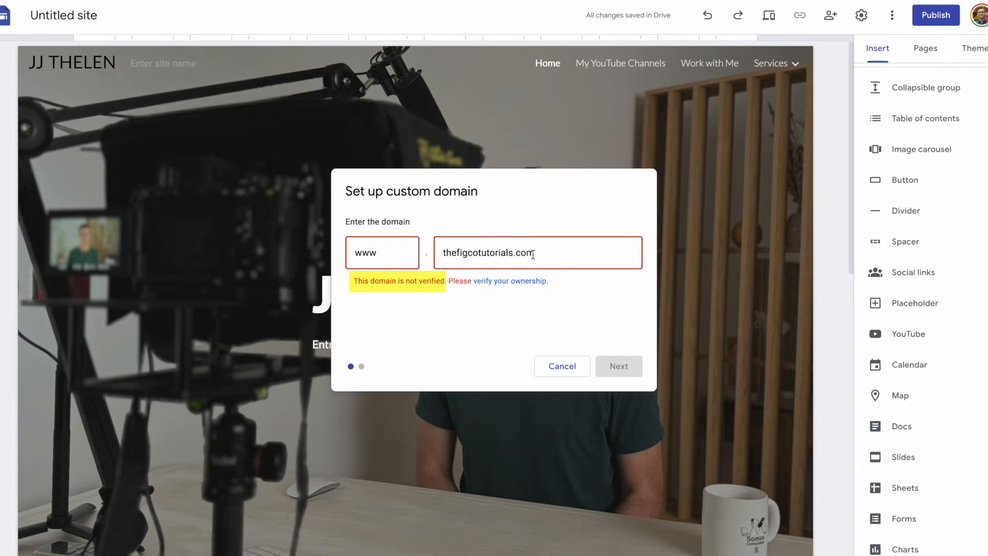
pyautogui.click(536, 252)
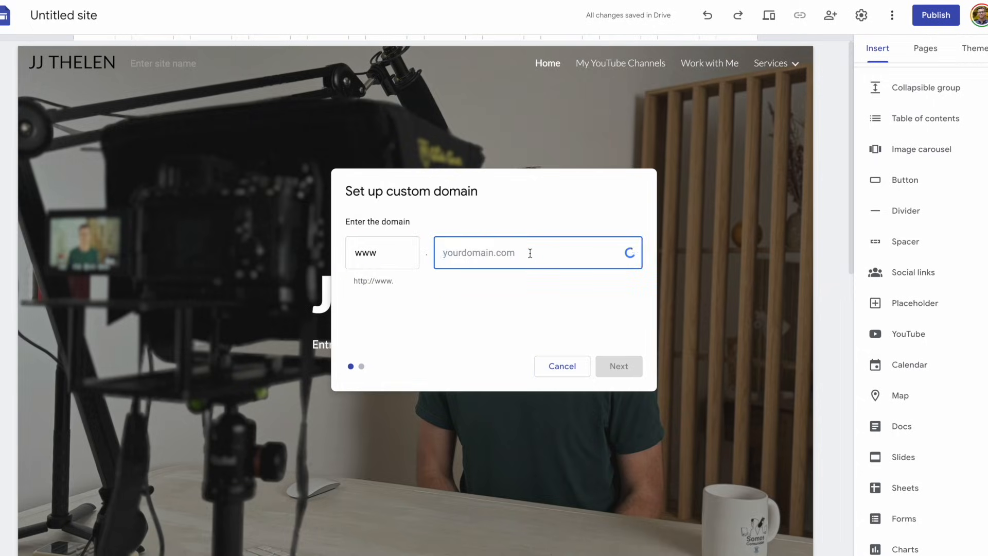
pyautogui.write('thefigcotutorials.com')
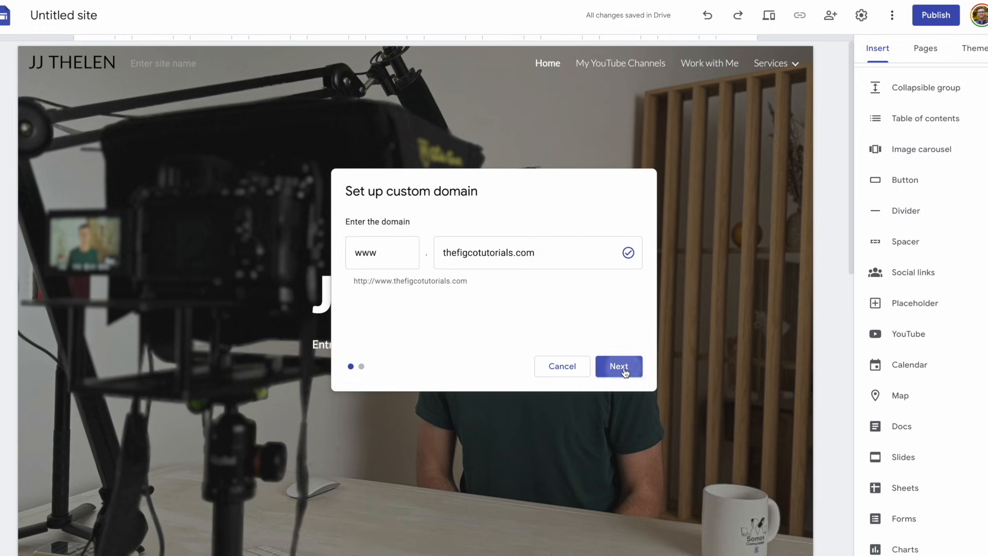
pyautogui.click(618, 366)
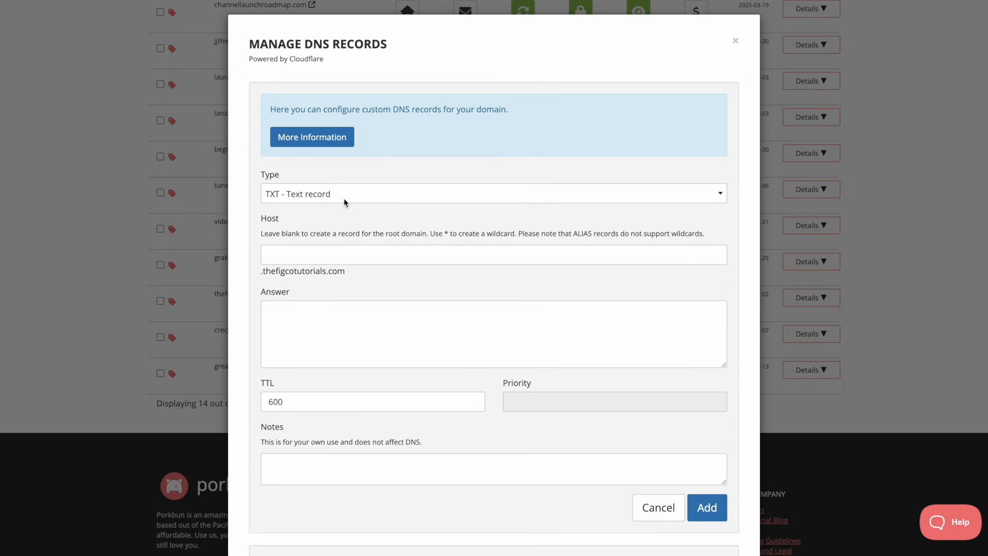
# Step: Add a CNAME record pointing www to ghs.googlehosted.com. and continue the domain setup
pyautogui.click(494, 193)
pyautogui.write('w')
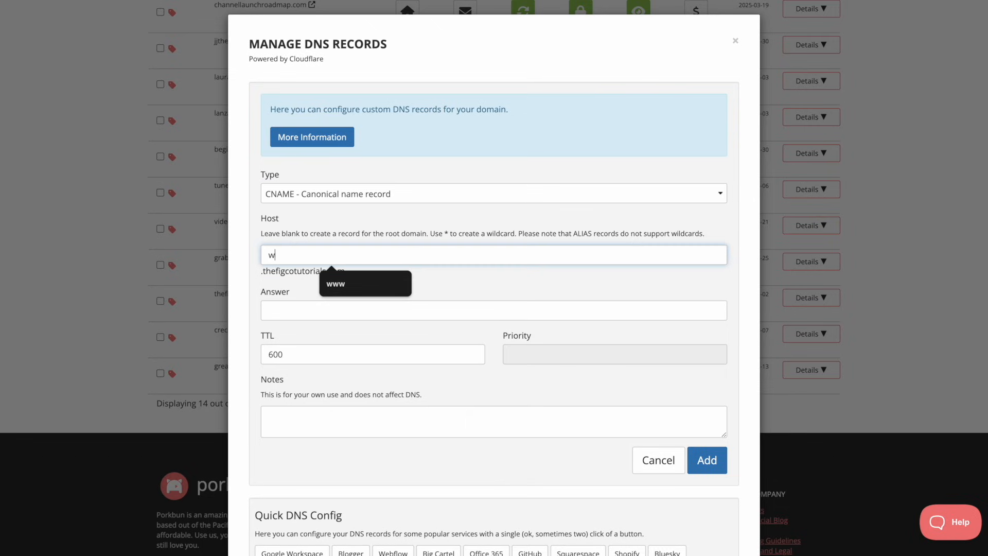
pyautogui.write('ghs.googlehosted.com.')
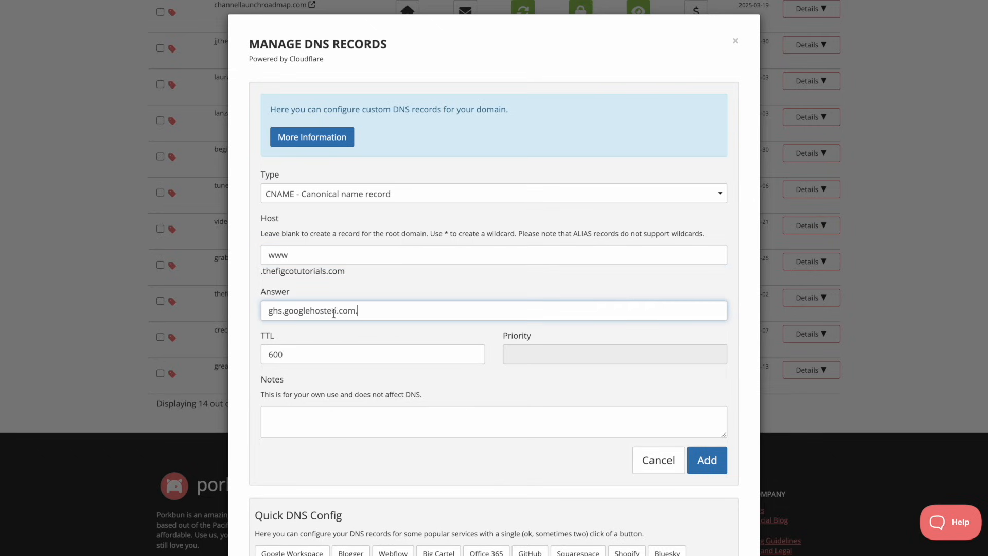
pyautogui.click(706, 460)
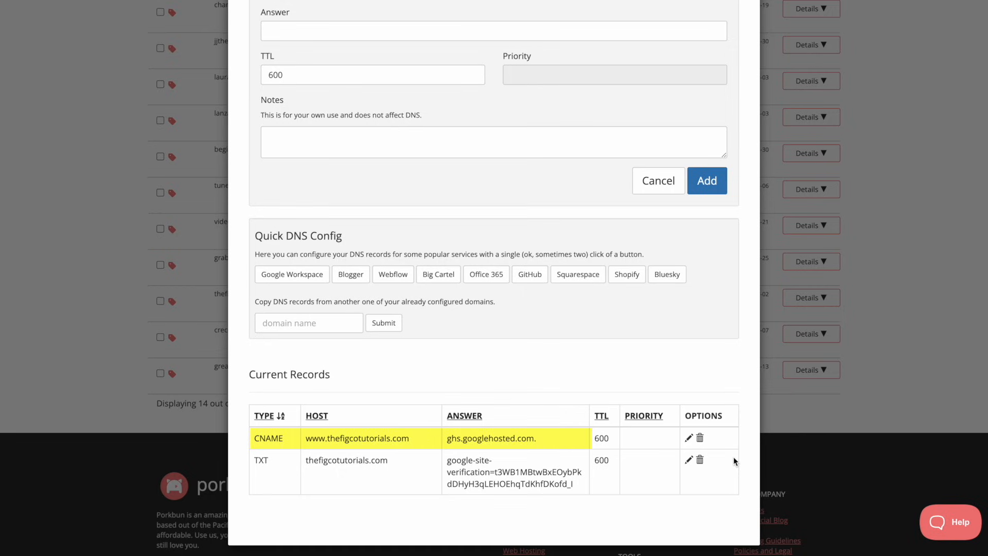
pyautogui.click(617, 366)
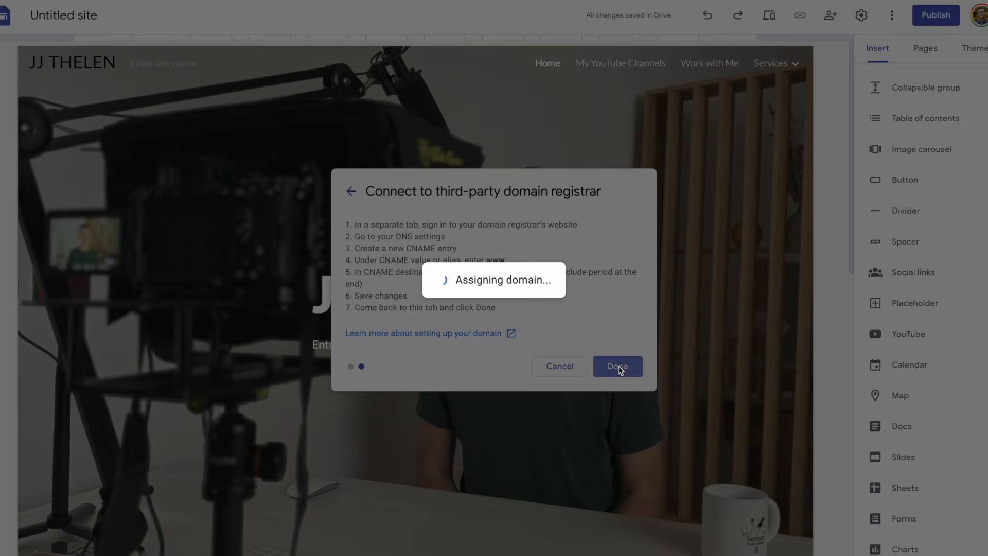
pyautogui.click(617, 366)
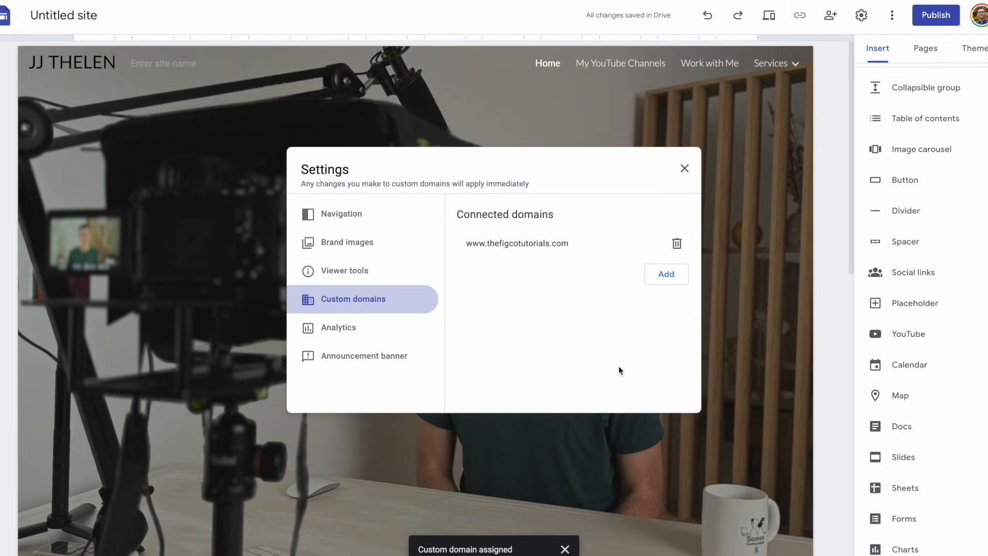
pyautogui.click(935, 15)
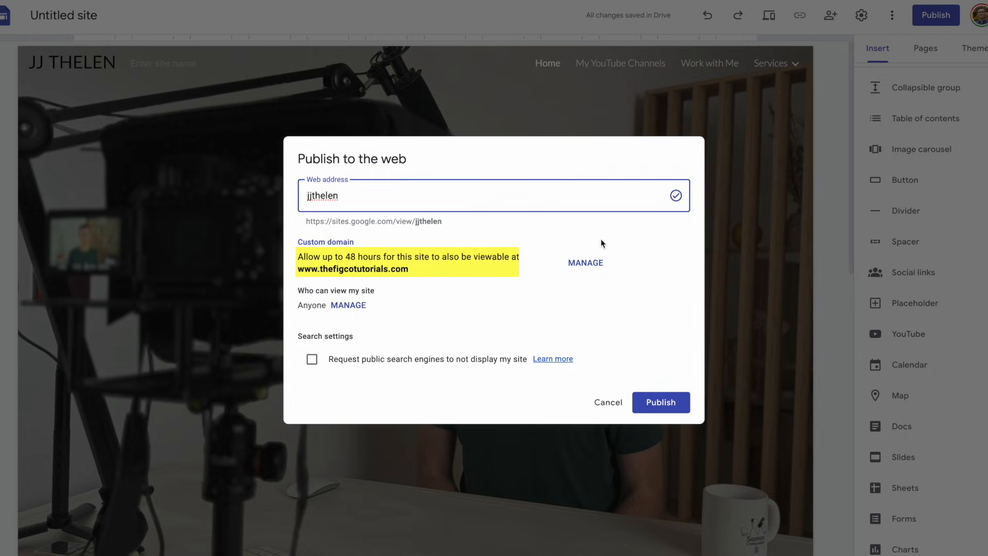
pyautogui.click(660, 401)
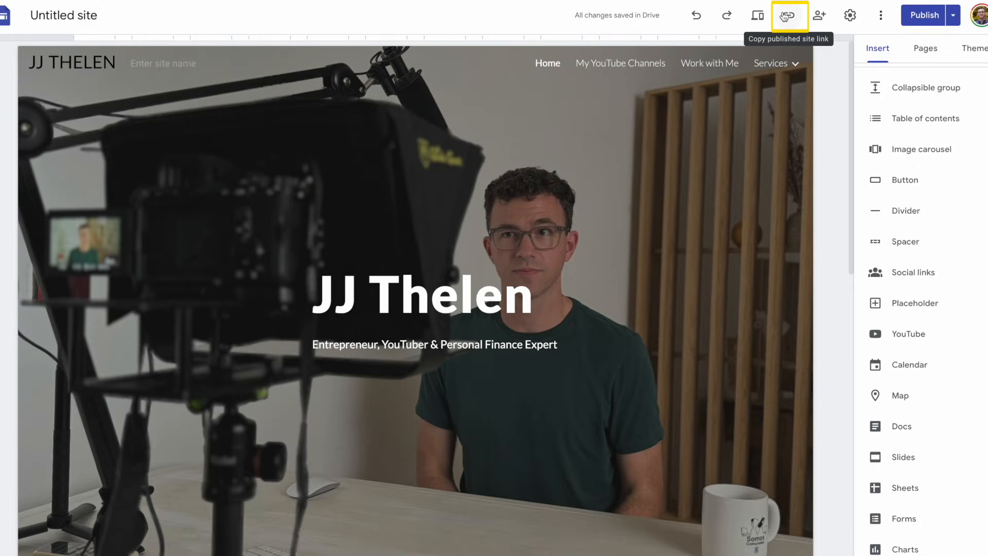
# Step: Copy the published site link and rename the site title to JJ Thelen
pyautogui.click(789, 15)
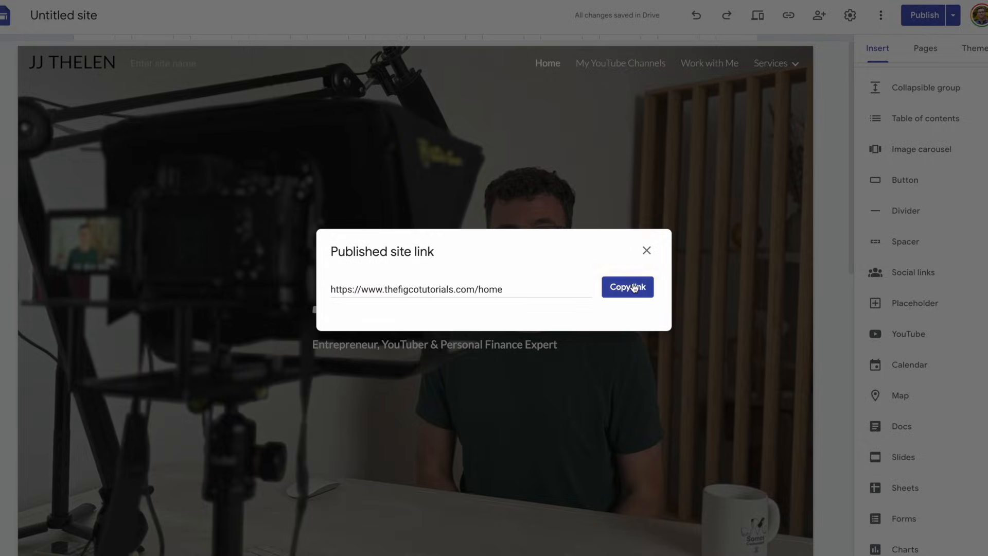
pyautogui.click(626, 286)
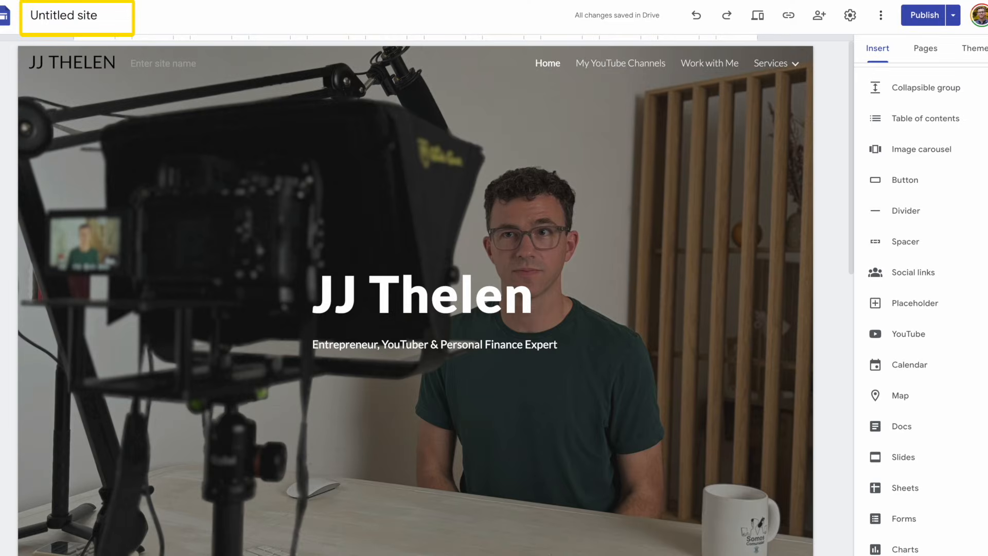
pyautogui.write('JJ Thelen')
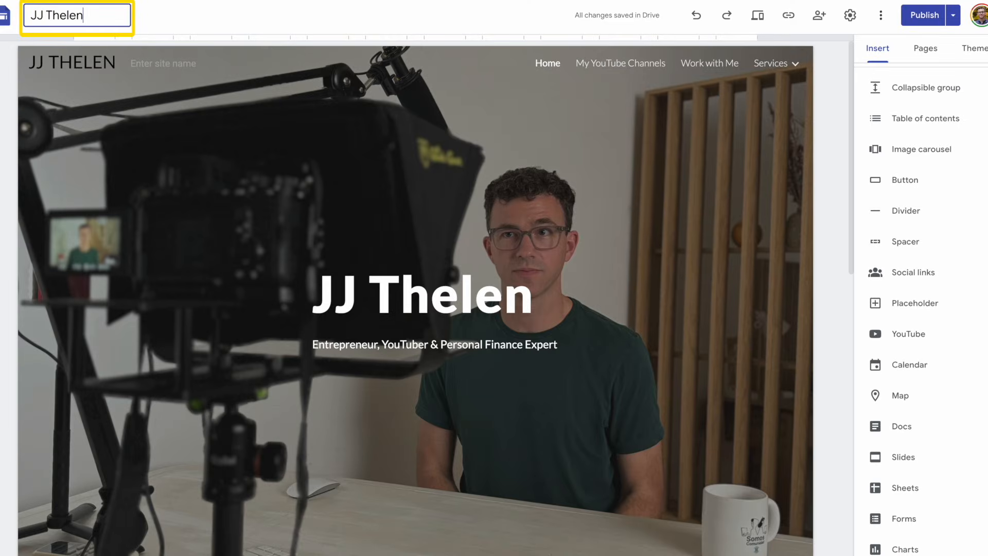
pyautogui.click(954, 15)
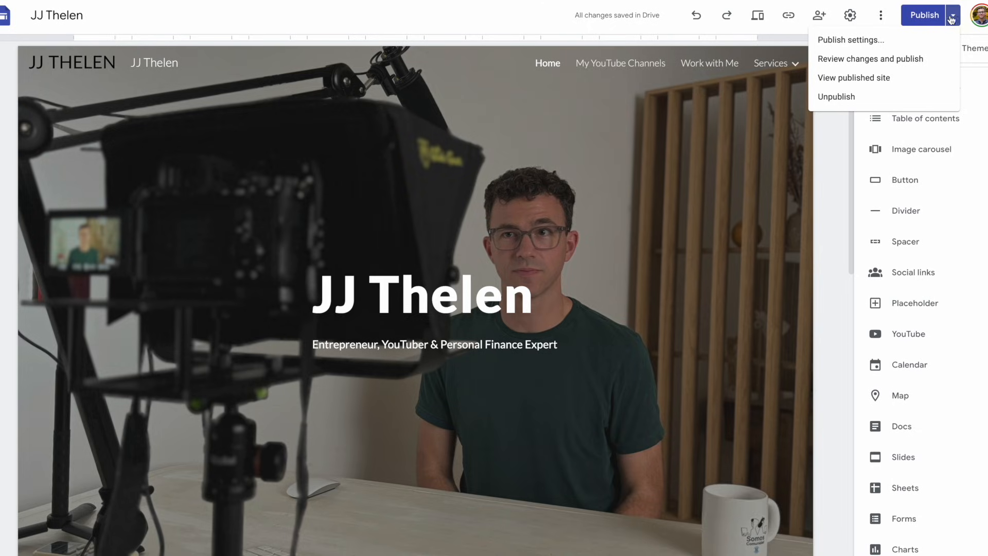
pyautogui.moveTo(851, 40)
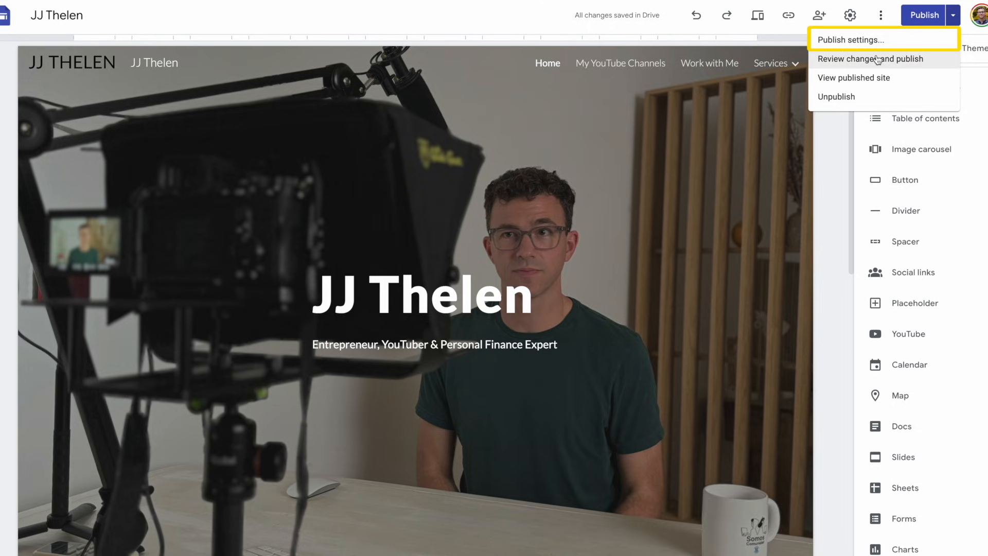
pyautogui.moveTo(854, 78)
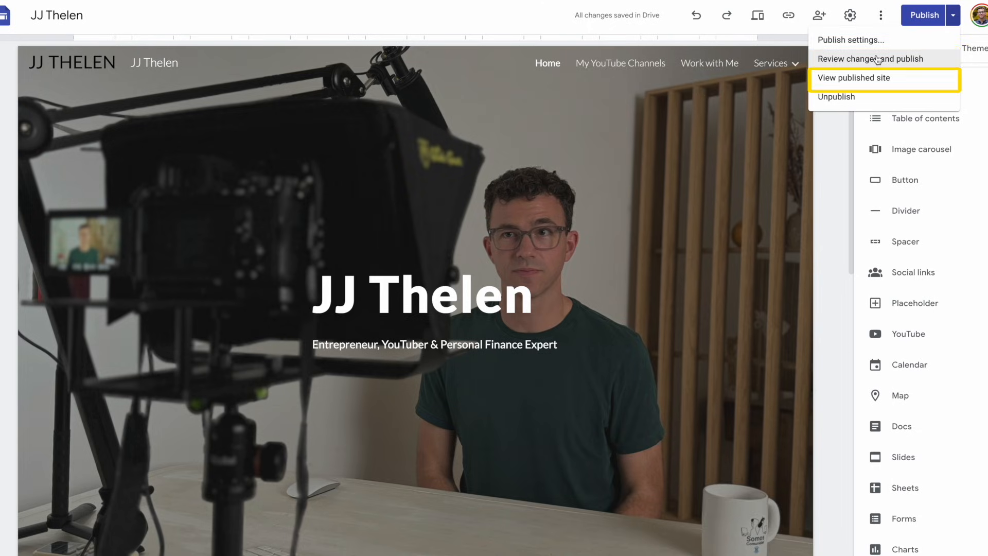
pyautogui.moveTo(870, 58)
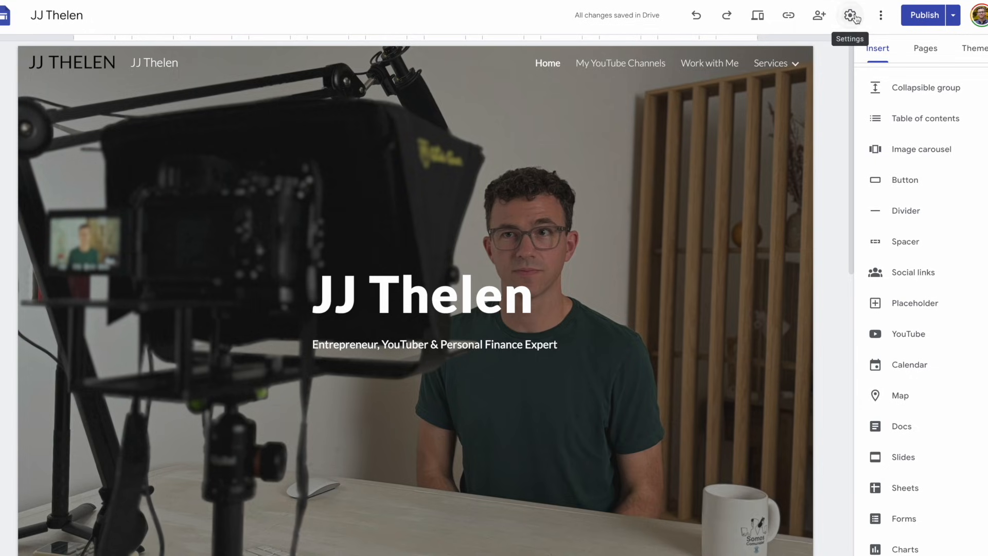
# Step: Reach the Announcement banner settings via the Viewer tools and Analytics sections
pyautogui.click(850, 15)
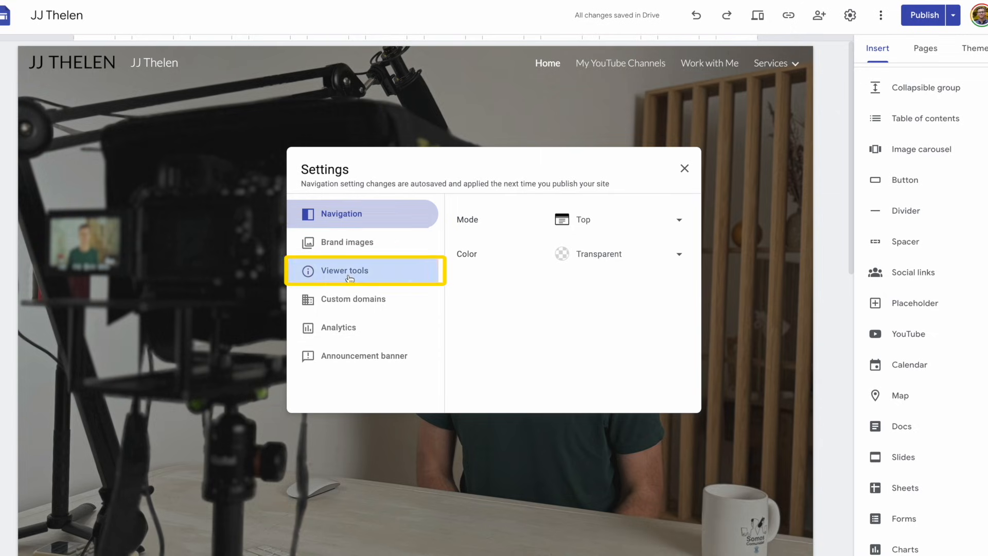
pyautogui.click(339, 327)
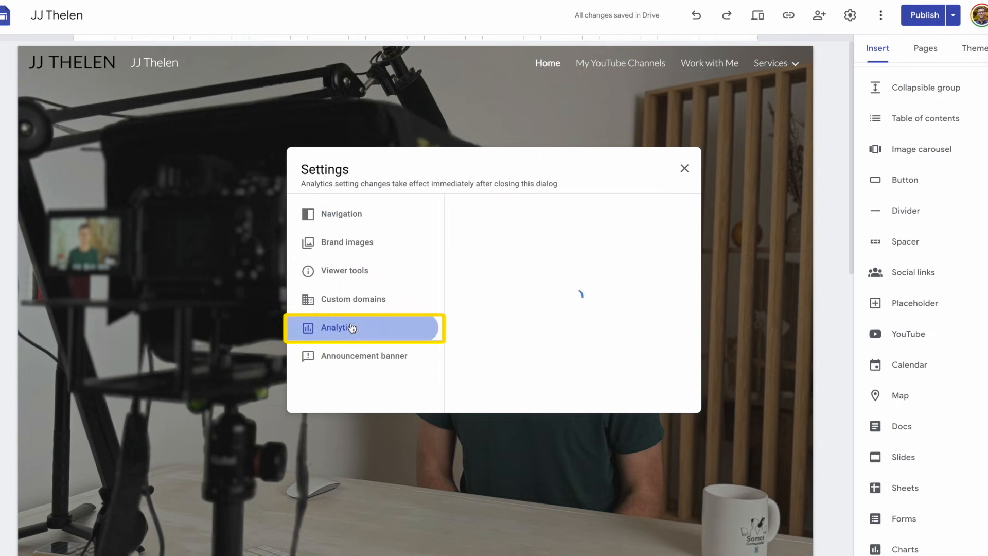
pyautogui.click(345, 327)
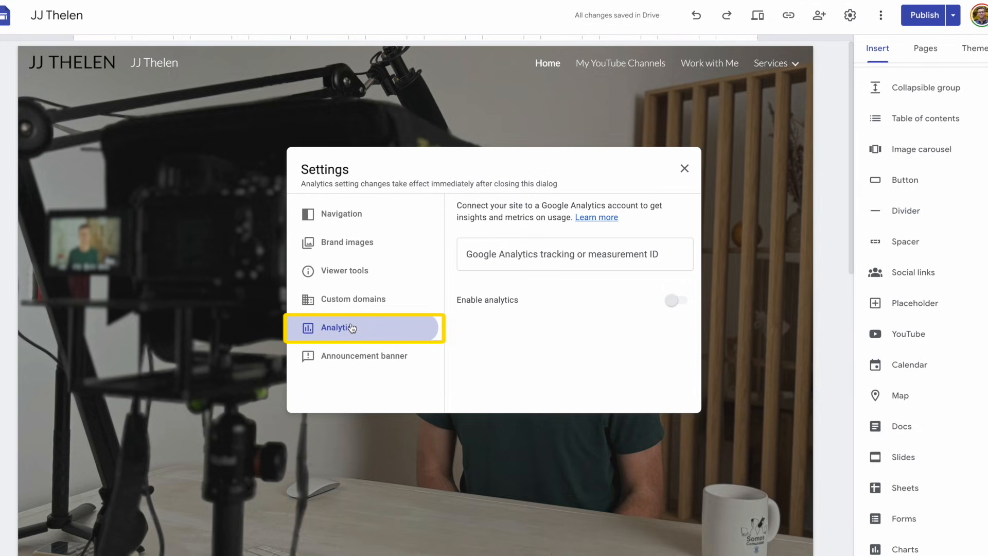
pyautogui.moveTo(349, 359)
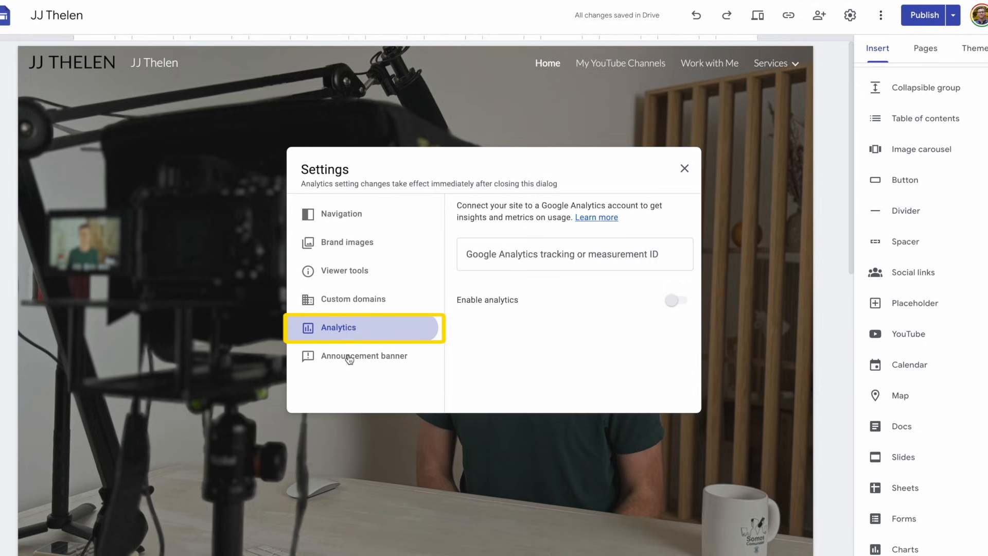
pyautogui.click(362, 355)
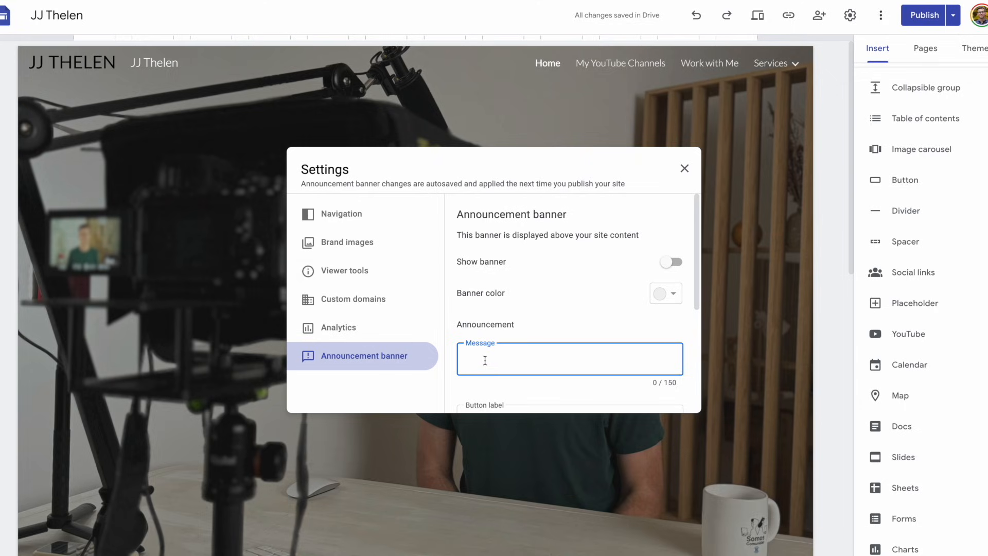
pyautogui.write('Watch my latest YouTube video')
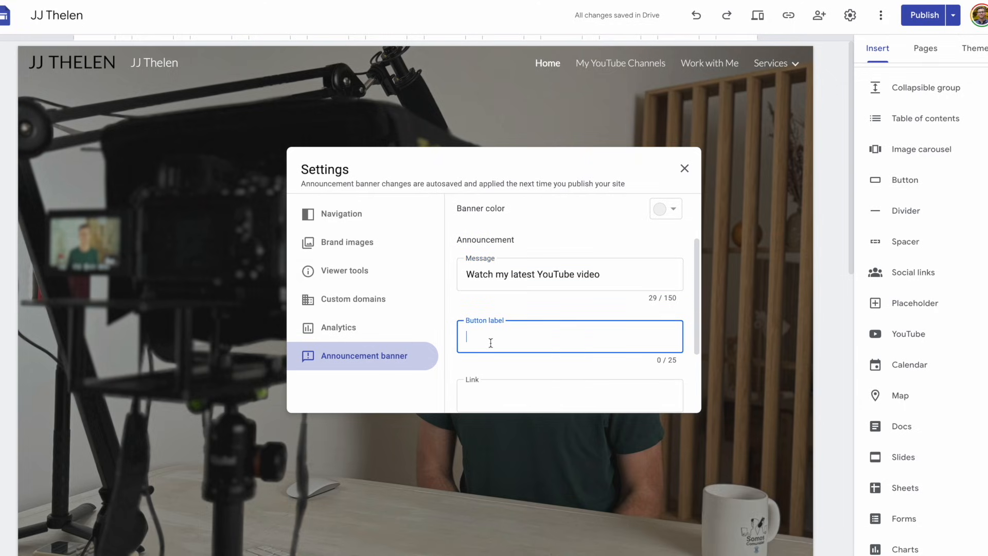
pyautogui.write('Watch Here')
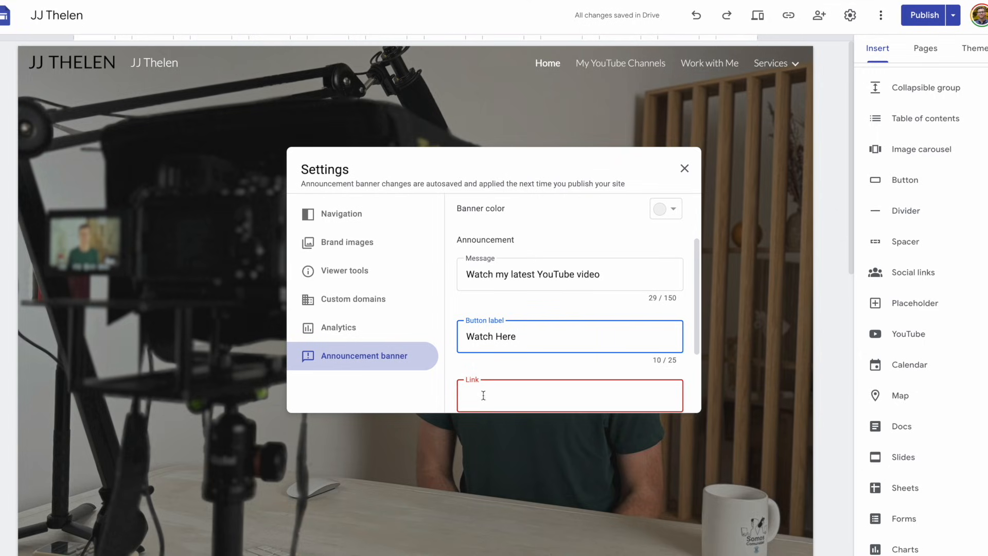
pyautogui.write('https://youtu.be/AluTOSiKwdg')
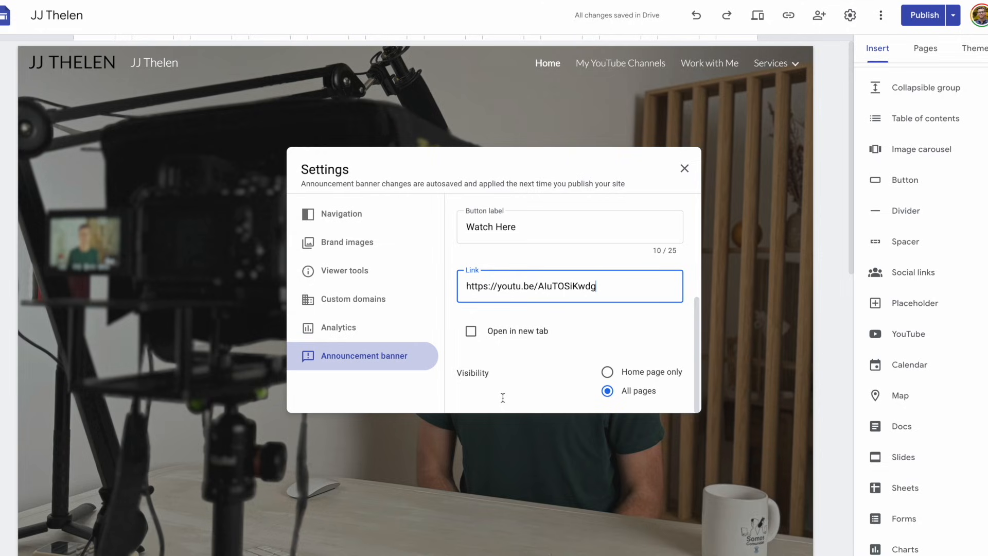
pyautogui.click(471, 330)
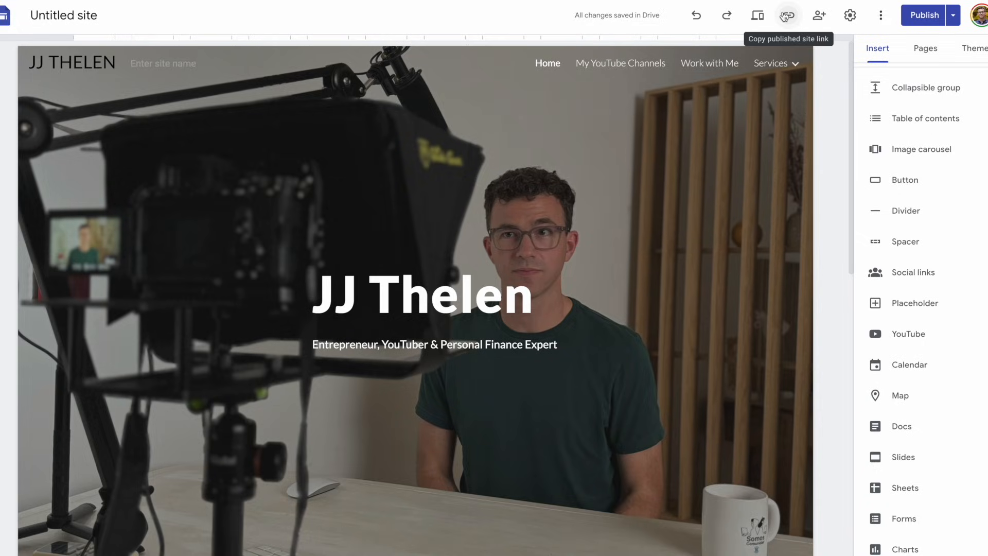
pyautogui.click(786, 14)
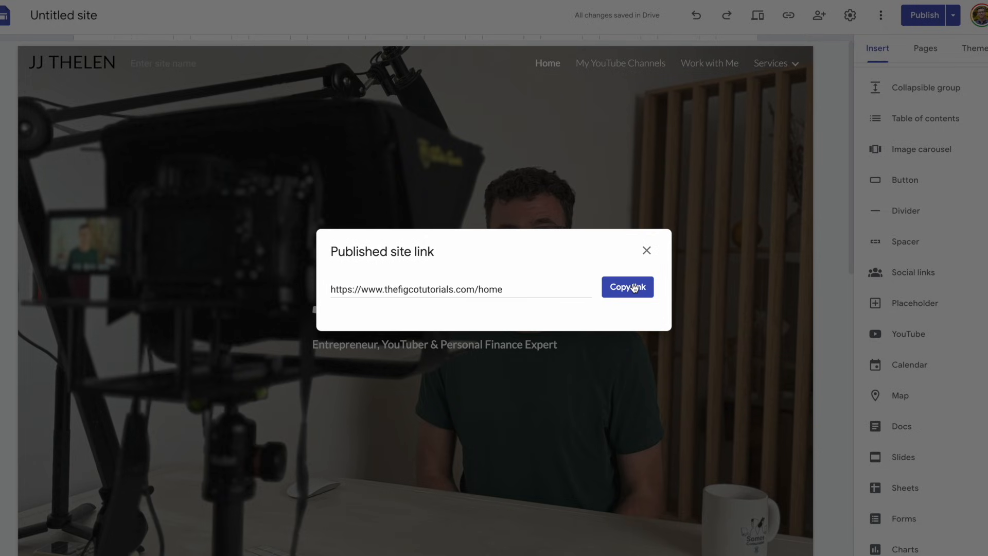